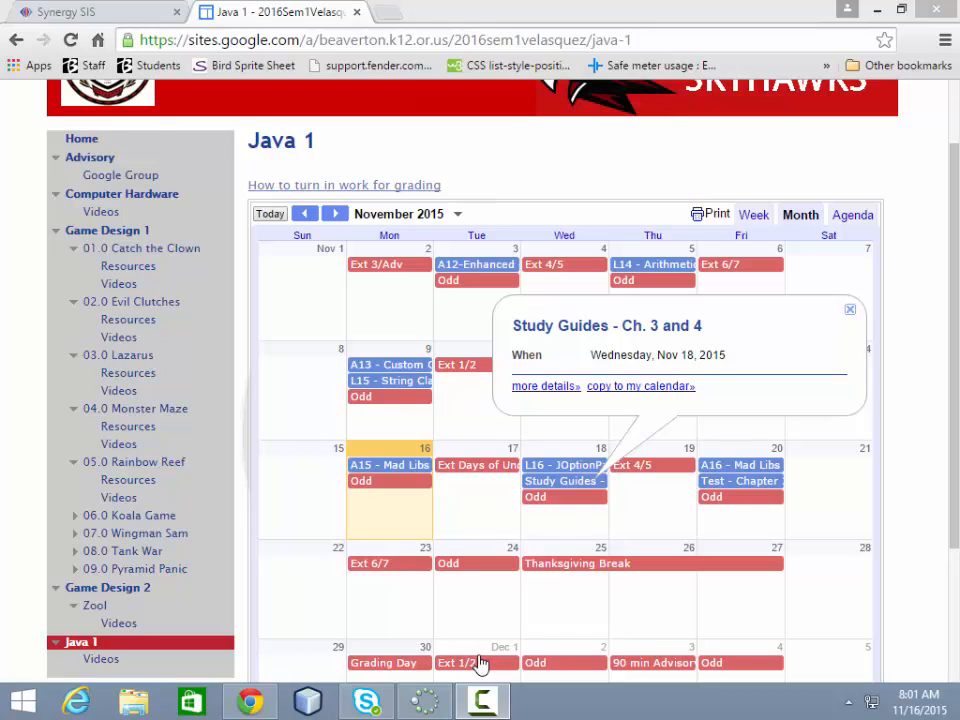
mouse_move(405, 500)
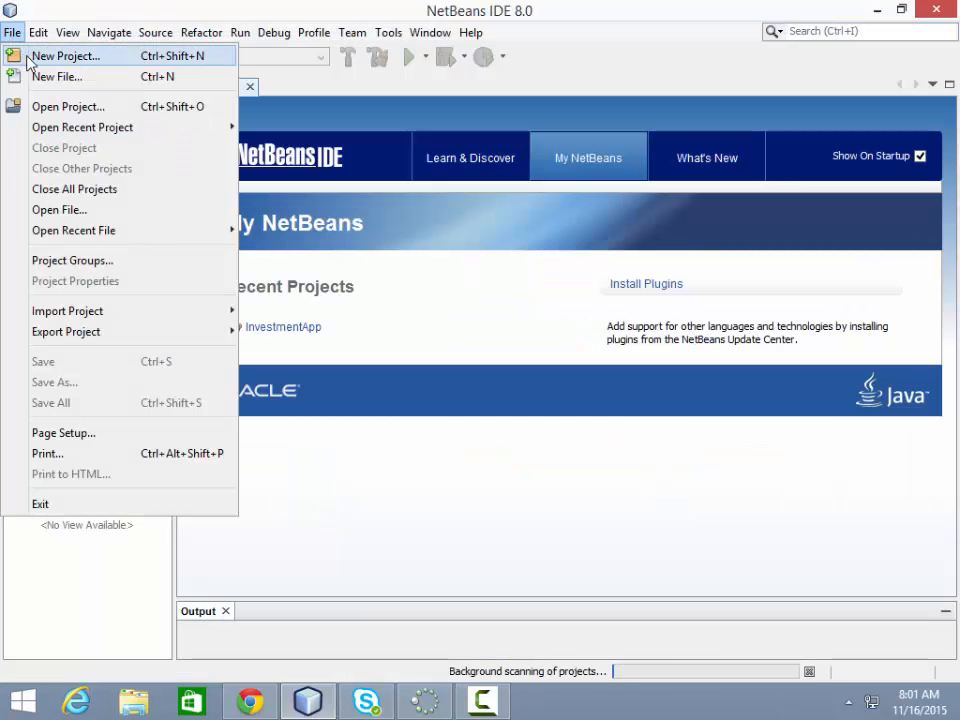
Step: Set up a new Java Application project named MadLibsV1 with main class madlibsv1.MadLibsV1
left_click(65, 55)
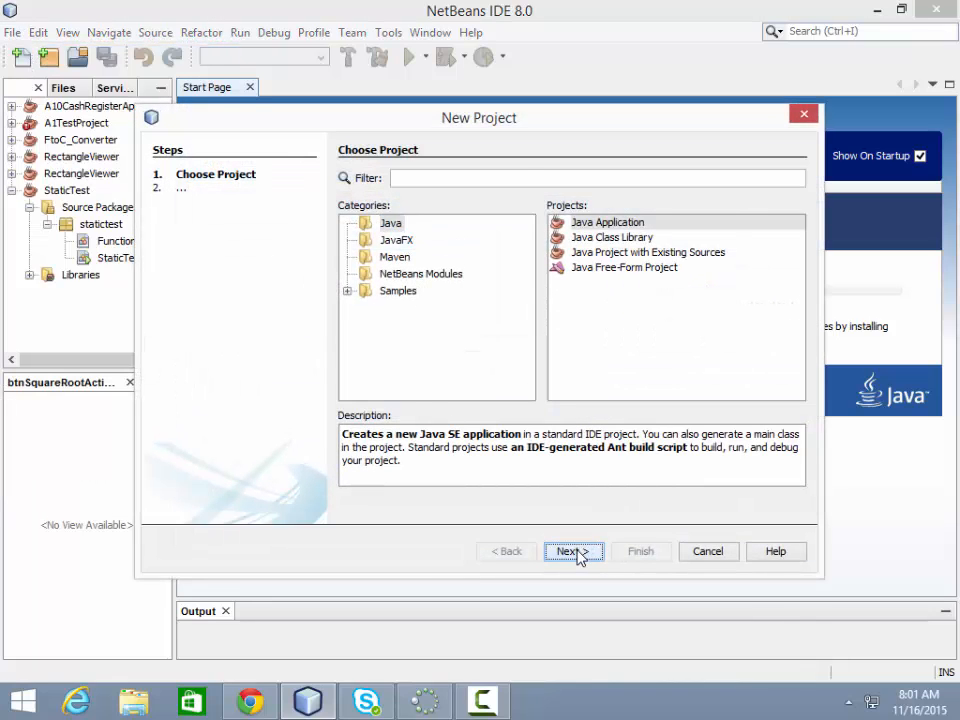
left_click(569, 551)
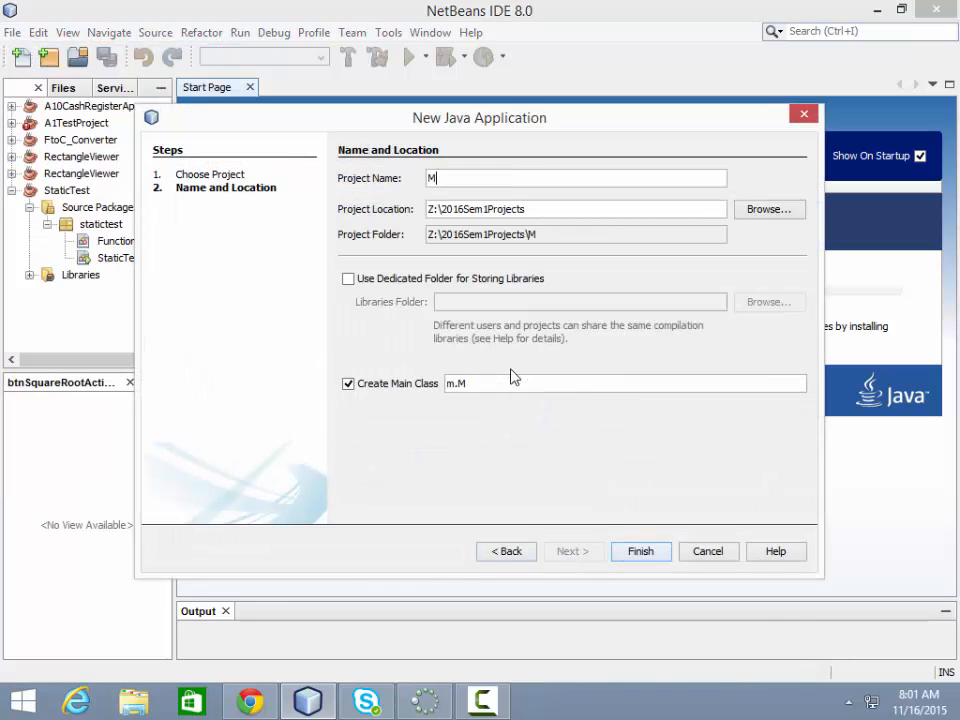
type("adLibsV")
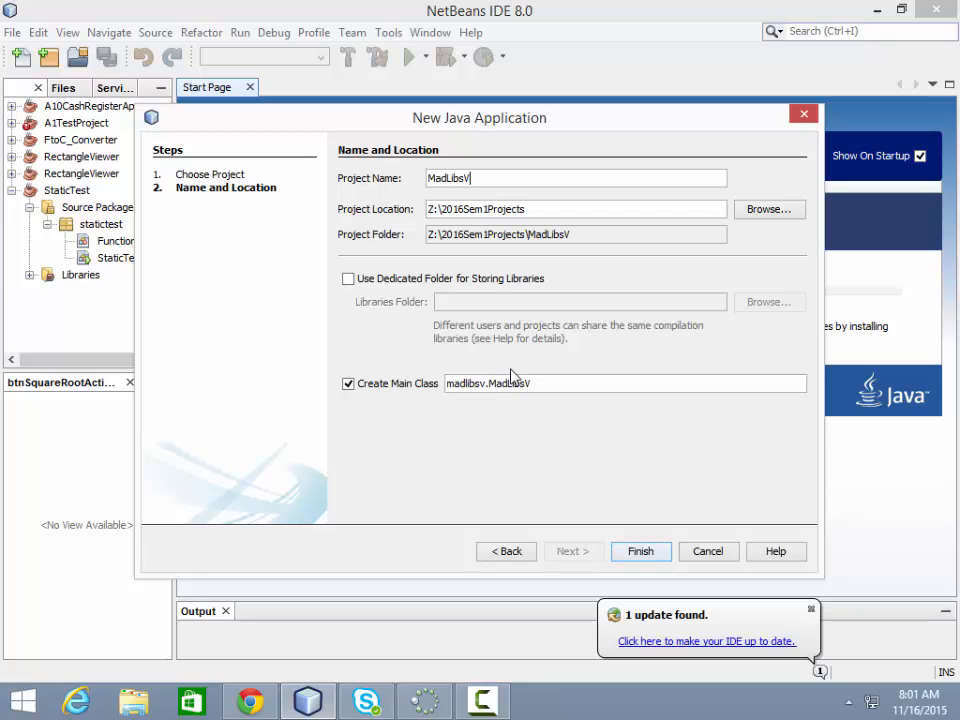
type("1")
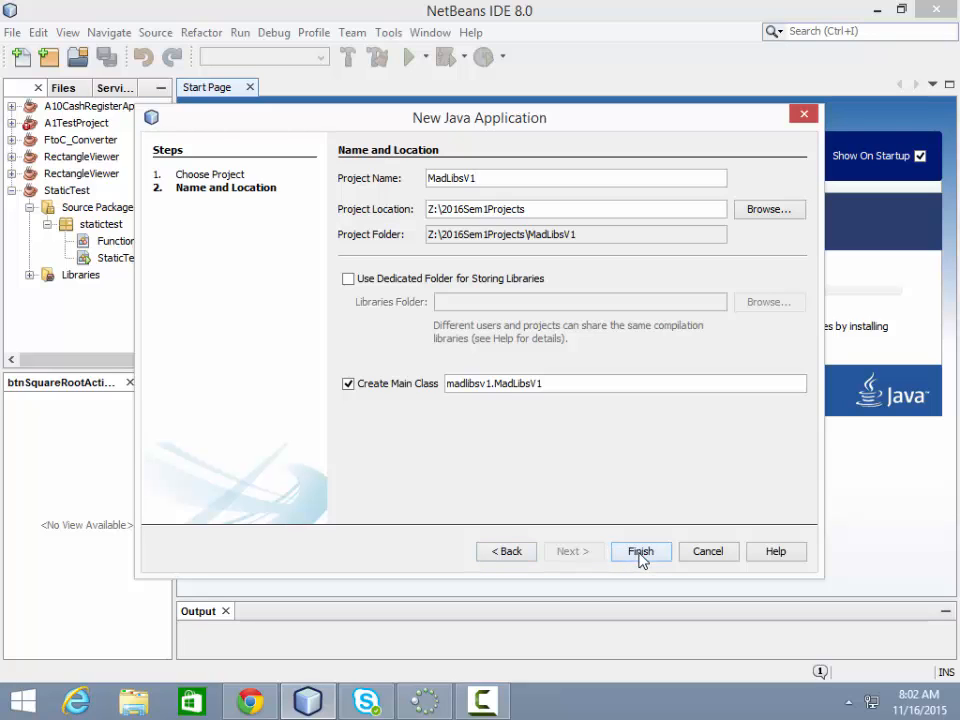
Step: Finish creating MadLibsV1 and delete the TODO comment from main
left_click(640, 551)
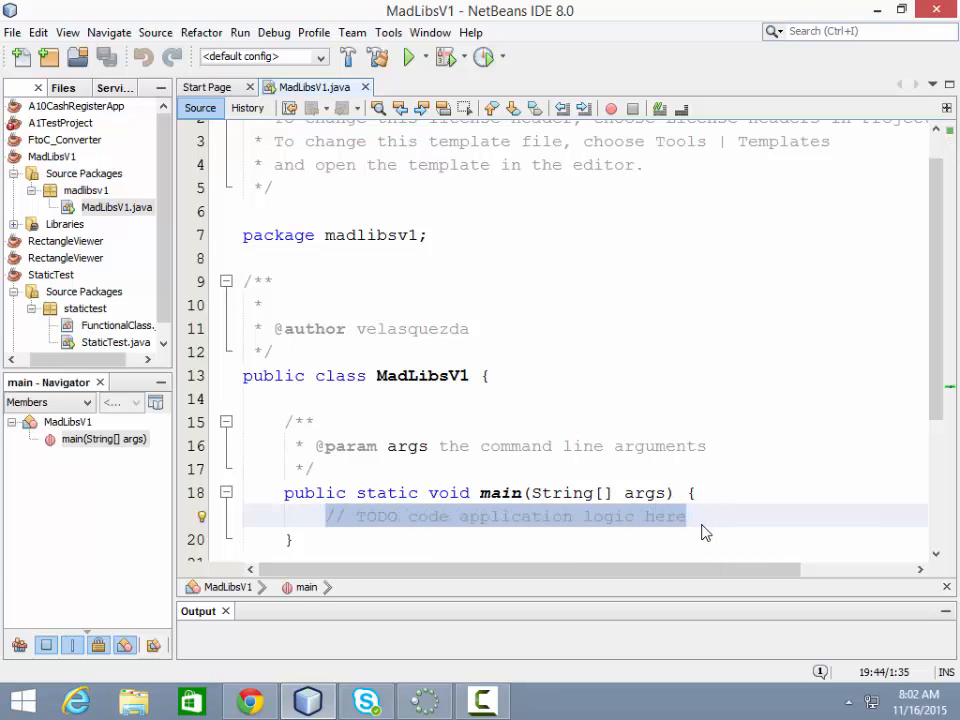
key("Delete")
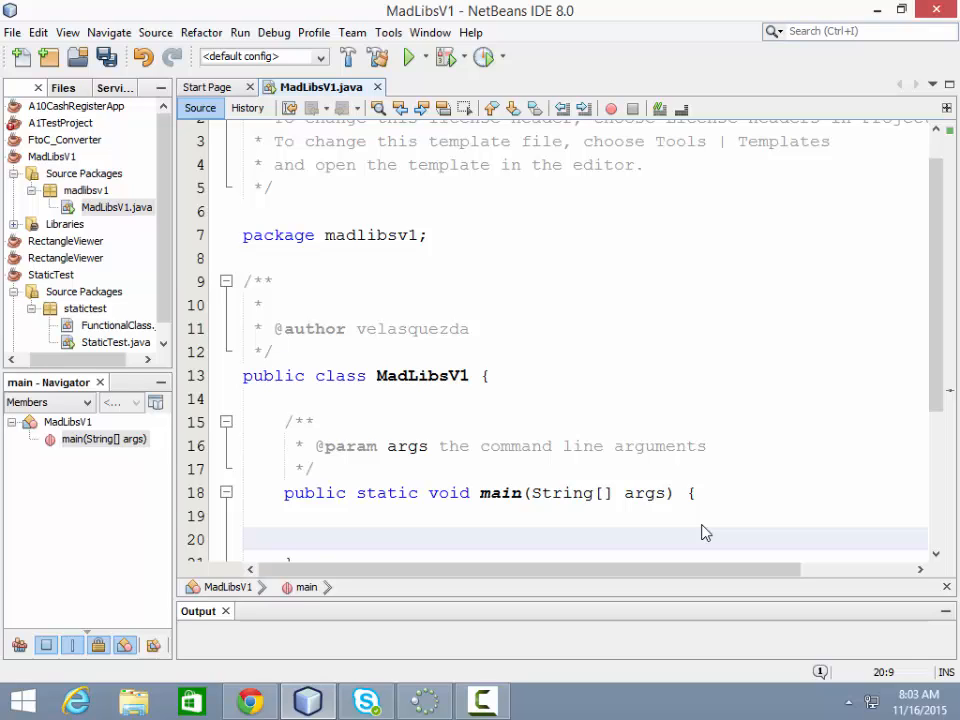
Step: Declare String adjective1, pluralNoun1 inside main and highlight pluralNoun1
left_click(325, 538)
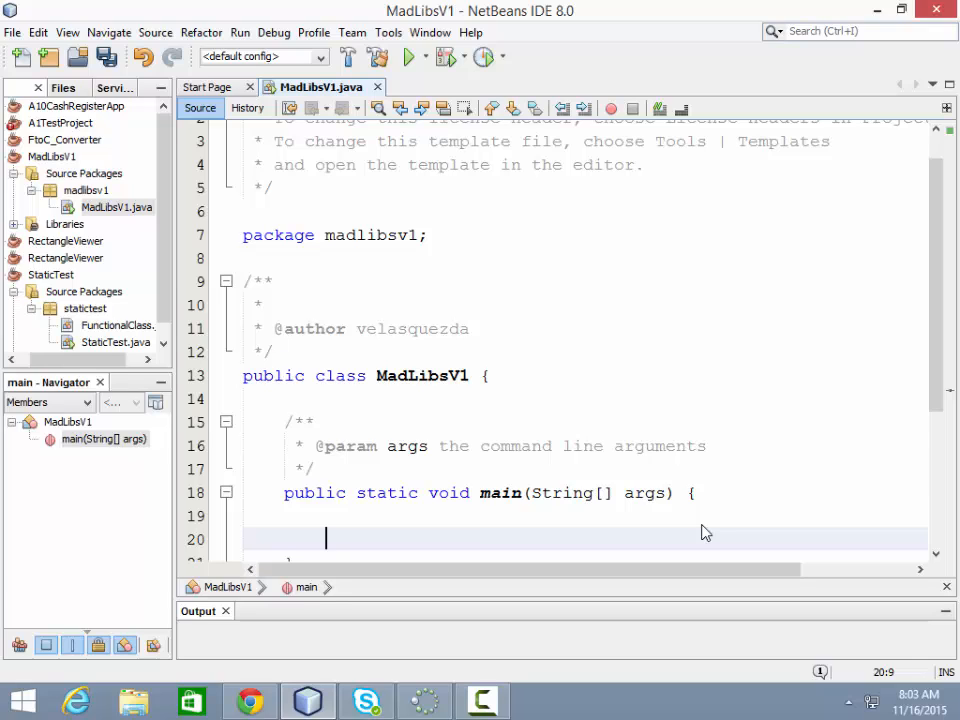
type("S")
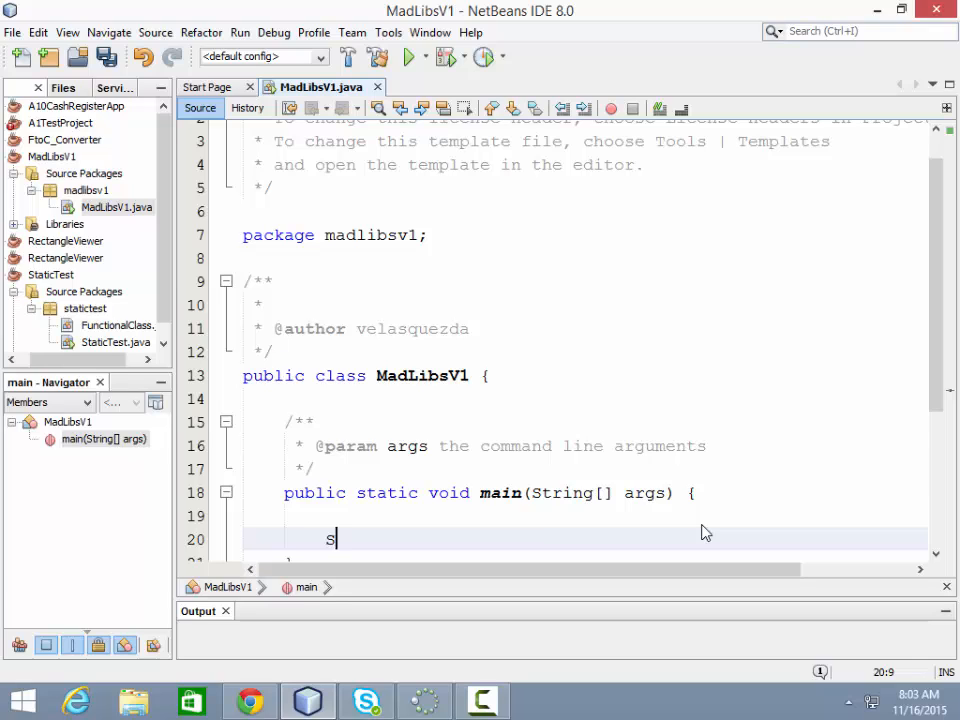
type("tring")
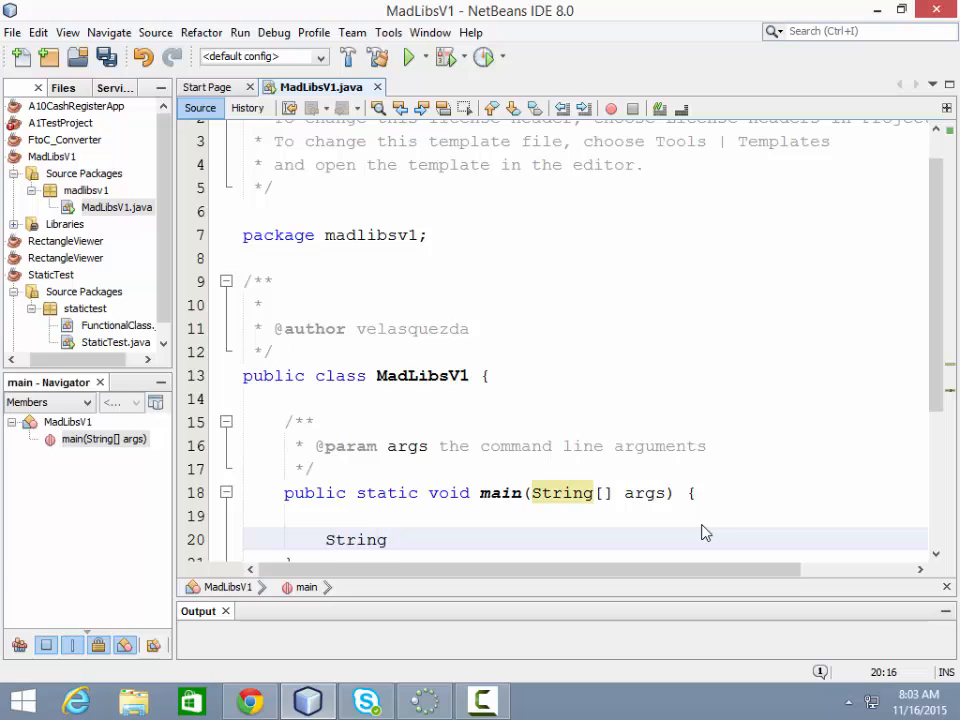
type("aj")
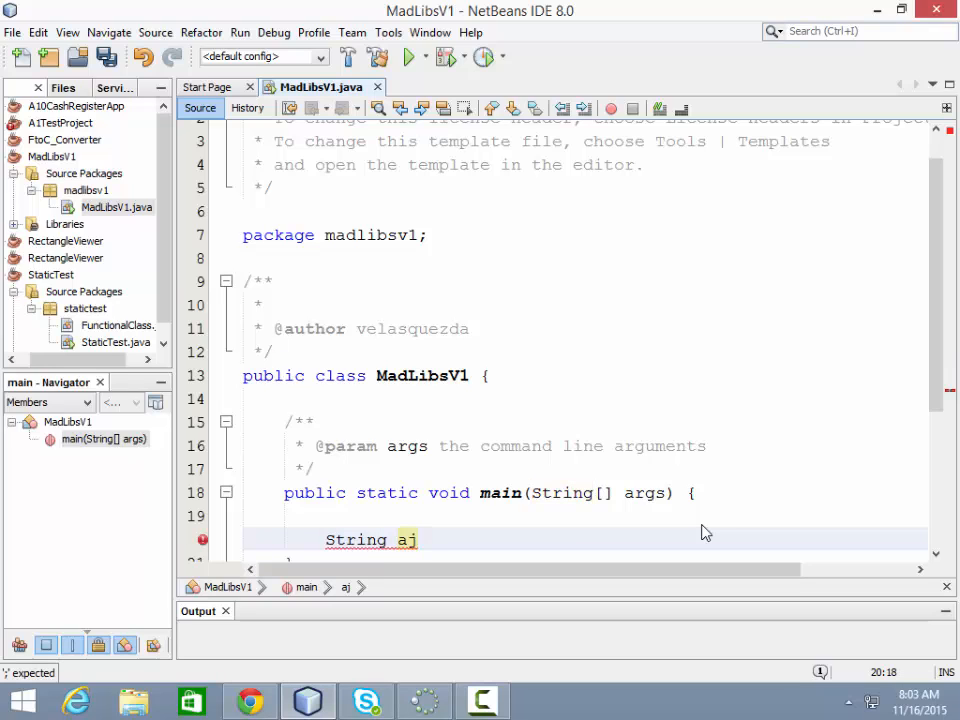
key("Backspace")
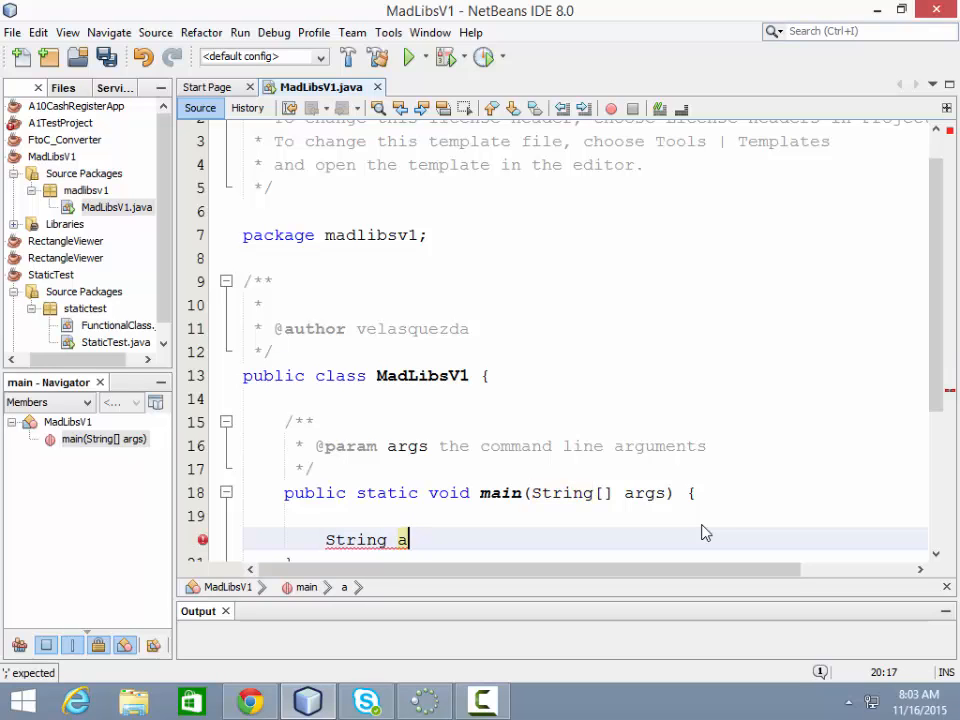
type("dj")
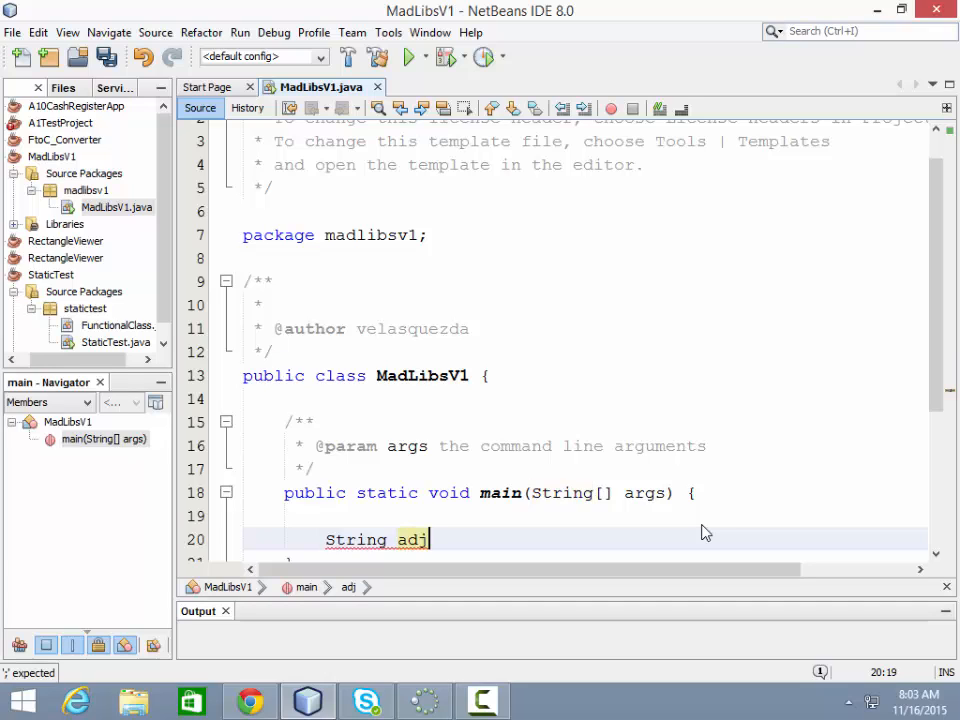
type("1, ;")
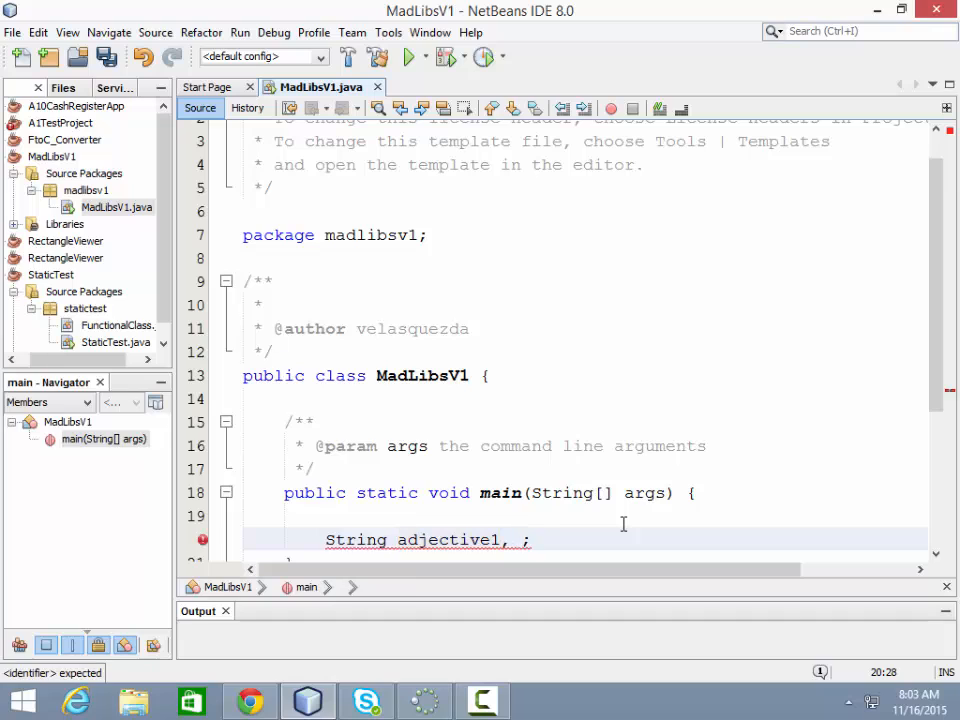
type("plura")
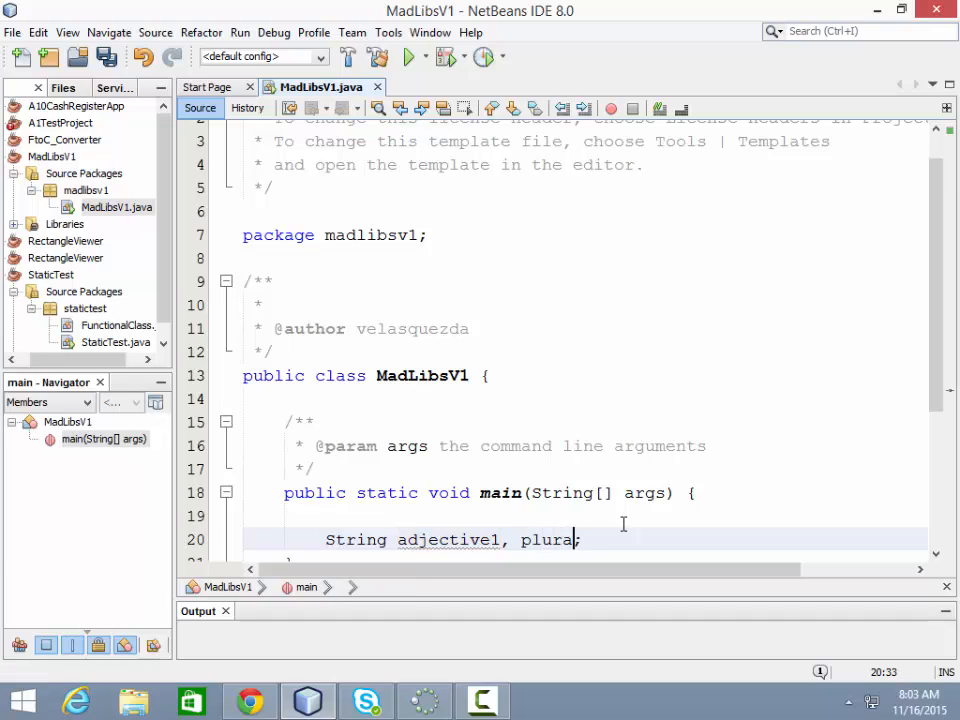
type("lNoun1")
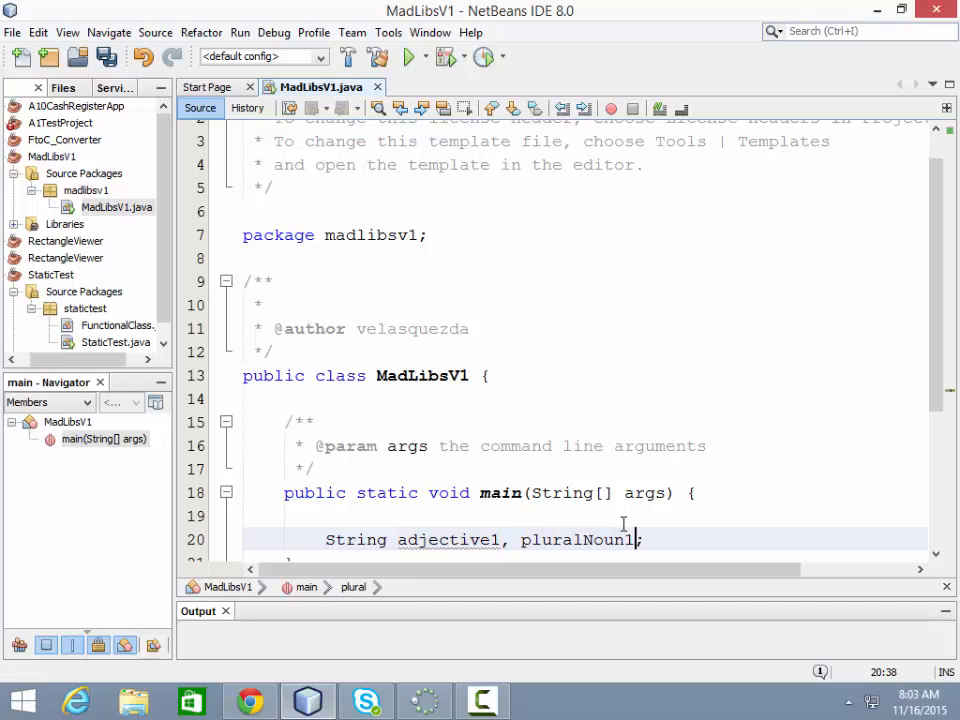
double_click(577, 539)
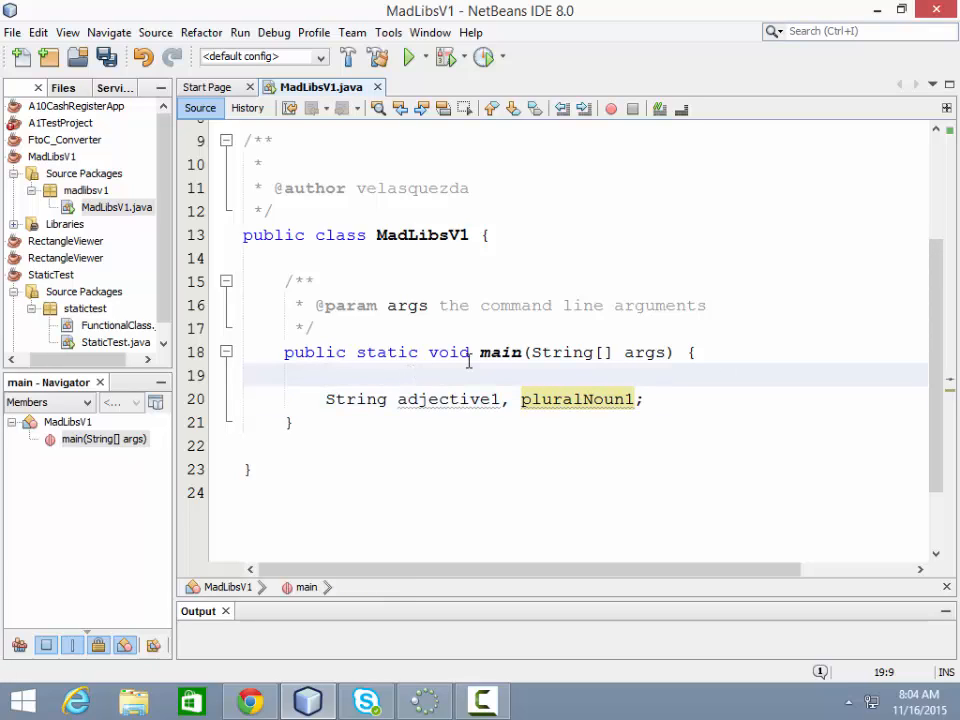
Step: Add the comment '// Variables for the parts of speech' above the declaration
type("//")
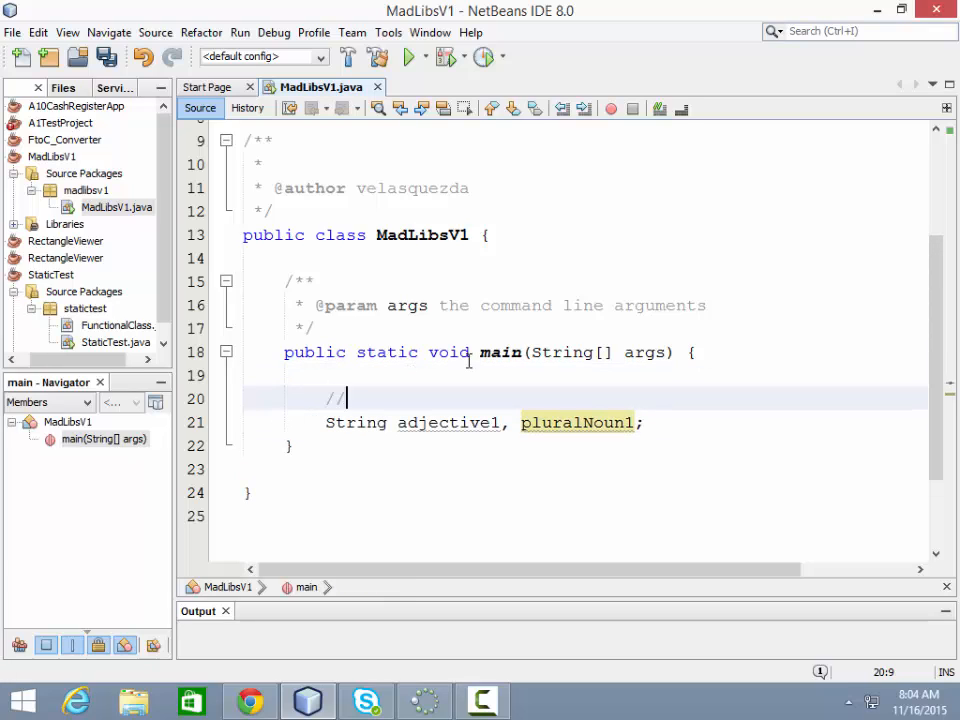
type("Variables f")
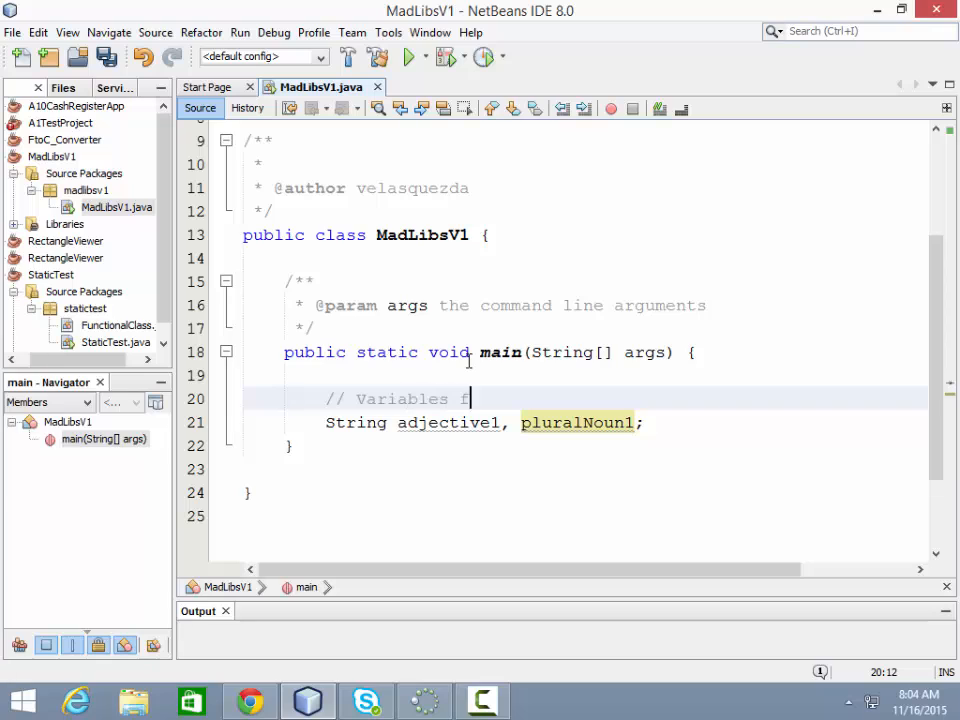
type("or the parts of")
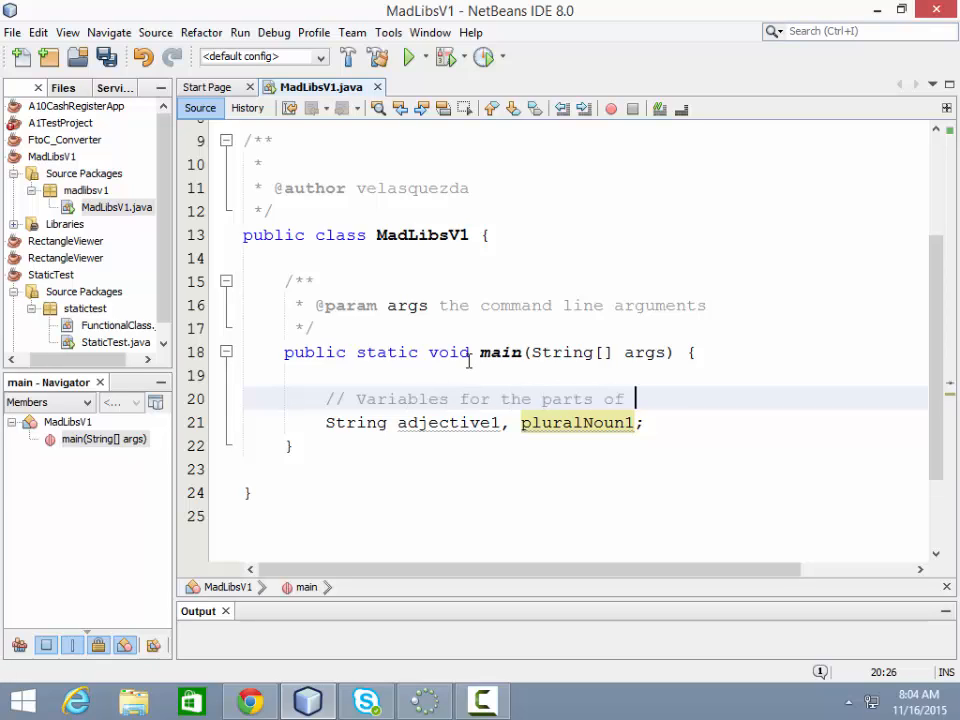
type("speech")
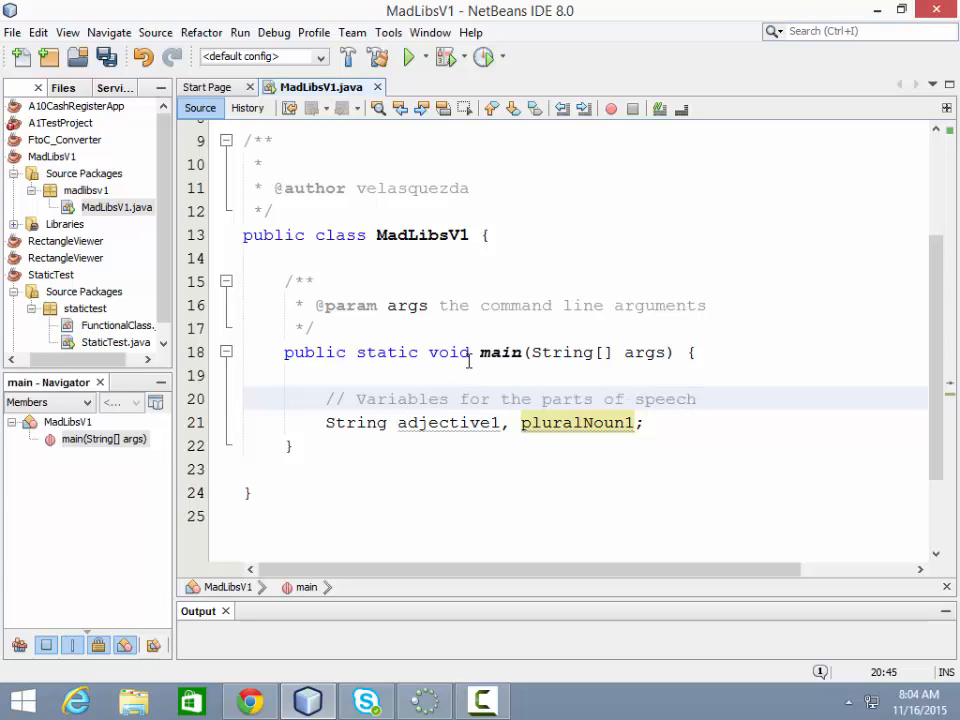
key("enter")
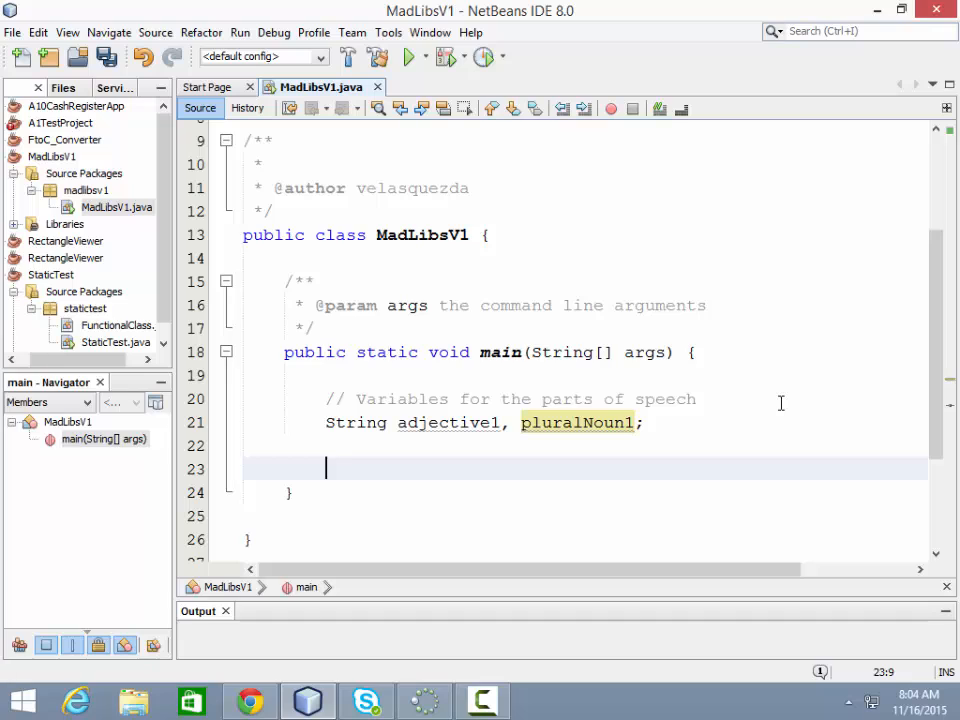
mouse_move(781, 355)
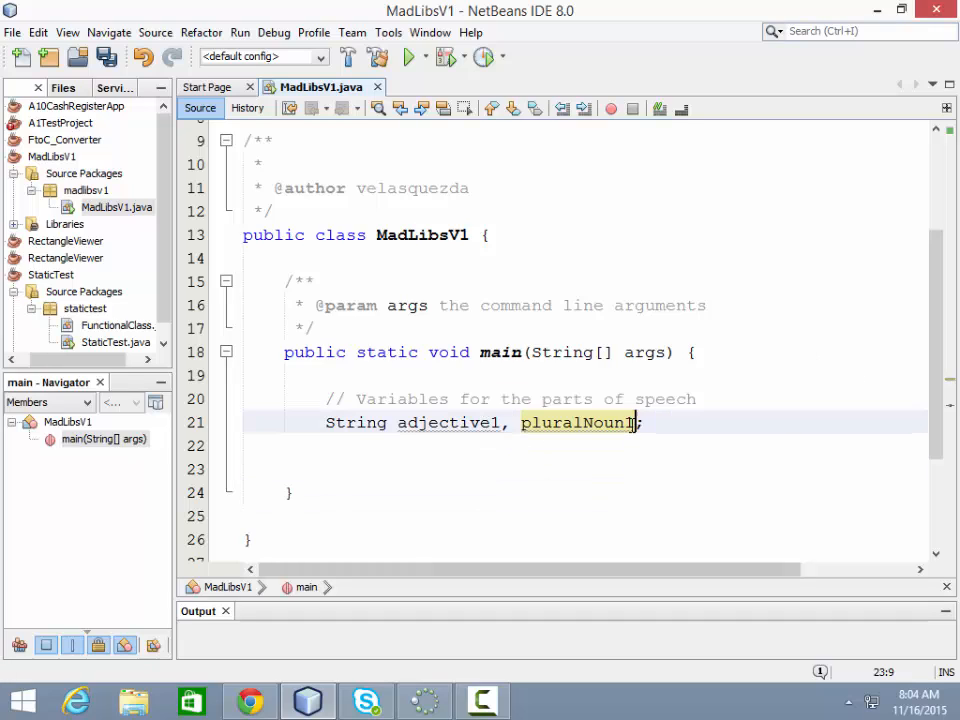
Step: Append adjective2 to the String variable declaration
type(", adje")
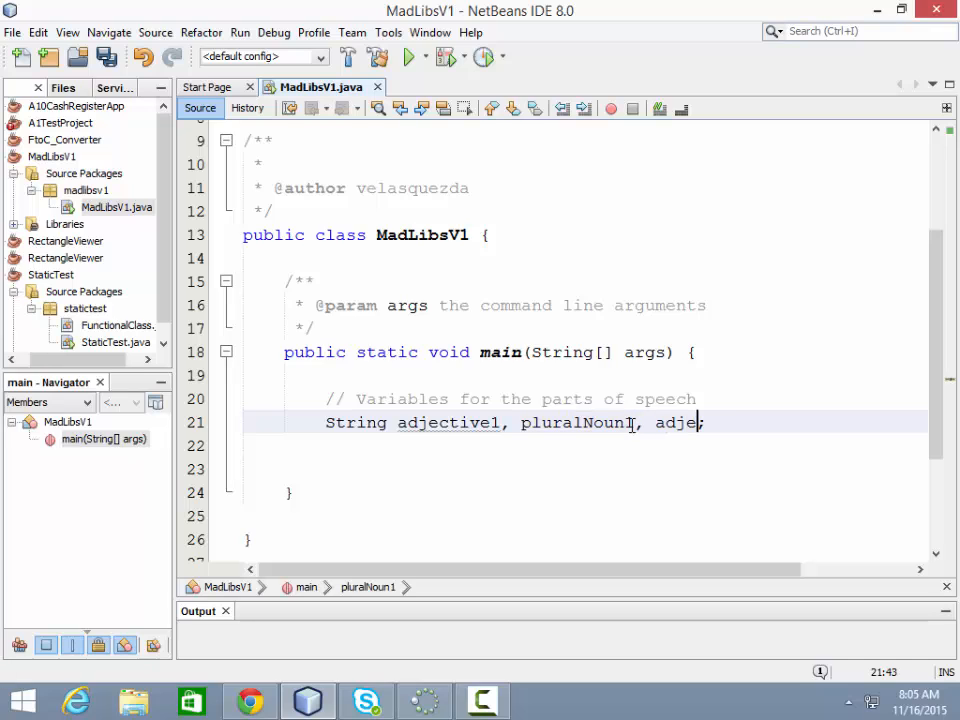
type("ctive")
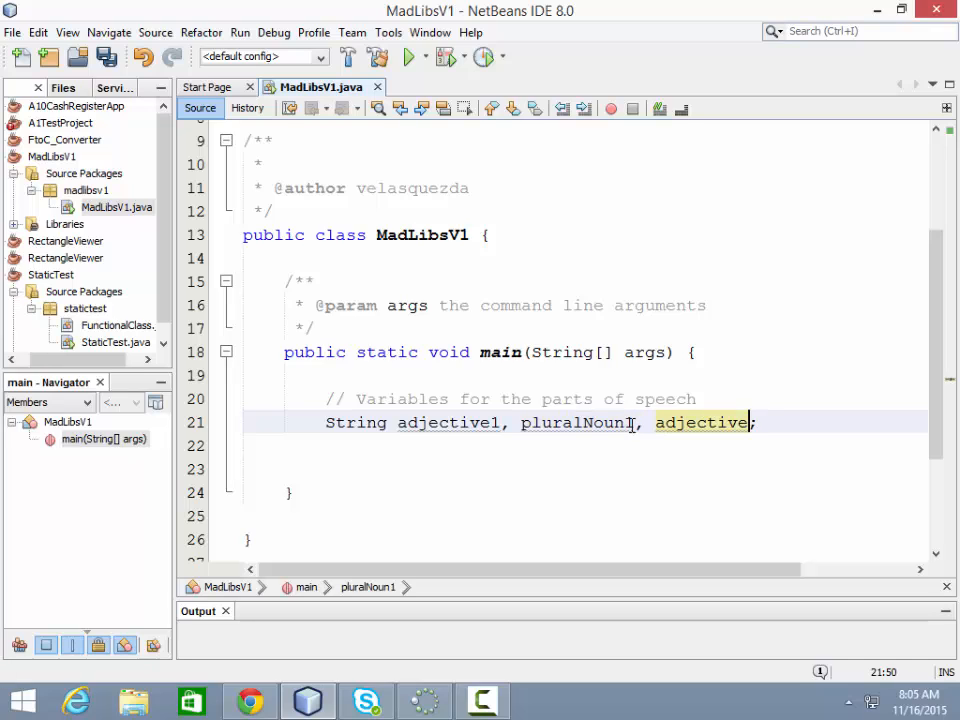
type("2")
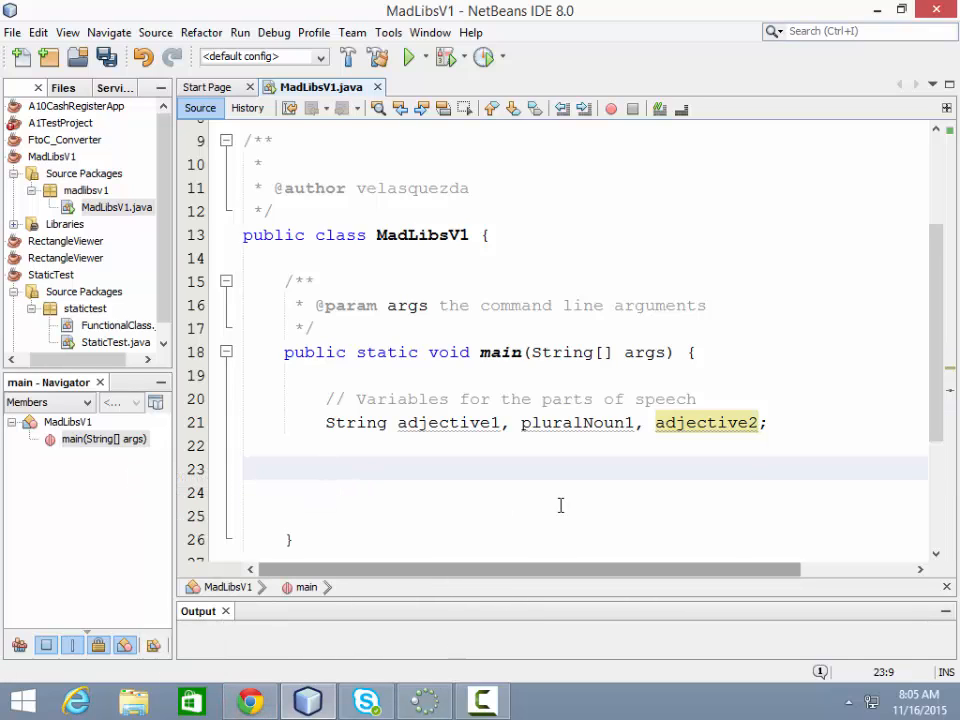
mouse_move(633, 521)
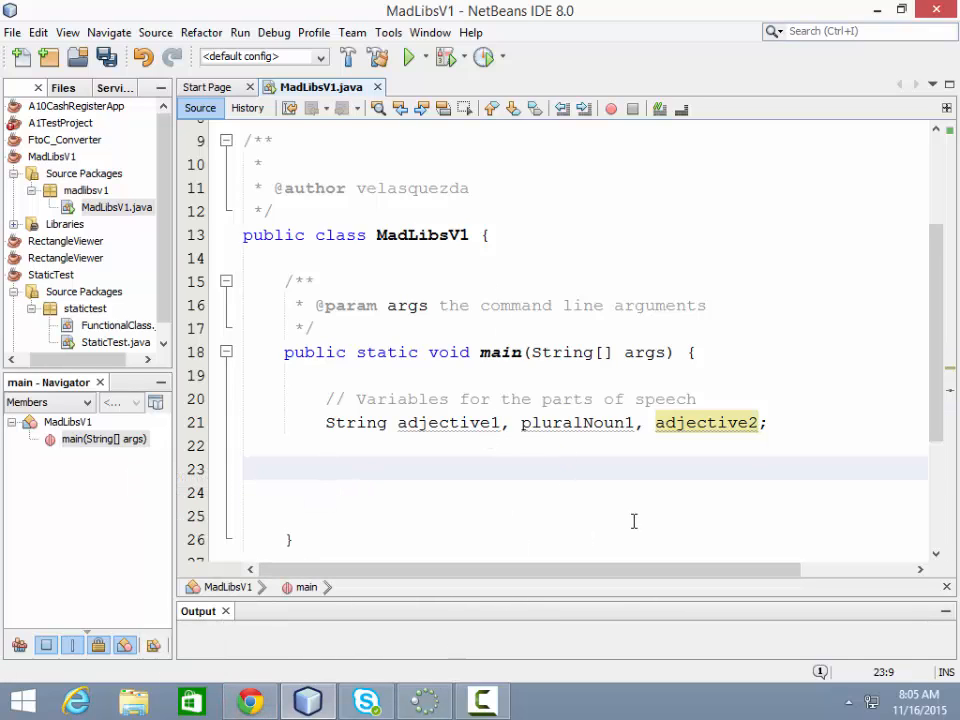
Step: Add 'InputStream input = System.in;' and 'Scanner myScanner = new Scanner(input);' to main
left_click(326, 469)
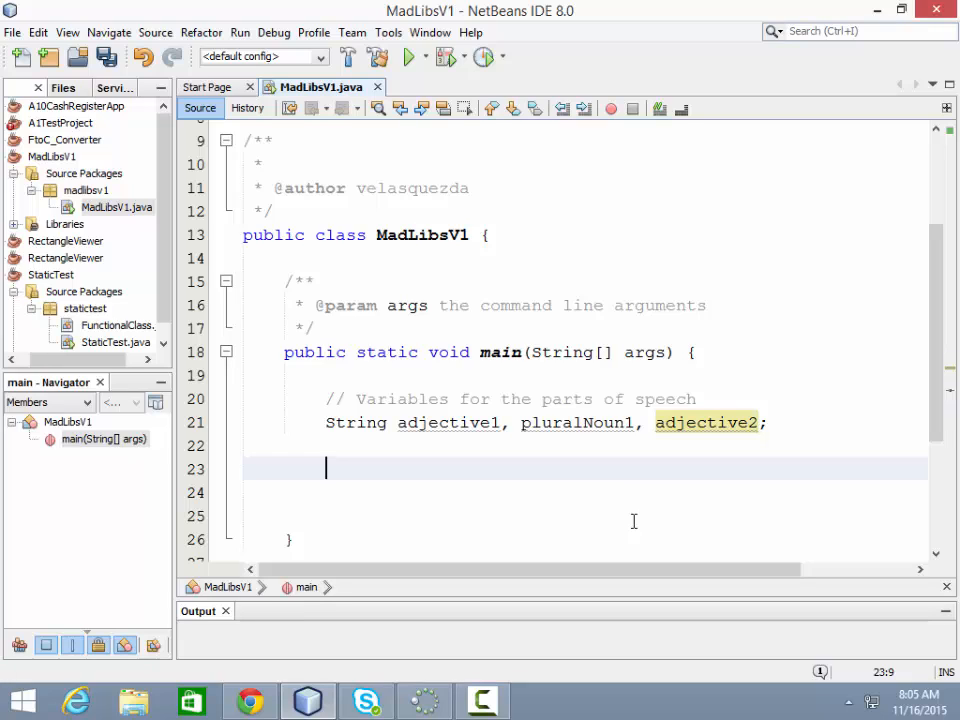
type("InputStream input = System.in;")
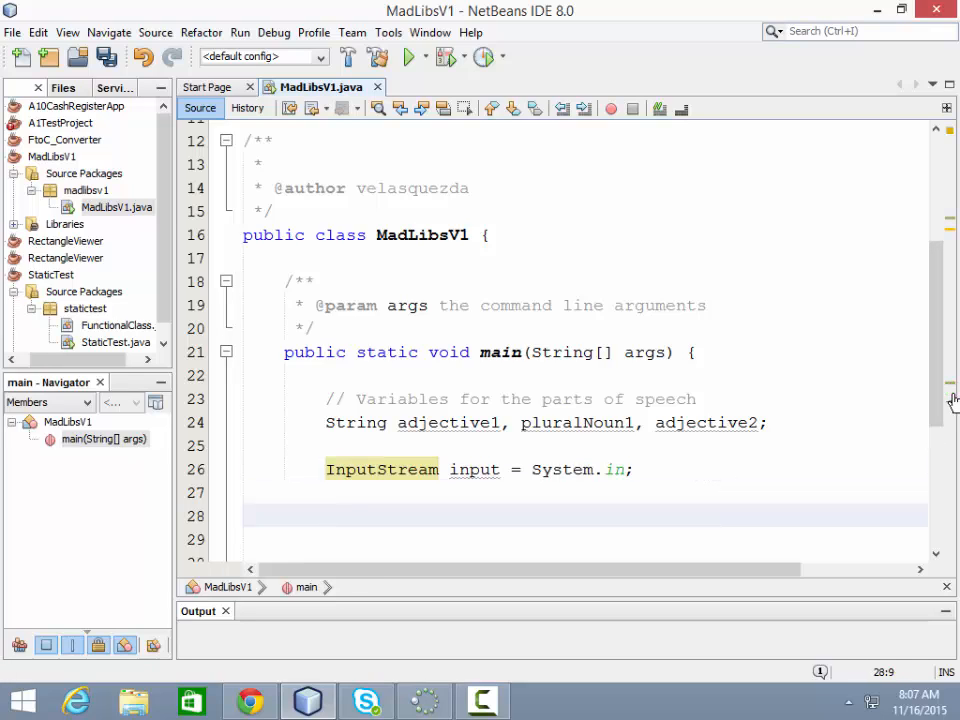
type("Scanner")
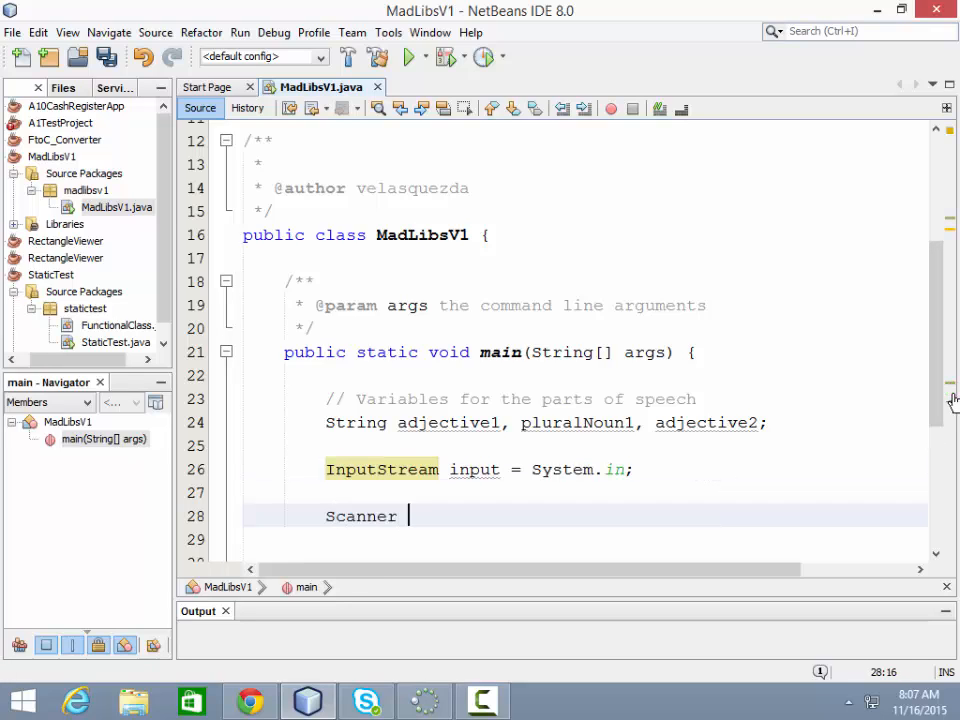
type("mySca")
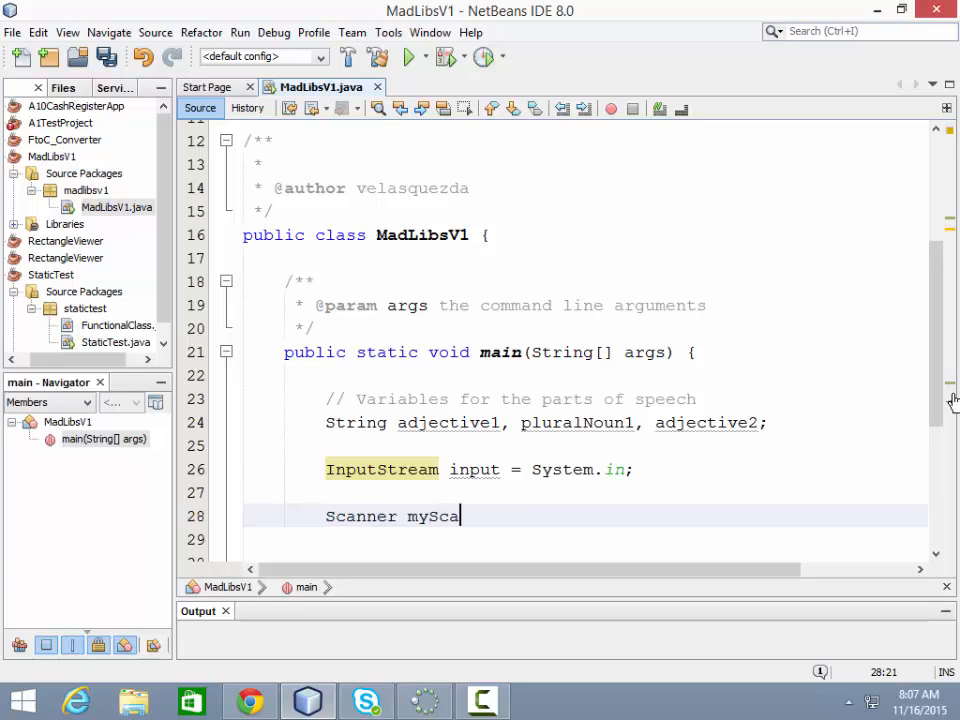
type("nner = new")
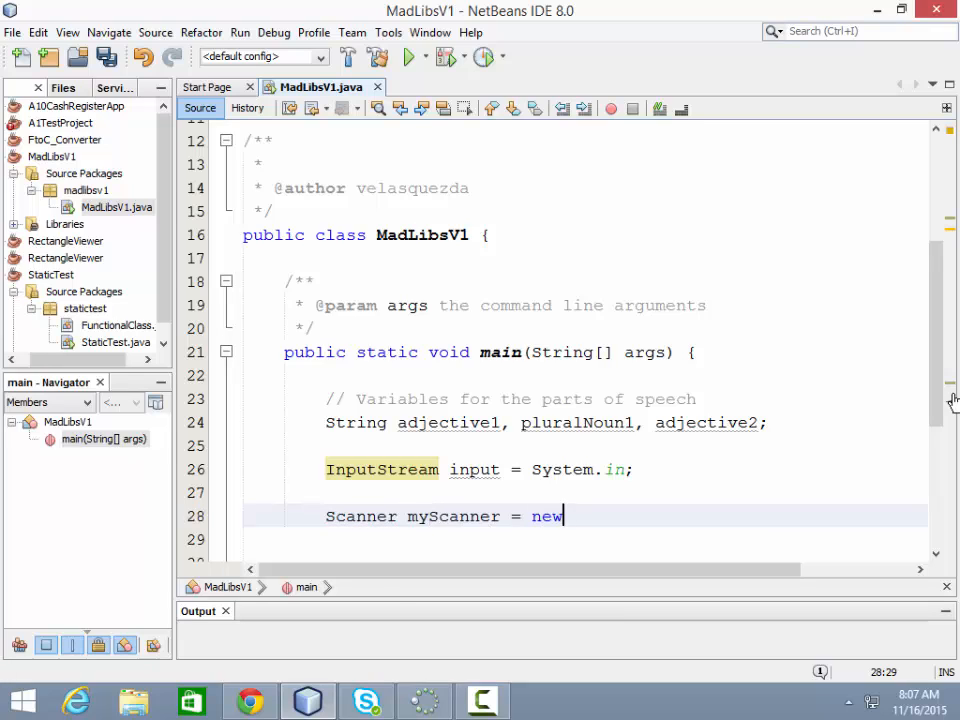
type("Scanner")
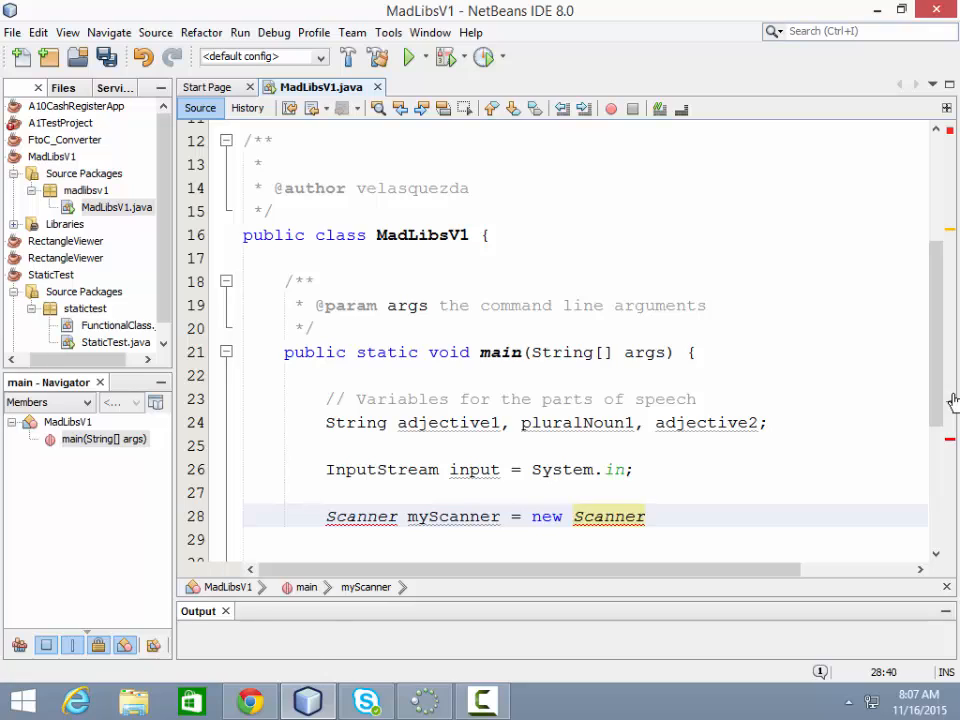
type("(in")
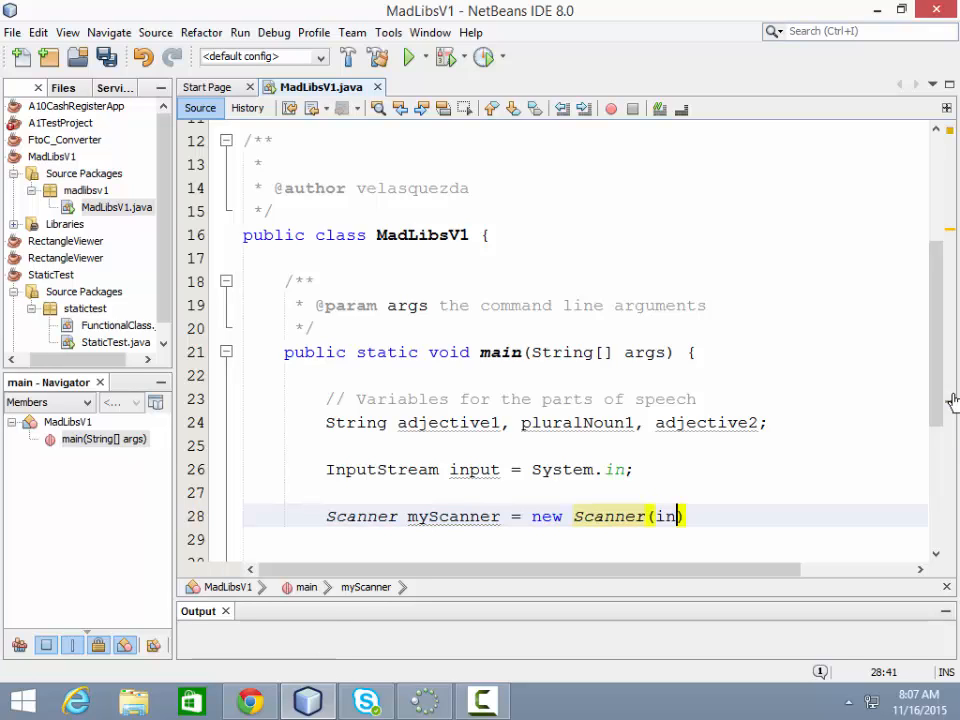
type("put")
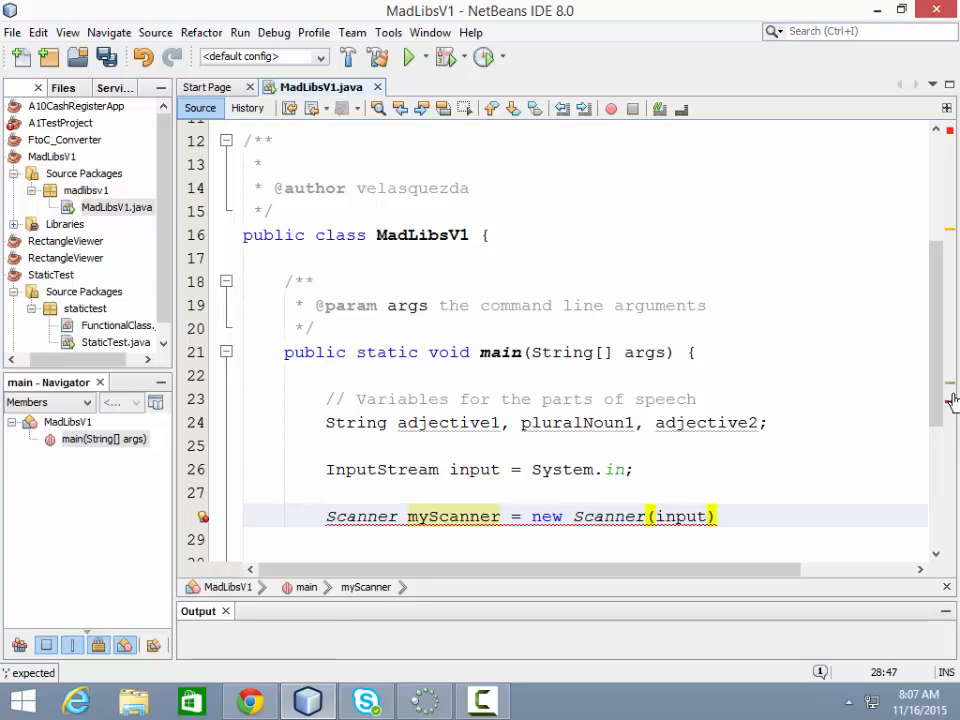
type(";")
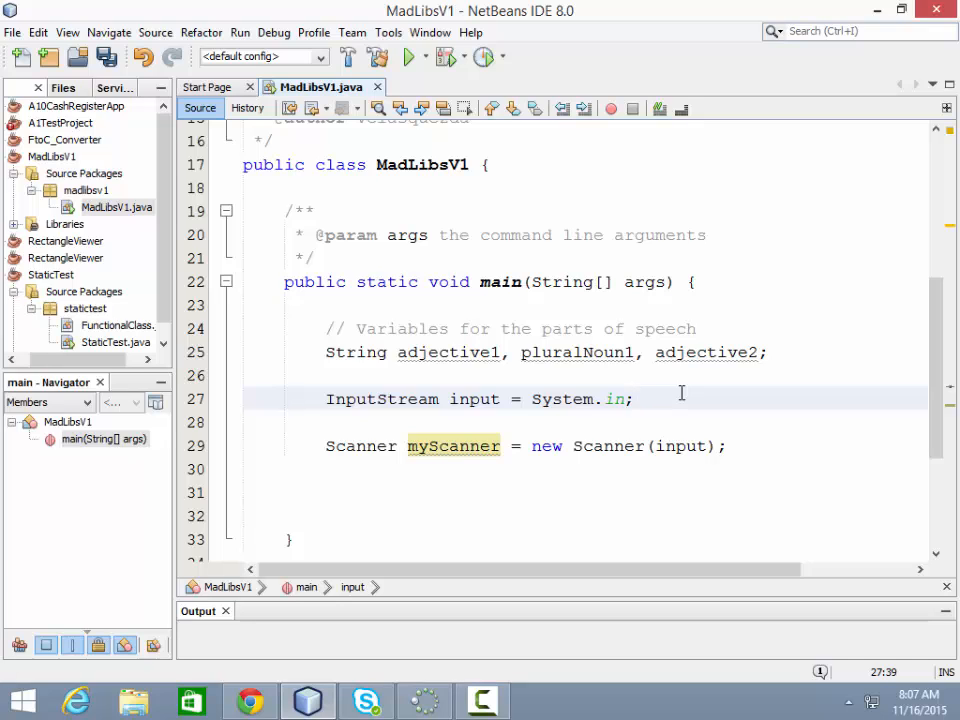
Step: Place the cursor above the InputStream line for the 'Create Scanner for input' comment
left_click(633, 399)
type("// Create Scanner for input")
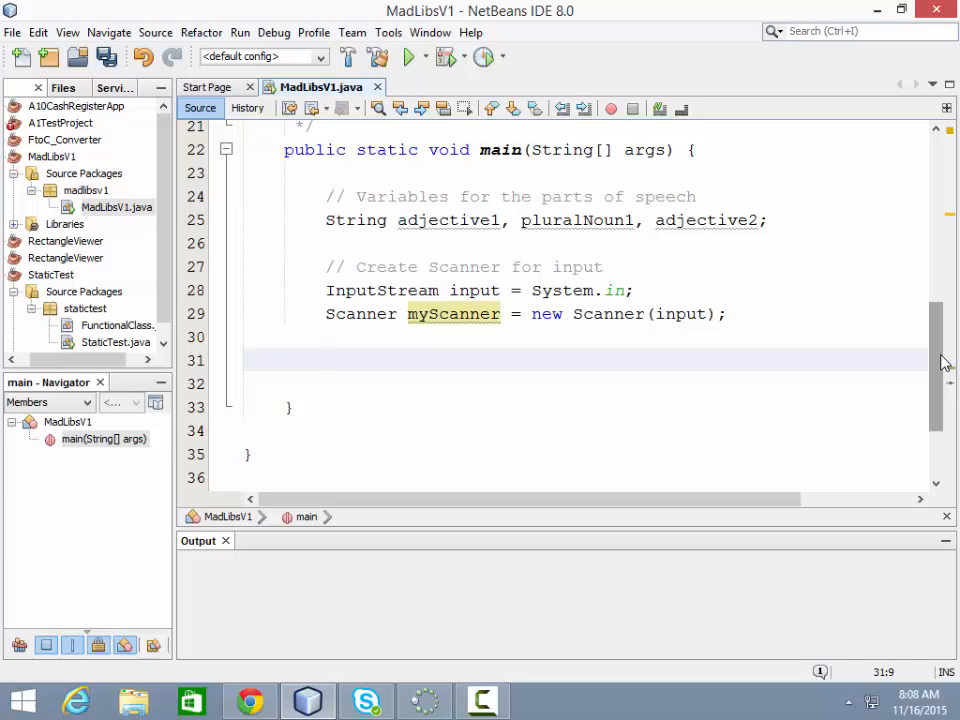
Step: Write System.out.print("Please enter an adjective: "); below the Scanner setup
left_click(325, 360)
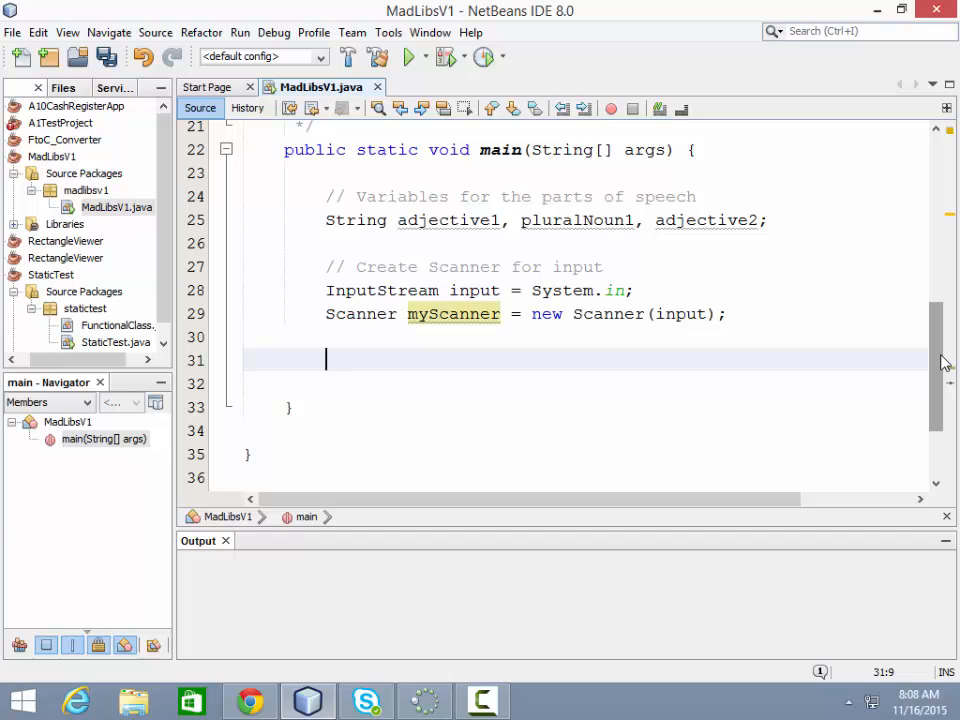
type("System.")
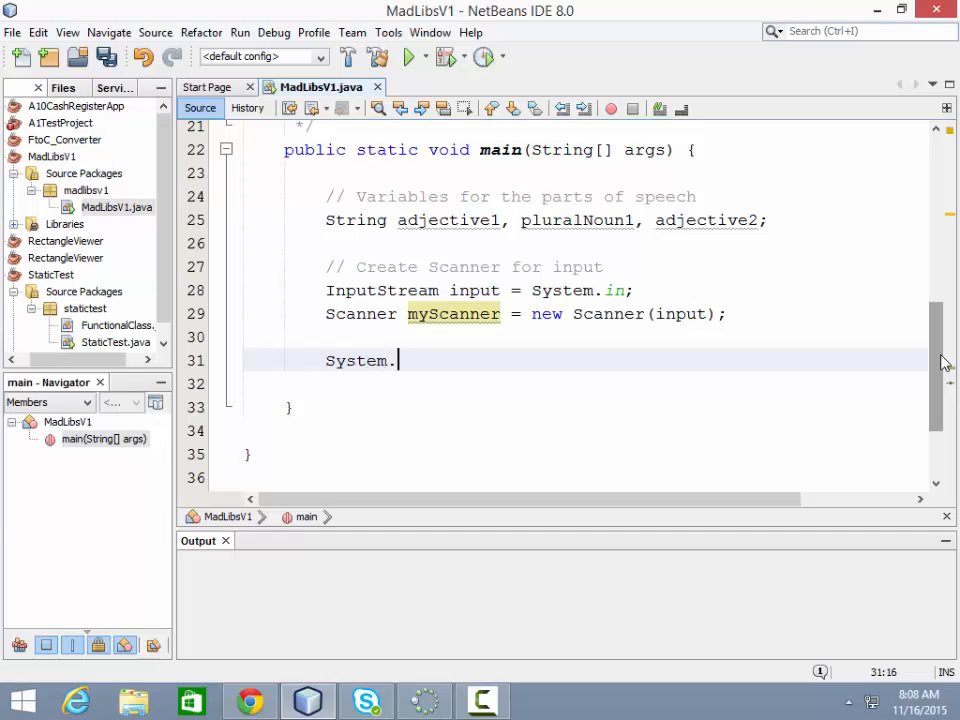
type("out.p")
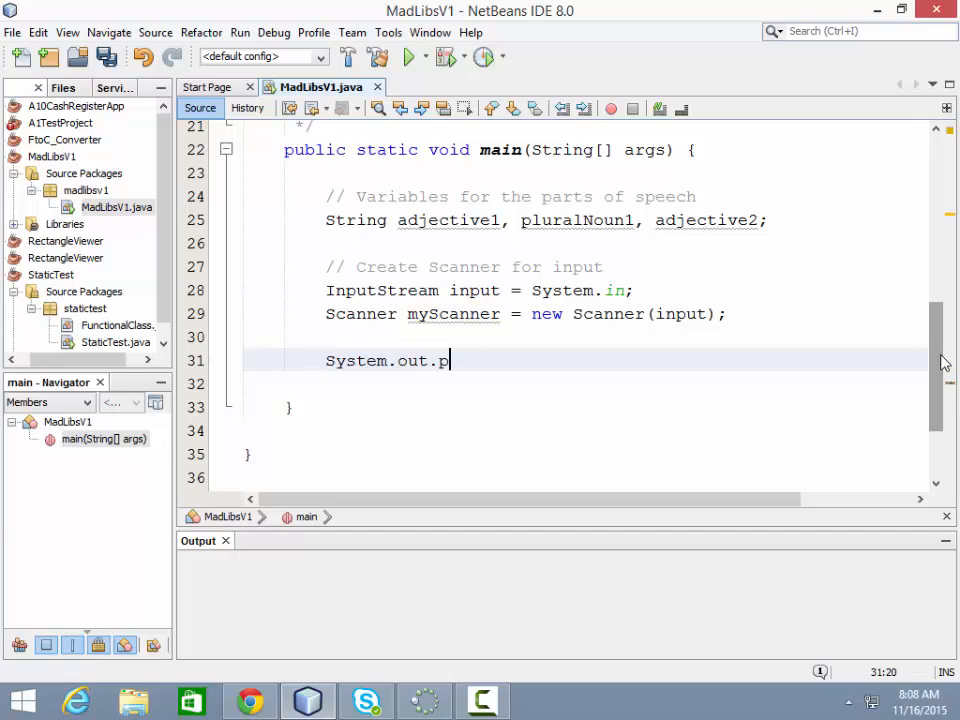
type("rint();")
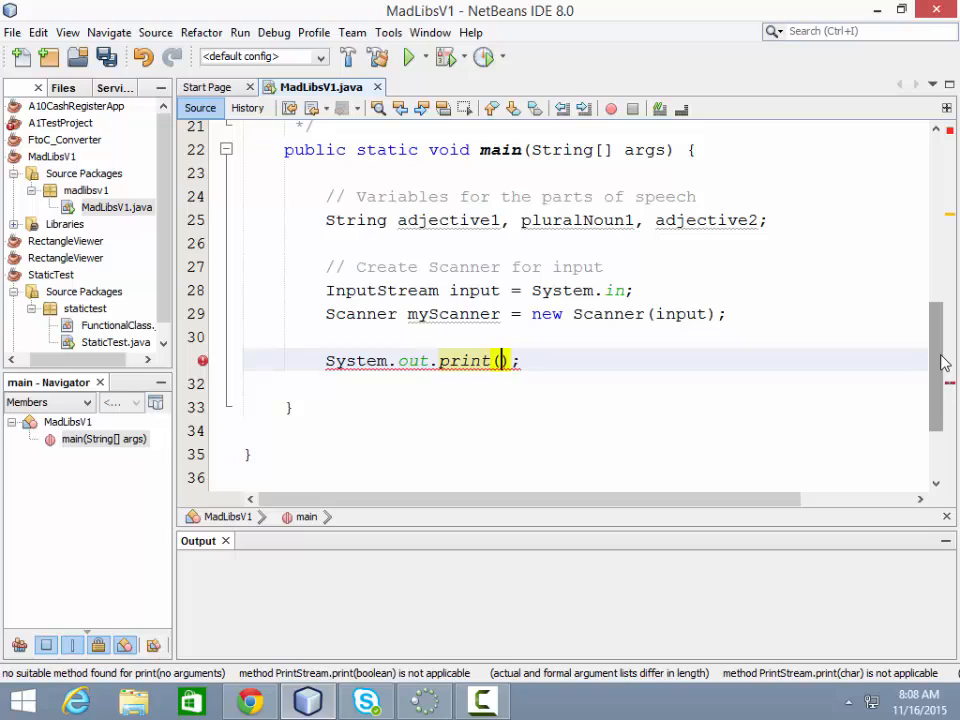
type("\"Please enter")
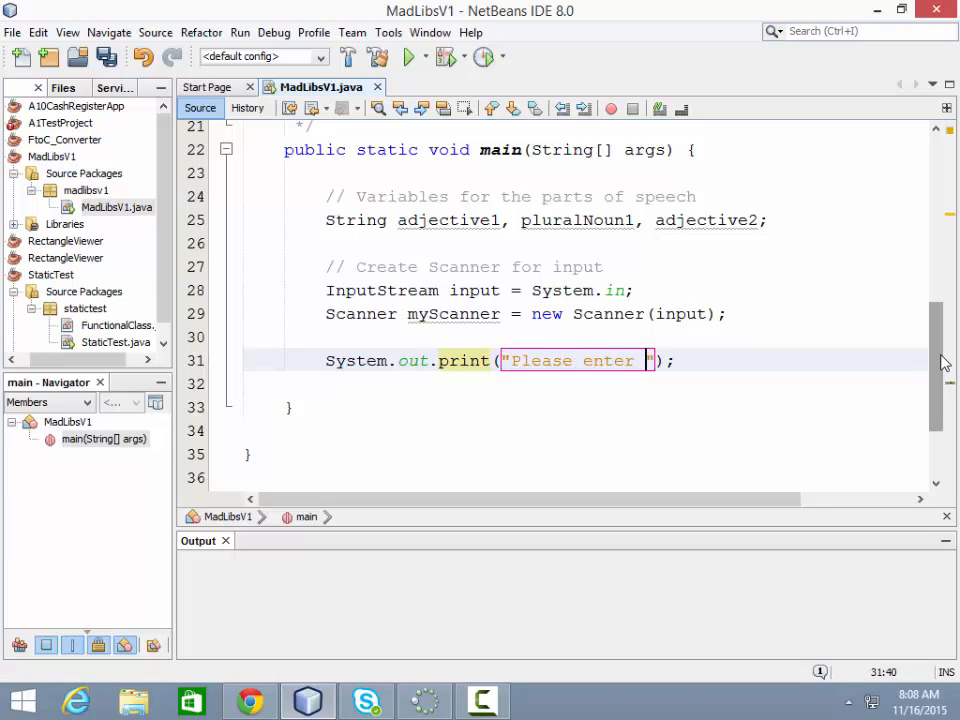
type("an ad")
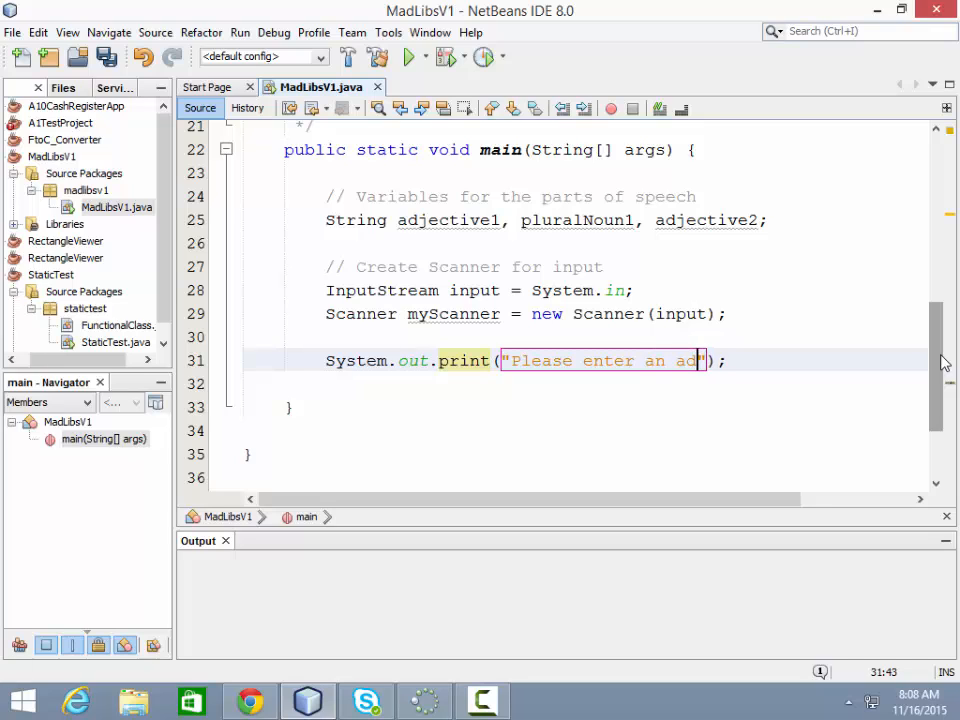
type("jective")
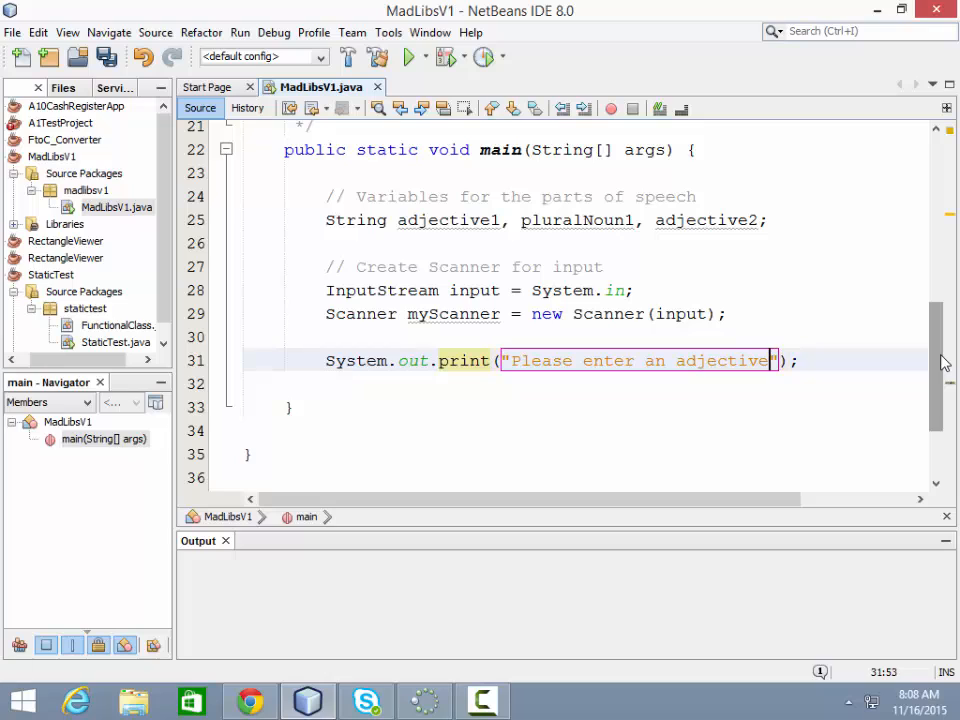
type(":")
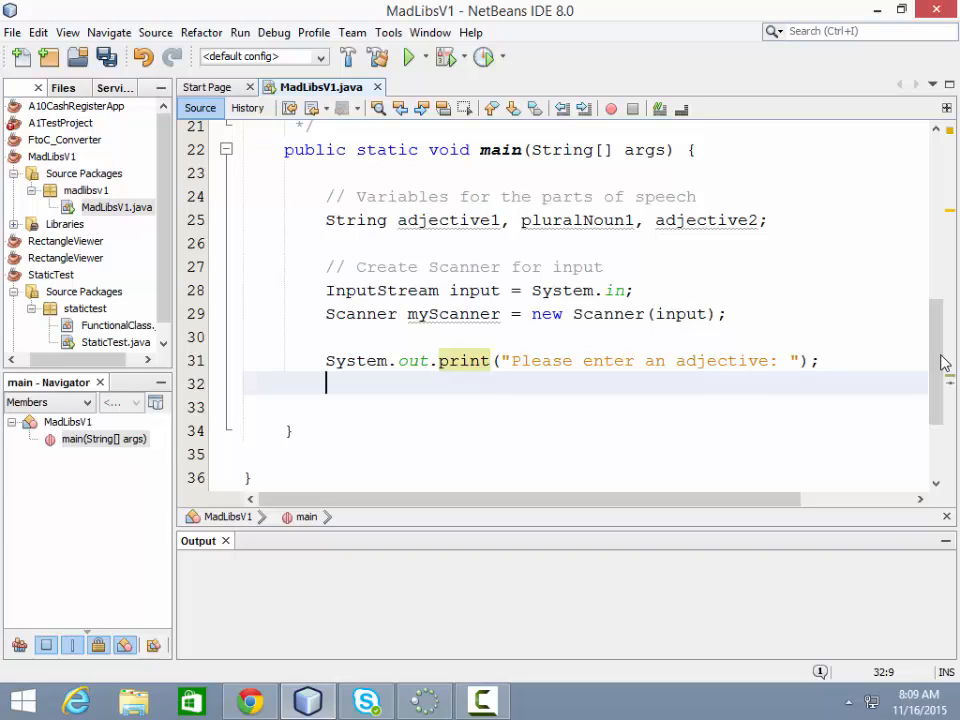
Step: Begin the assignment 'adjective1 = myScanner.' on the line under the prompt
type("adj")
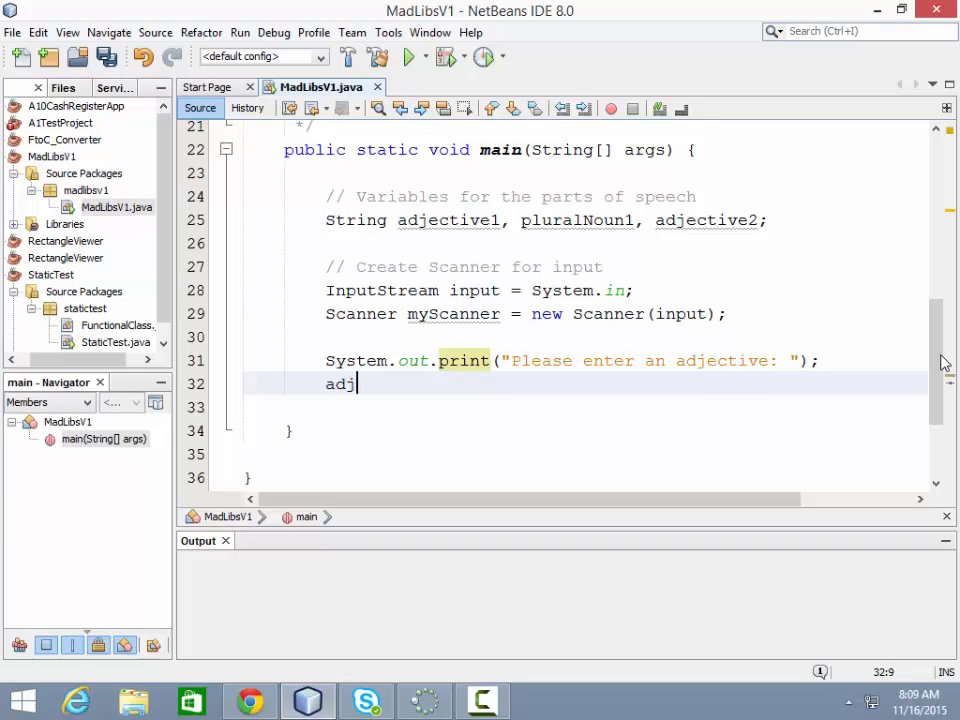
type("ec")
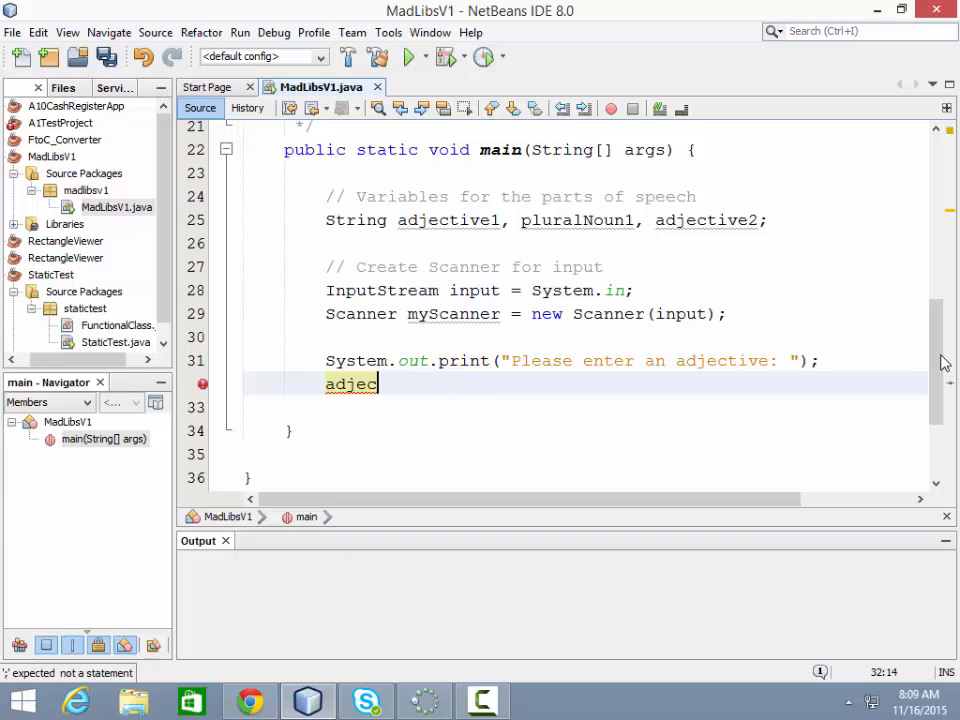
type("tive1")
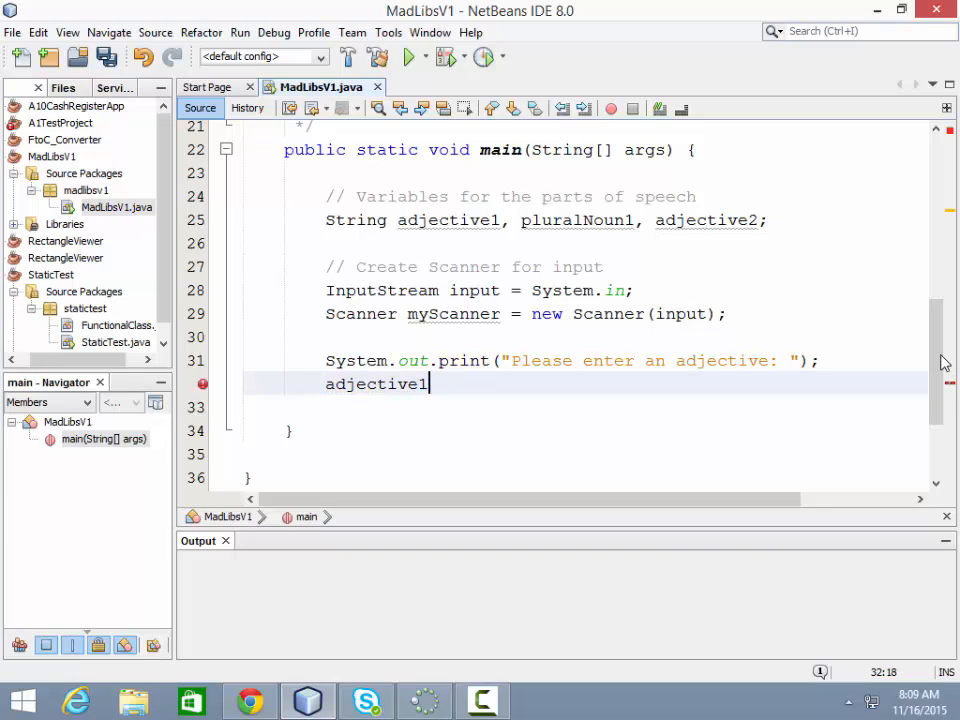
double_click(376, 384)
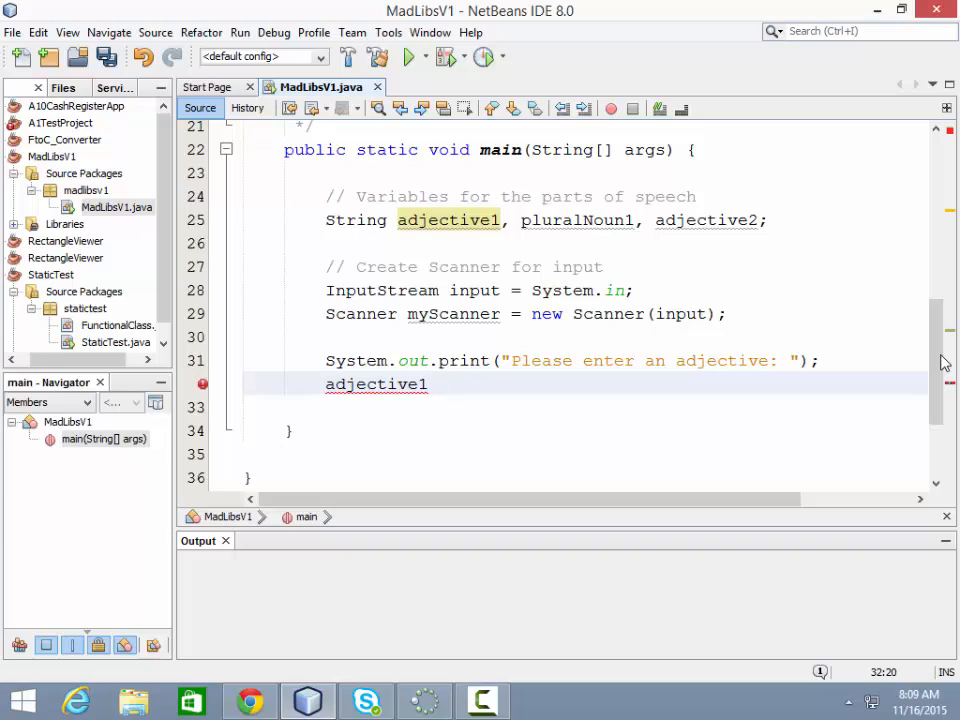
type("=")
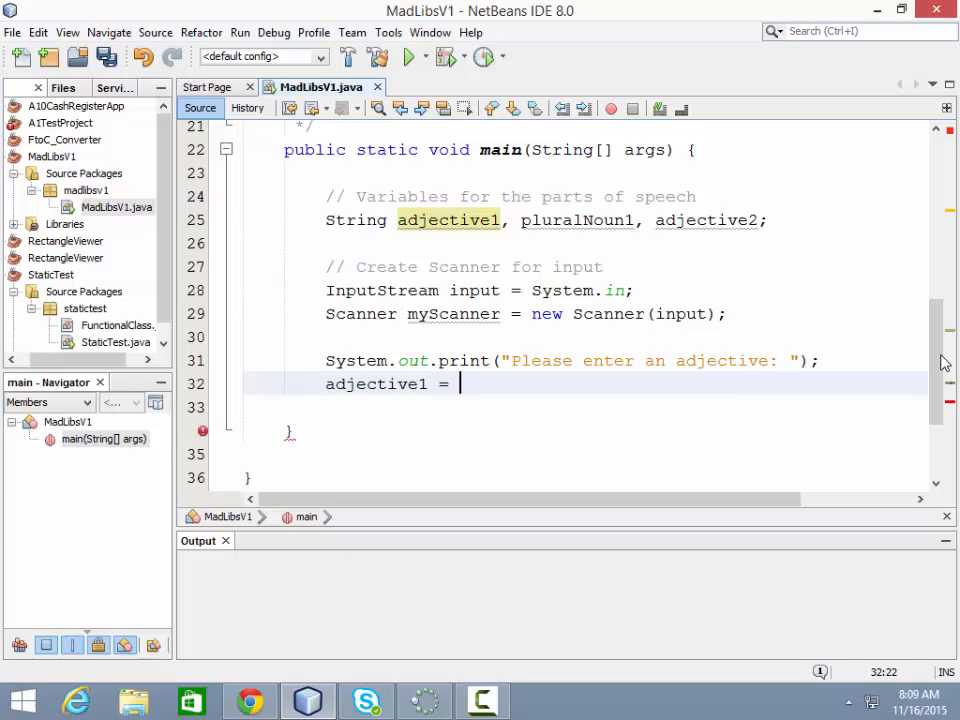
type("m")
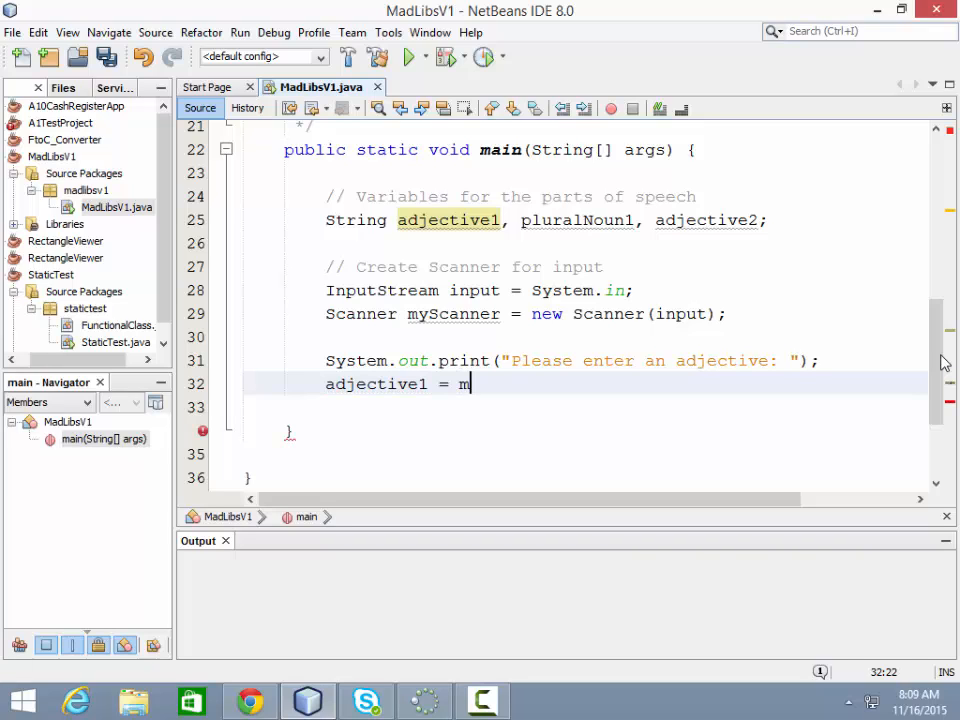
type("yScanner.")
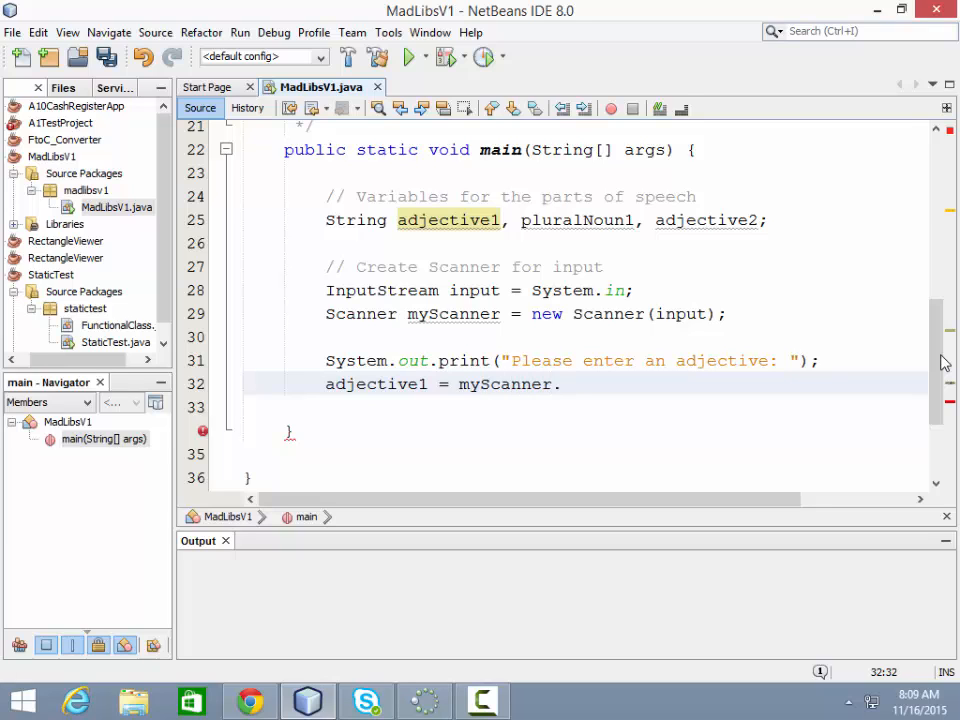
type(".")
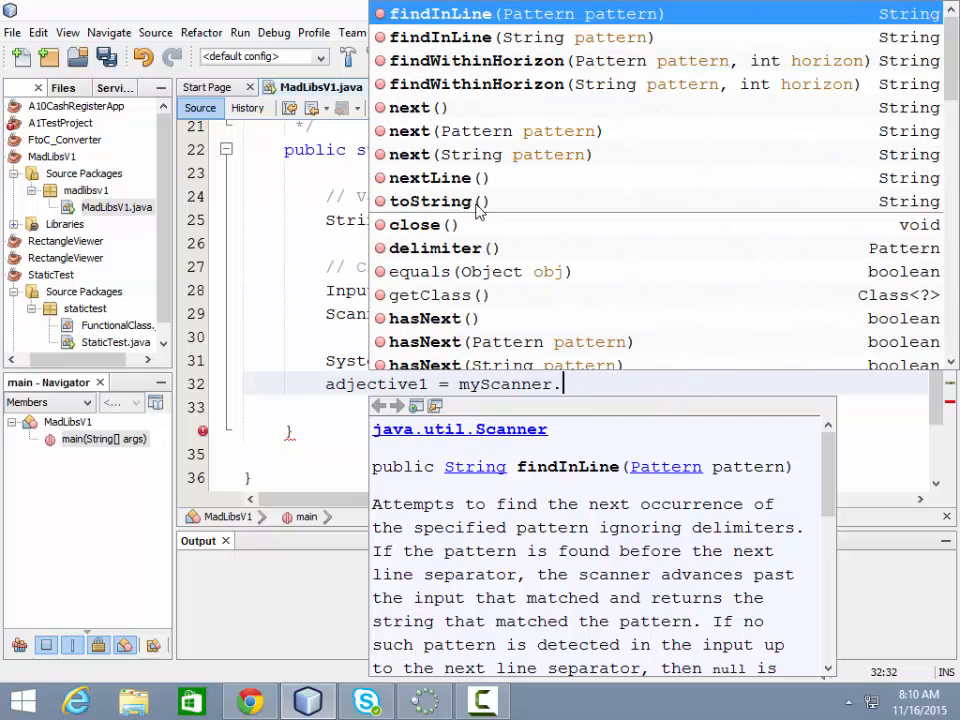
Step: Read the Javadoc for Scanner's next() method, then dismiss the suggestions
left_click(410, 107)
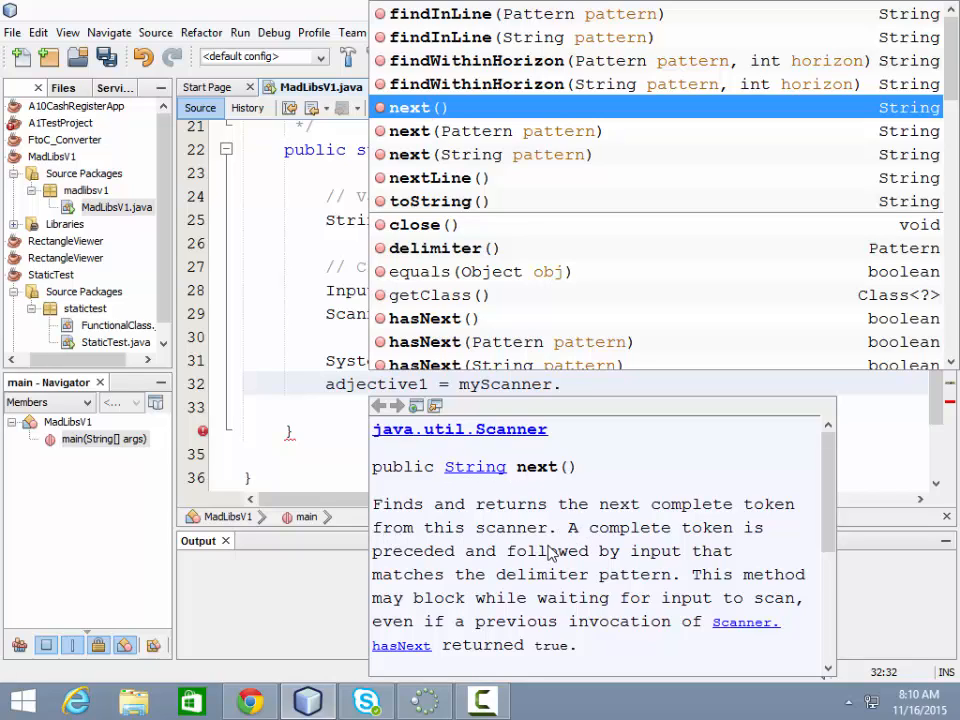
mouse_move(628, 560)
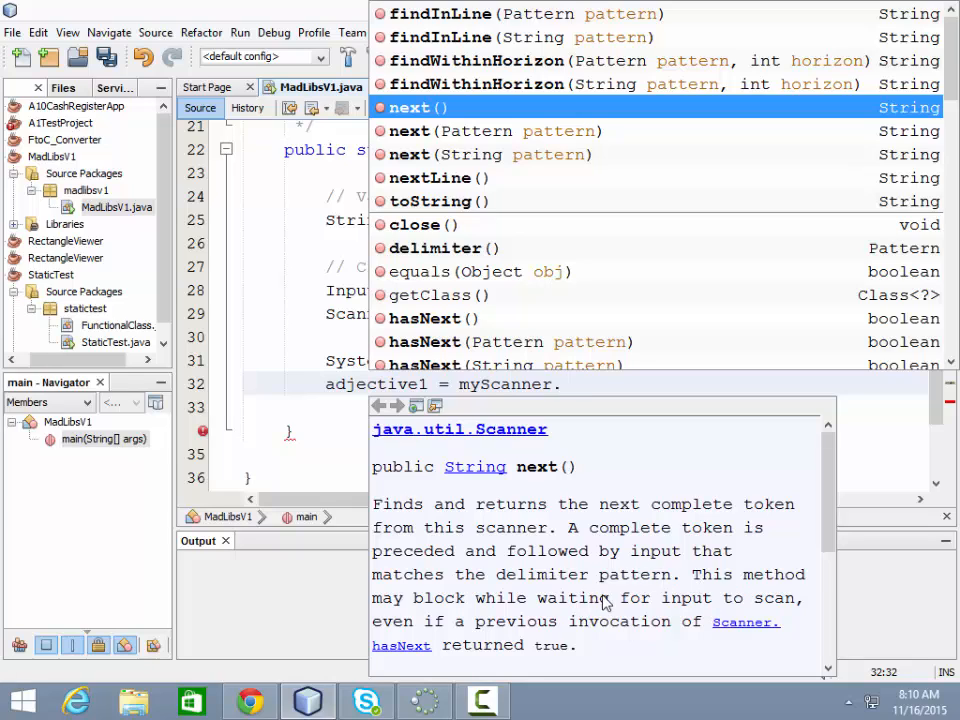
mouse_move(705, 605)
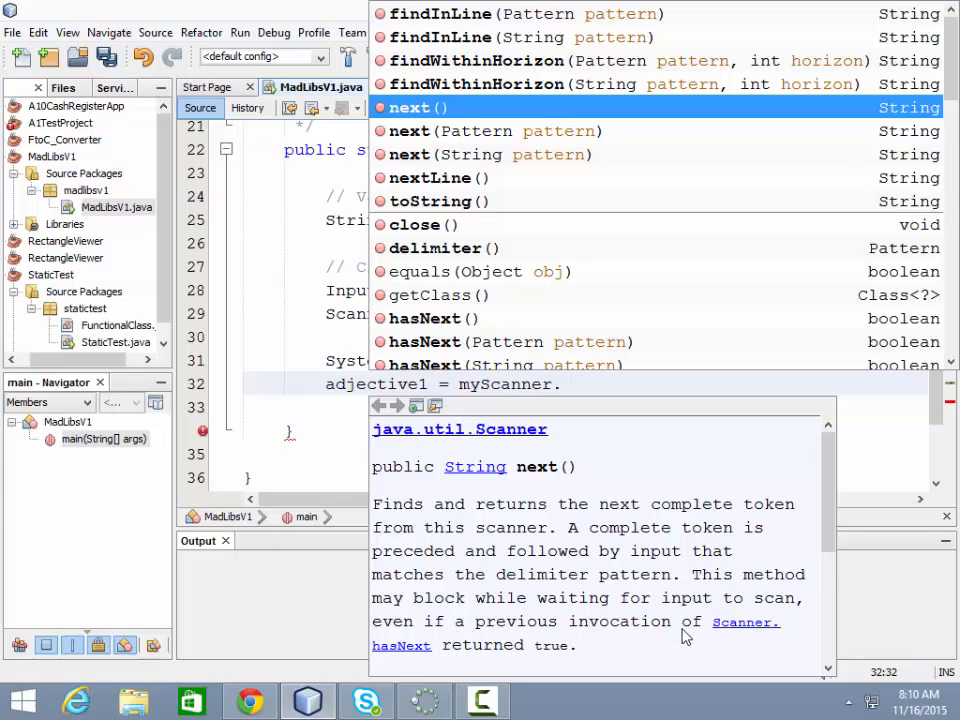
type(".")
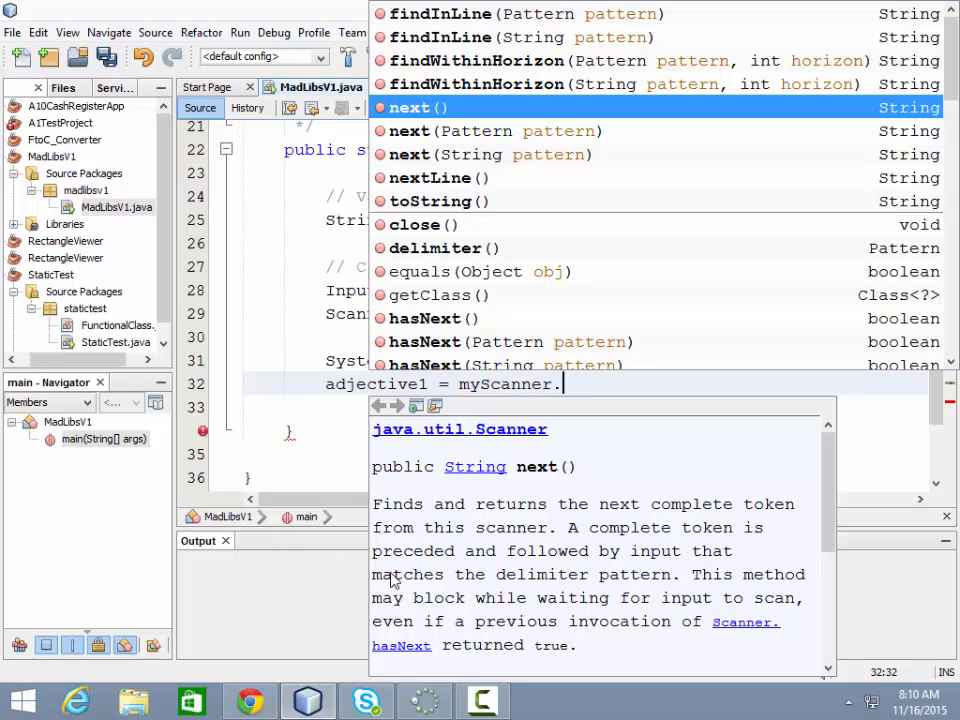
key("Escape")
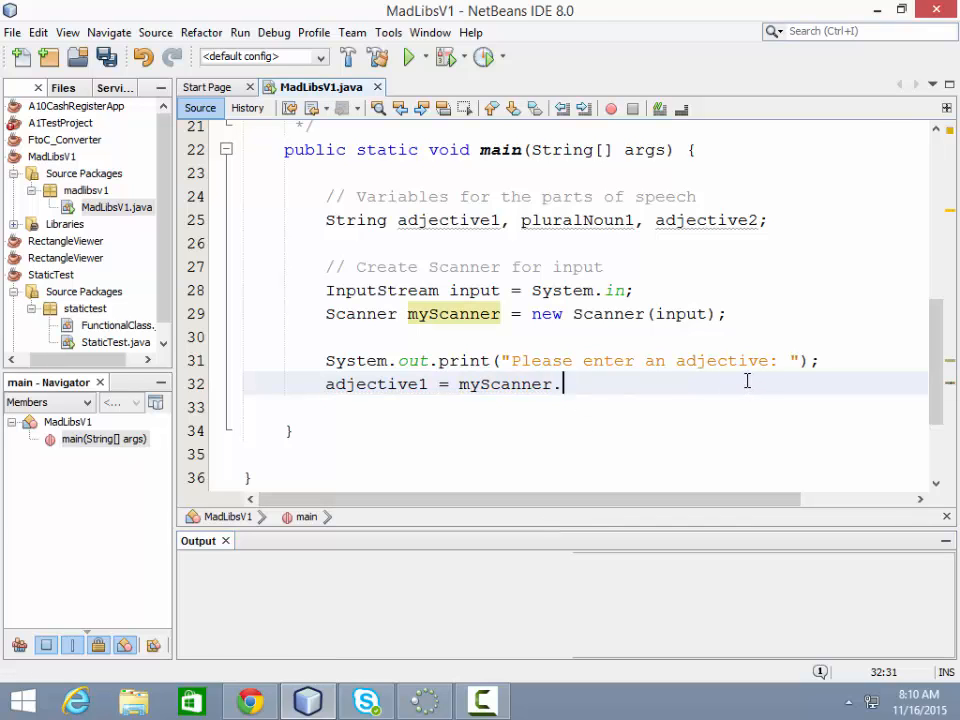
Step: Complete line 32 as 'adjective1 = myScanner.next();'
type(".")
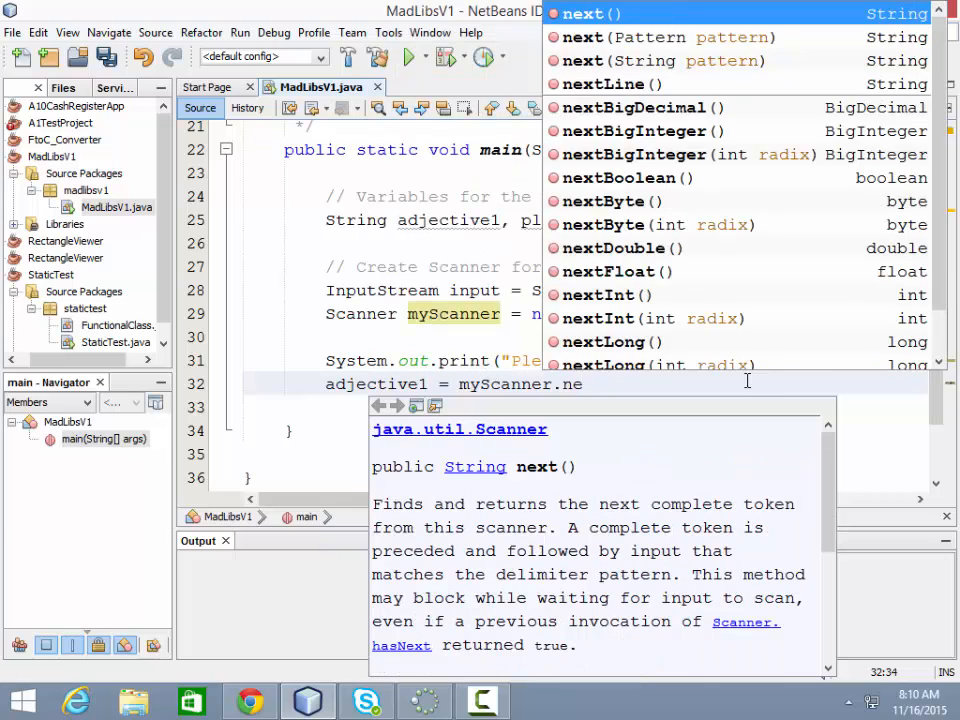
type("xt")
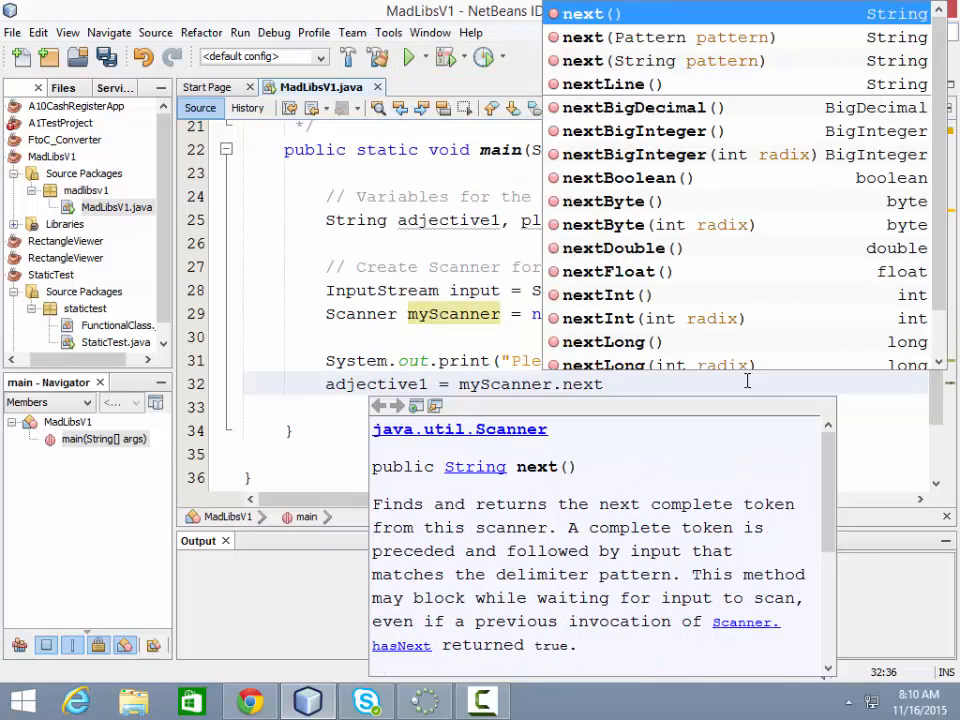
mouse_move(480, 533)
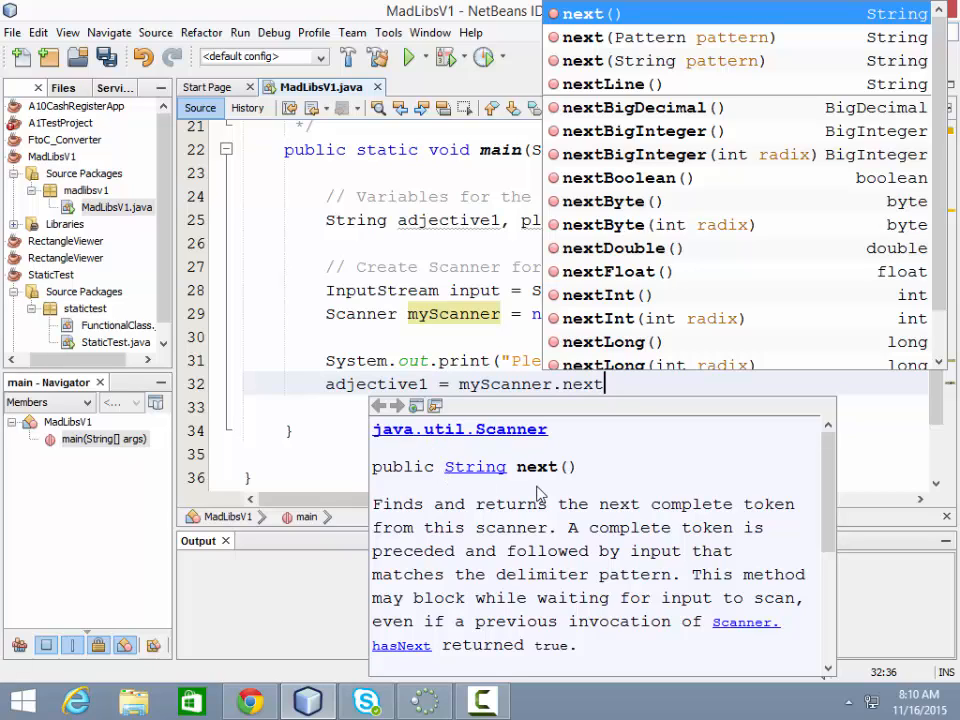
key("Escape")
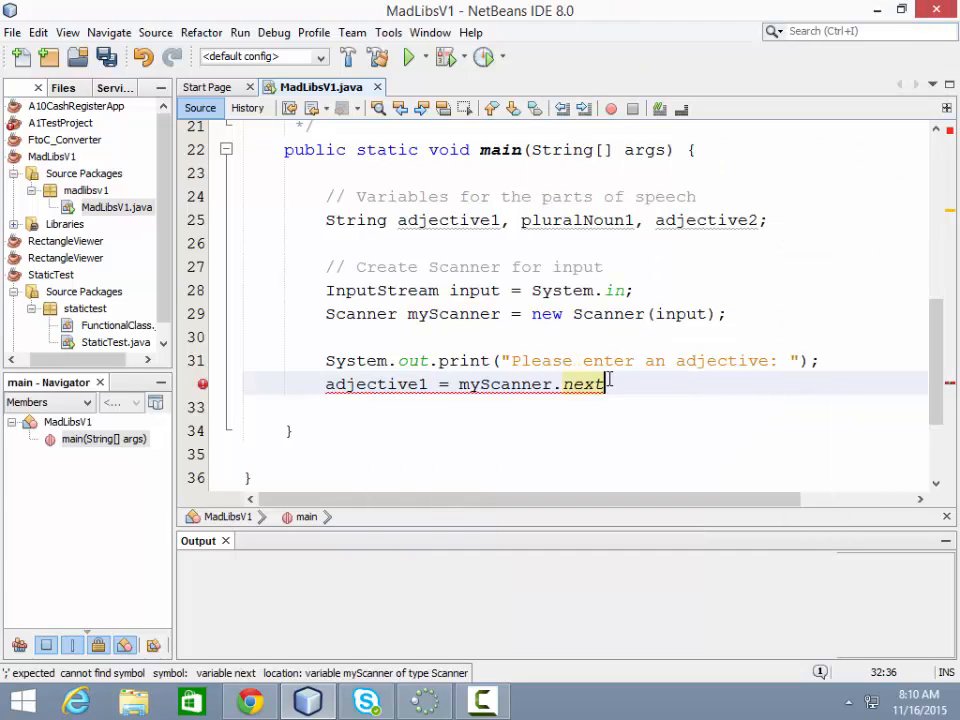
type("();")
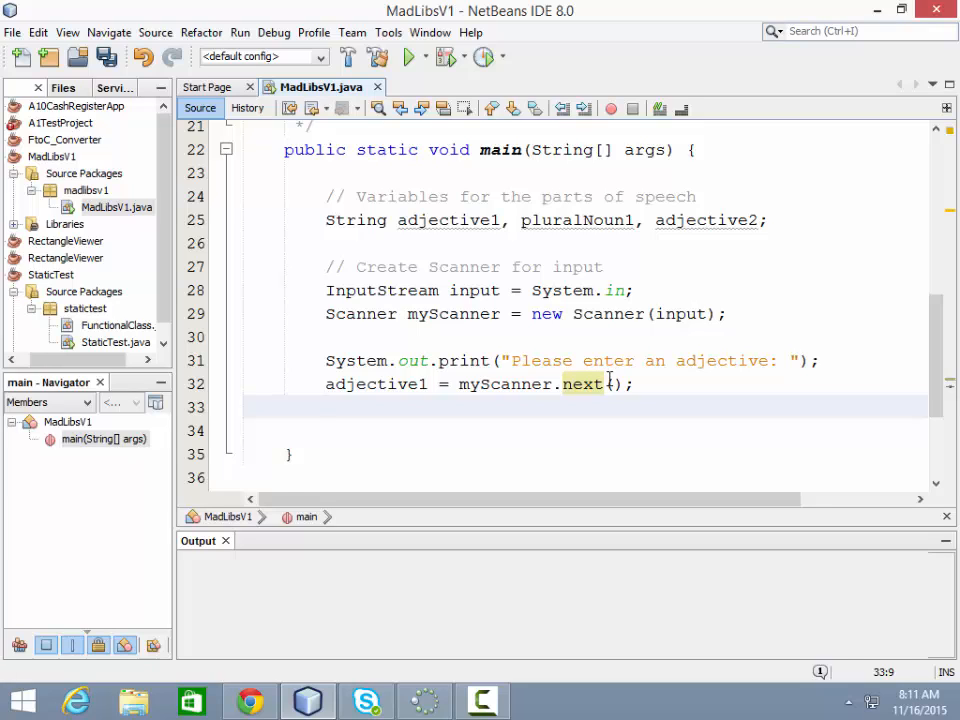
Step: Add a plural noun prompt that reads pluralNoun1, then test-run it, entering slimy and shoes
left_click_drag(325, 360, 325, 407)
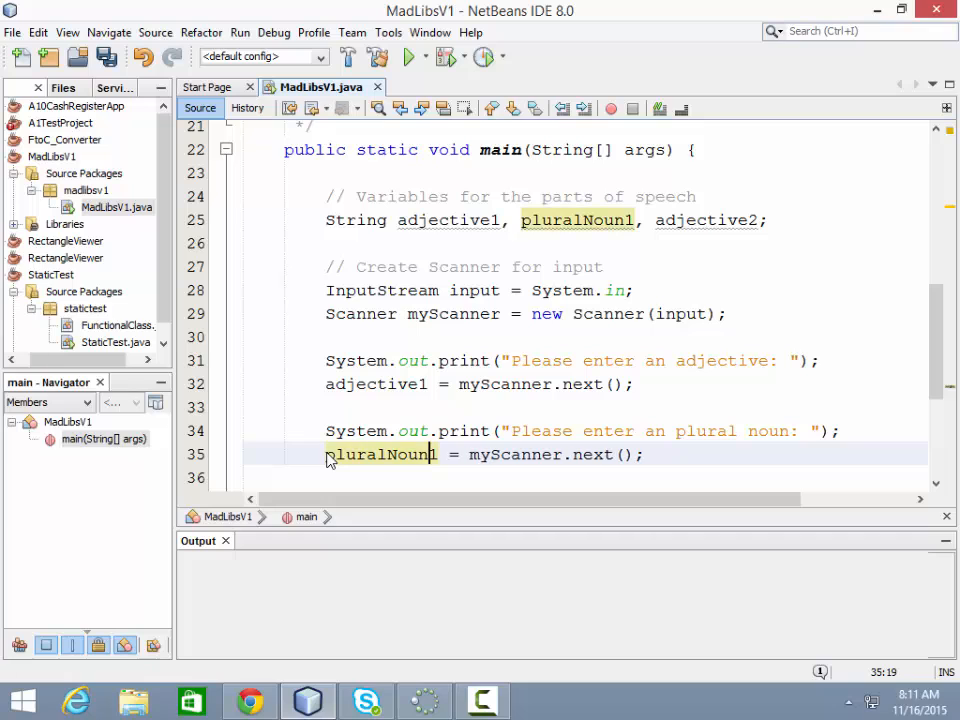
left_click(410, 56)
type("shoes")
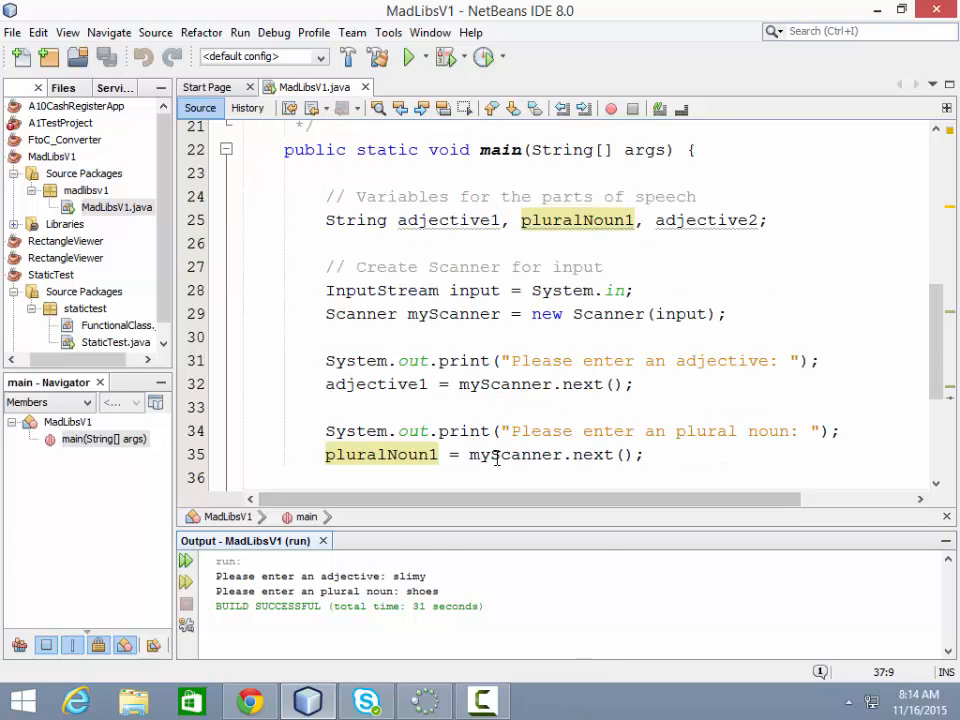
Step: Change both word reads to nextLine() and add a 'Get input from user' comment above the prompts
left_click(646, 384)
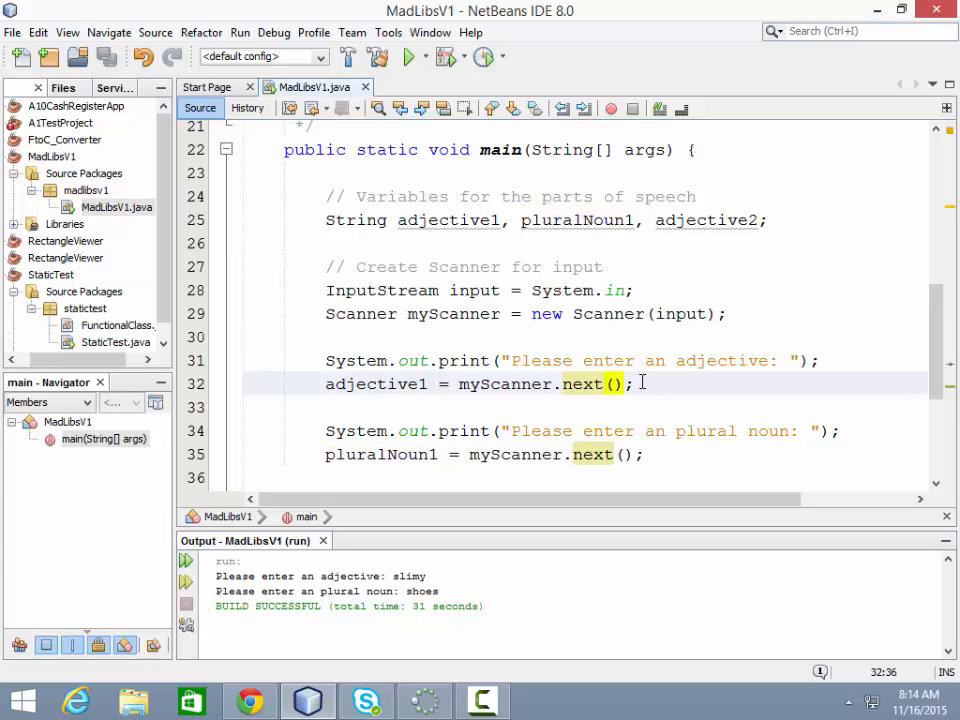
type("LIN")
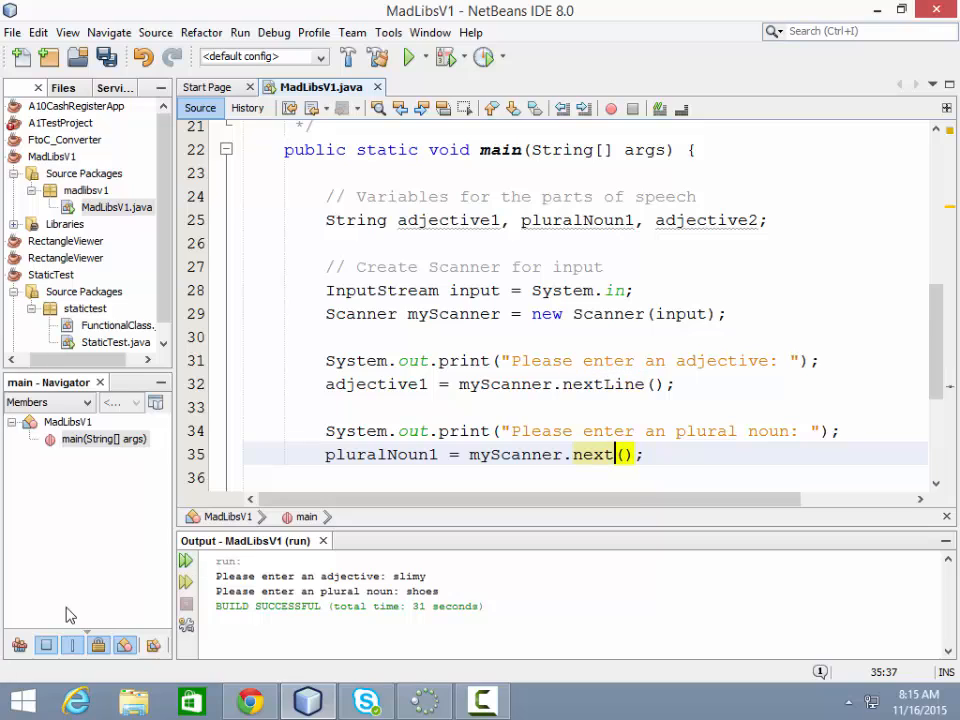
type("Line")
type("//")
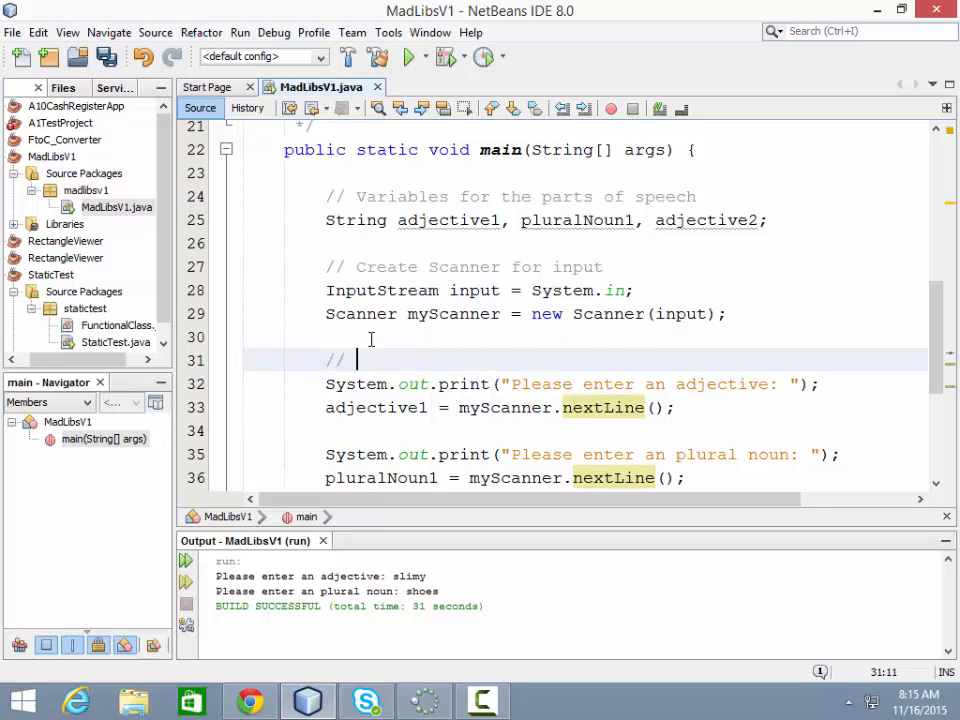
type("Get input from user")
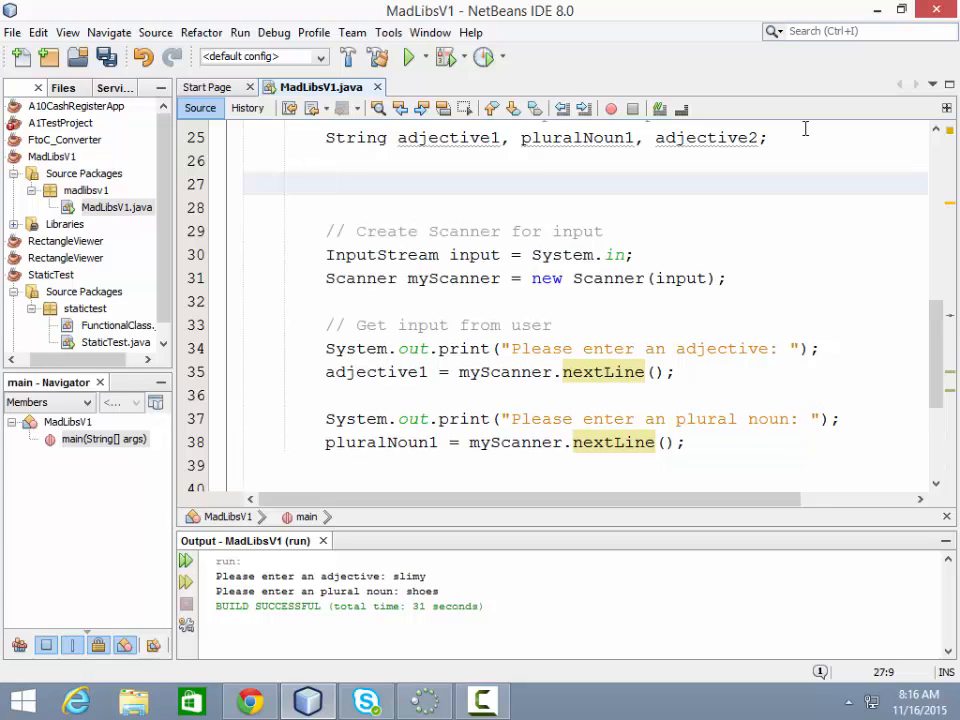
Step: Declare a StringBuilder named myStory under the String declarations
type("StringBui")
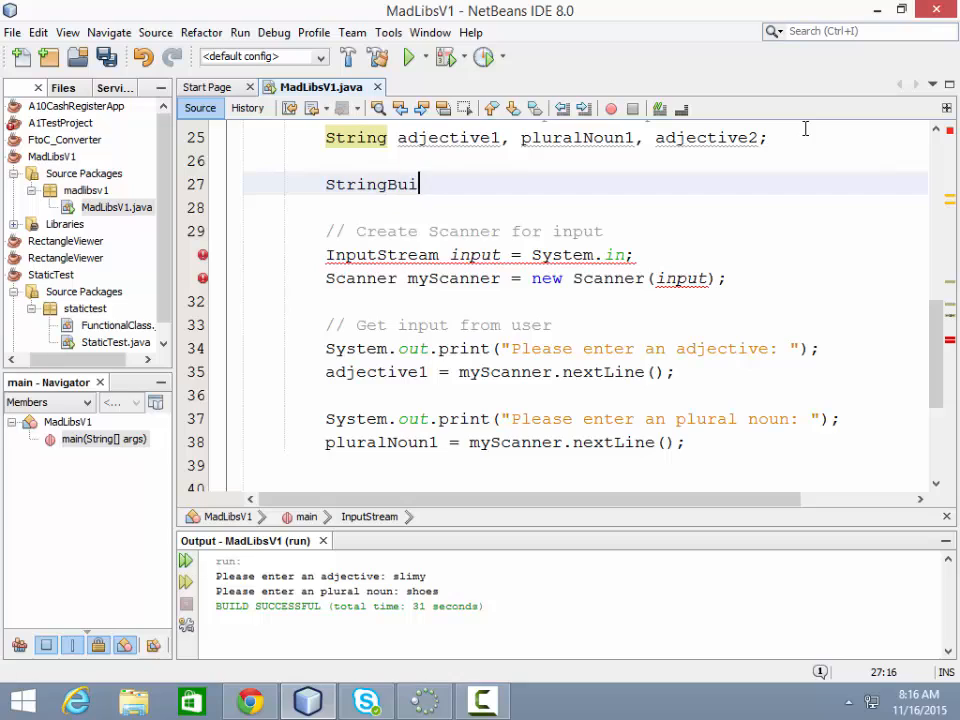
type("lder")
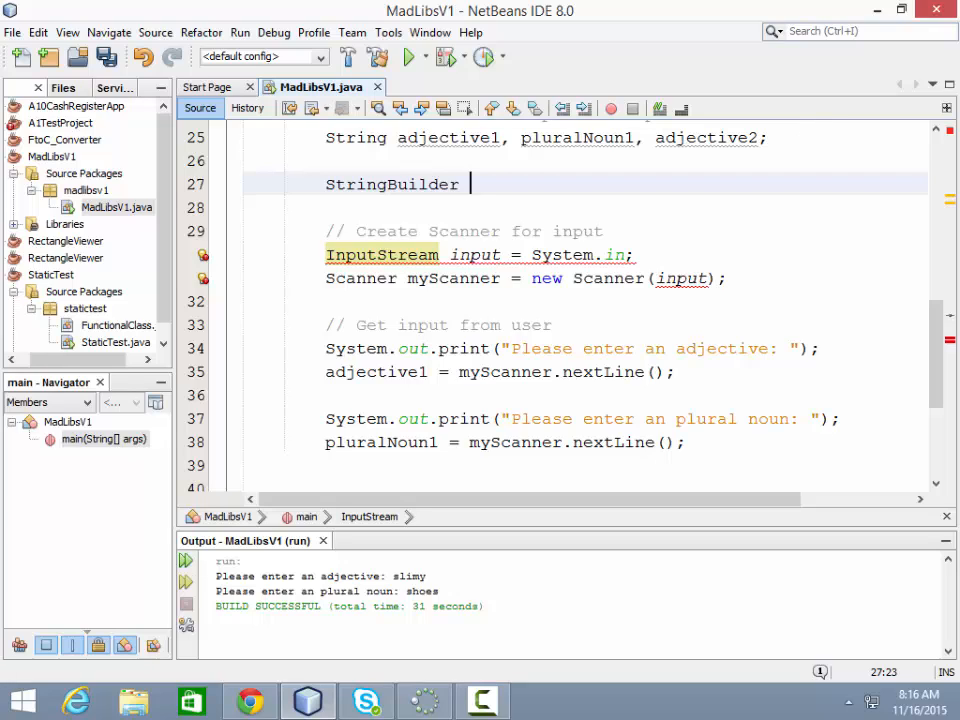
type("myStor")
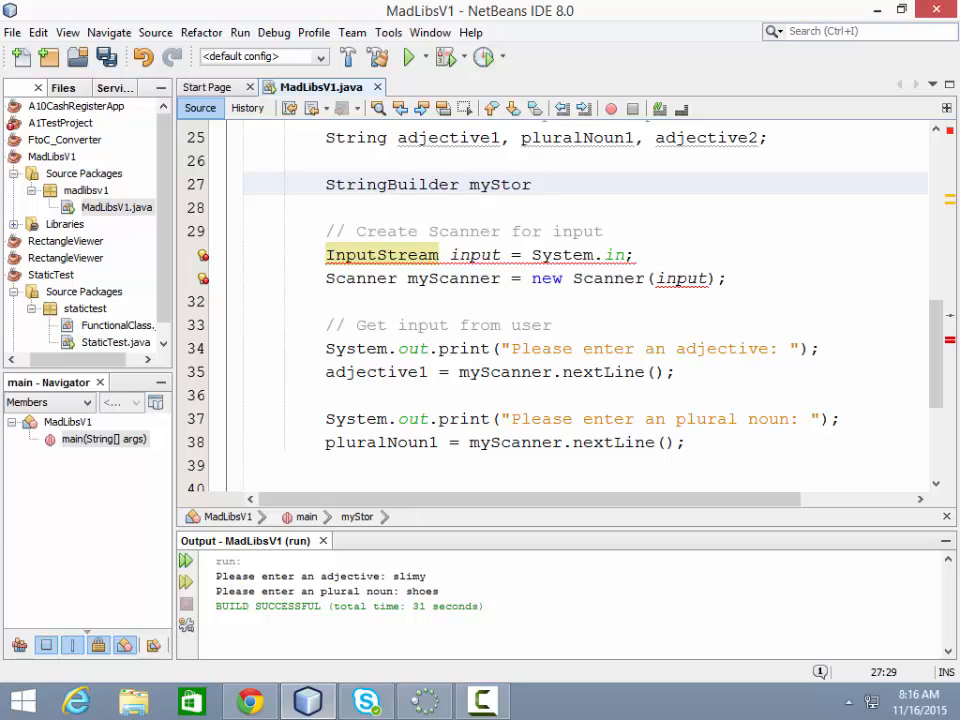
type("y")
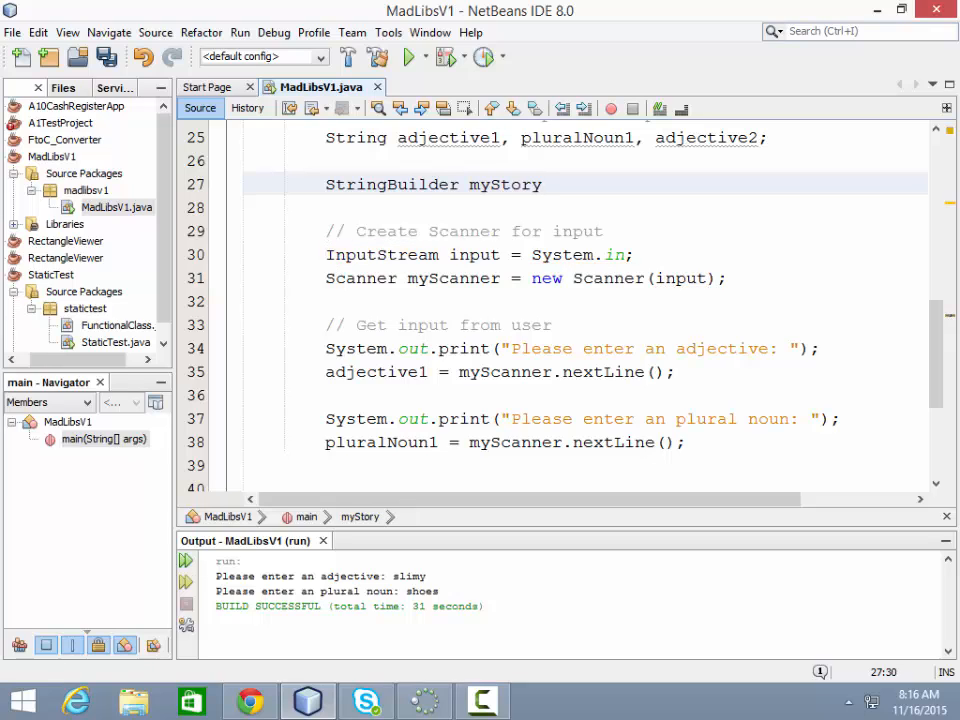
double_click(504, 184)
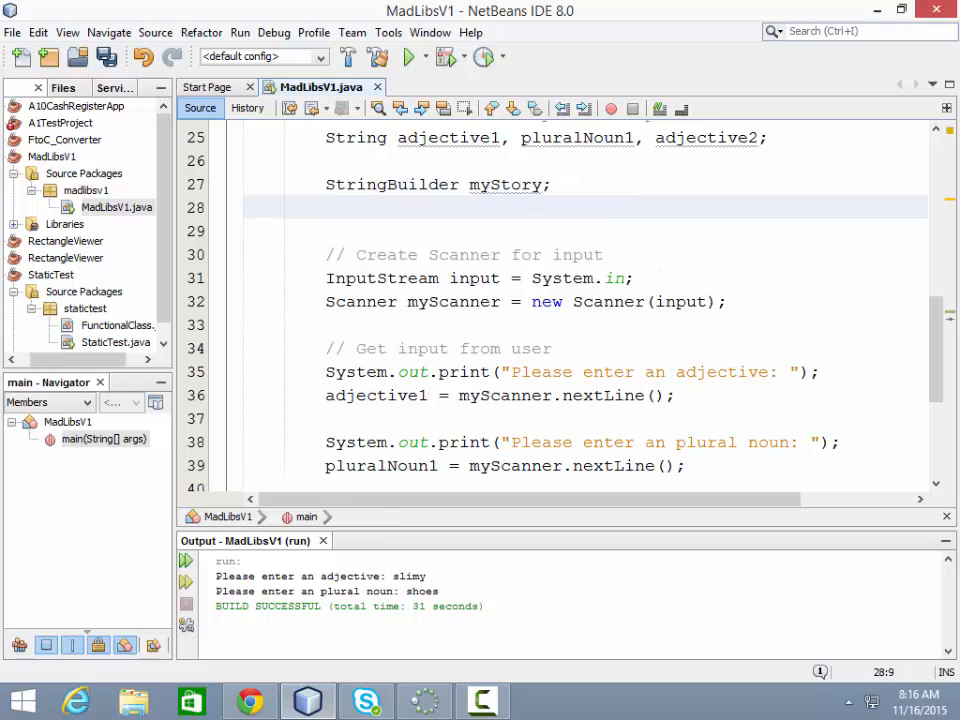
Step: Browse StringBuilder's completion methods after myStory., then remove the dot
type("my")
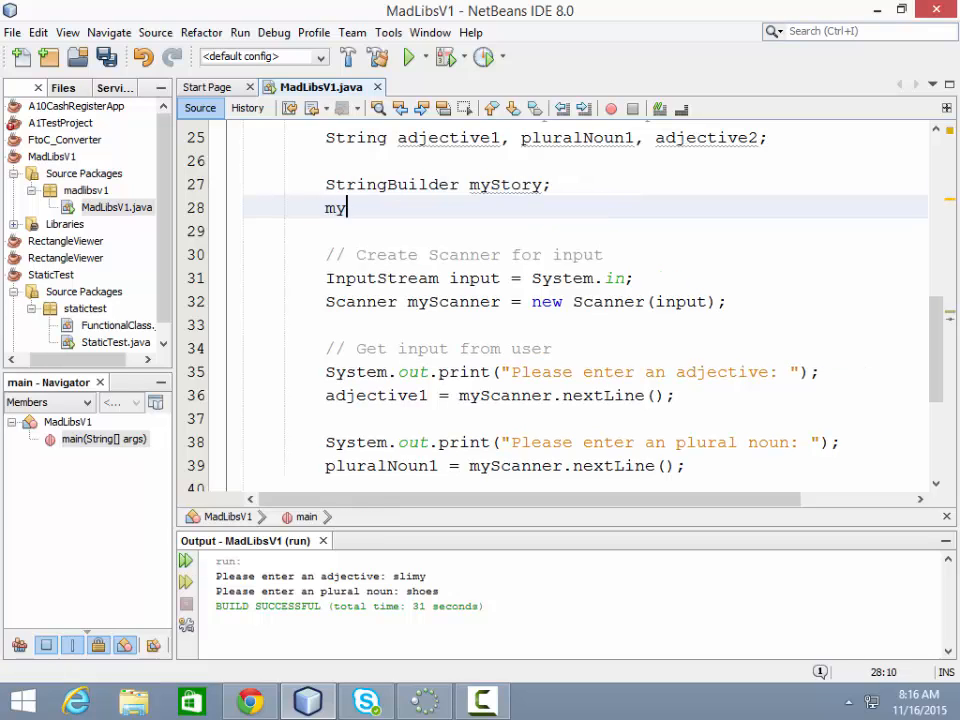
type("Story.")
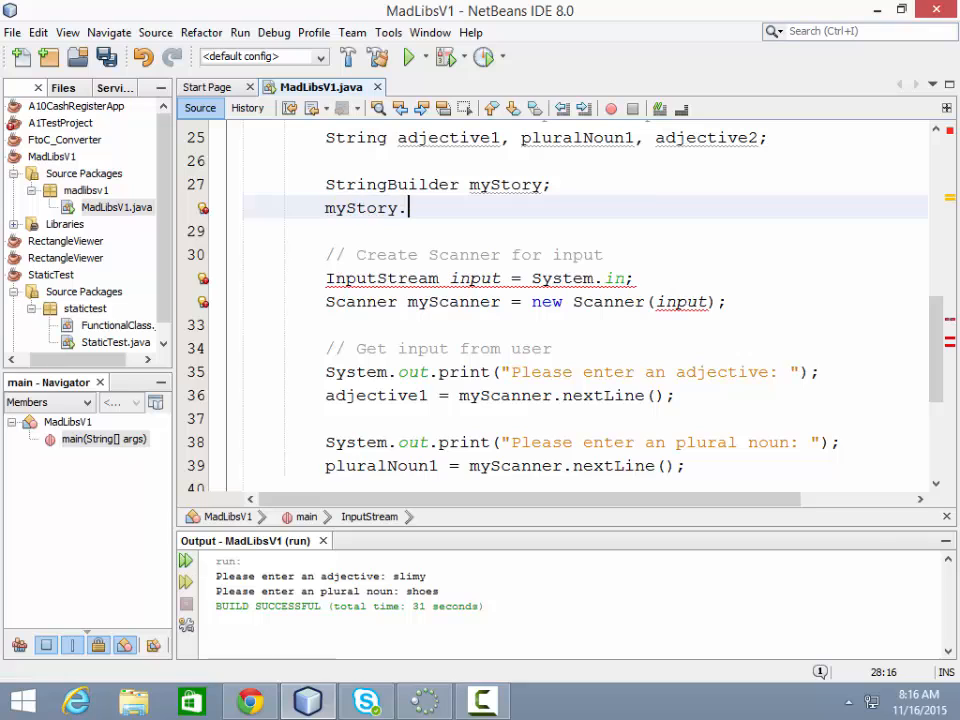
type(".")
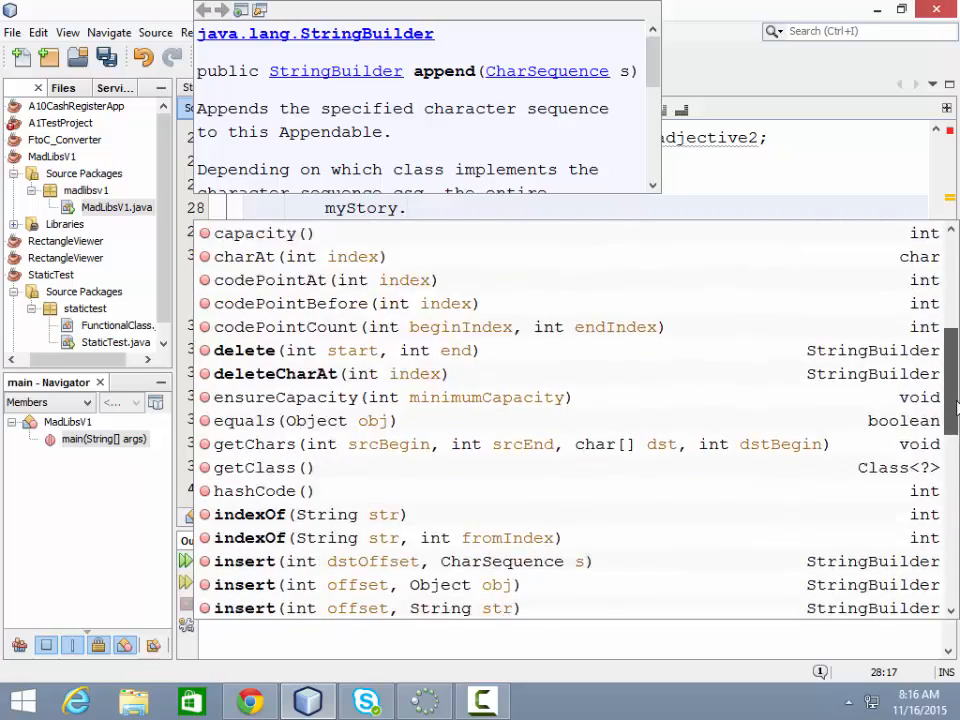
scroll("down", 3)
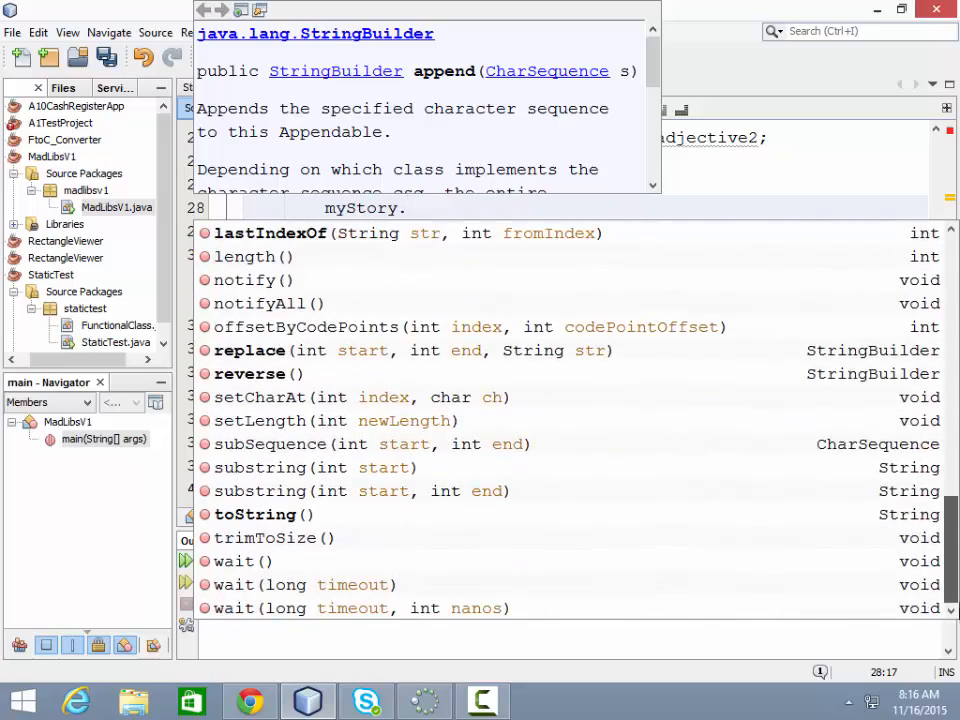
type(".")
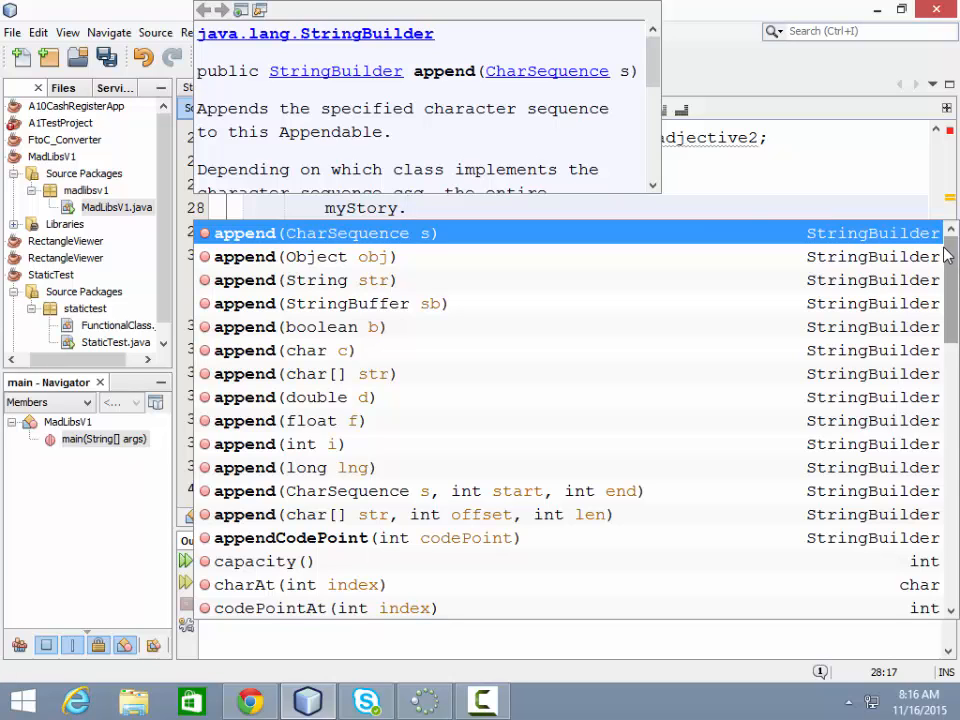
scroll("down", 3)
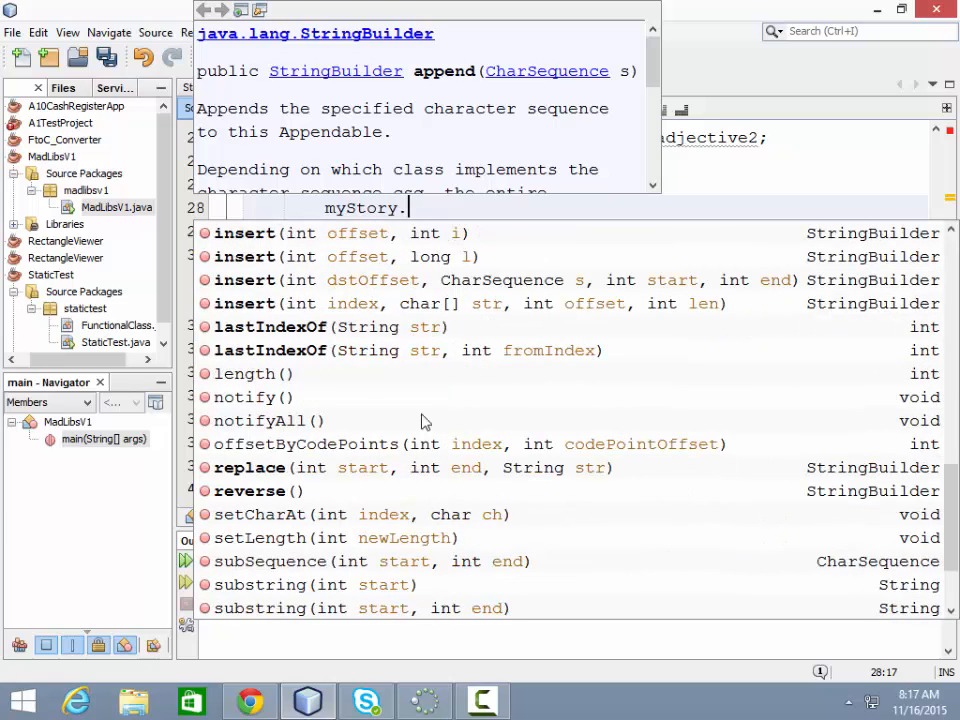
scroll("down", 3)
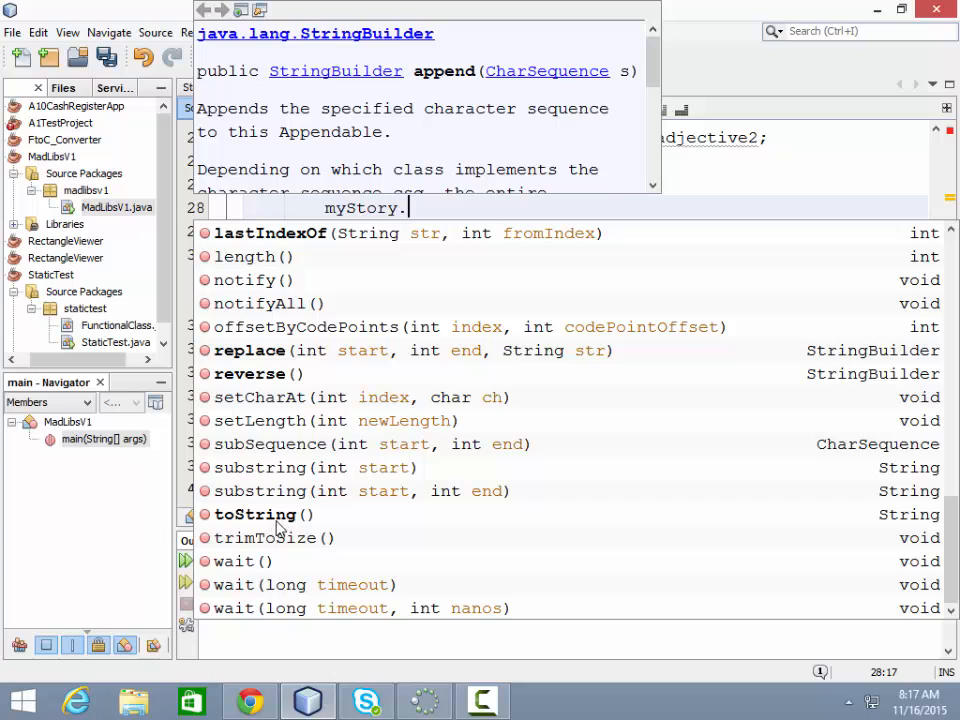
mouse_move(372, 533)
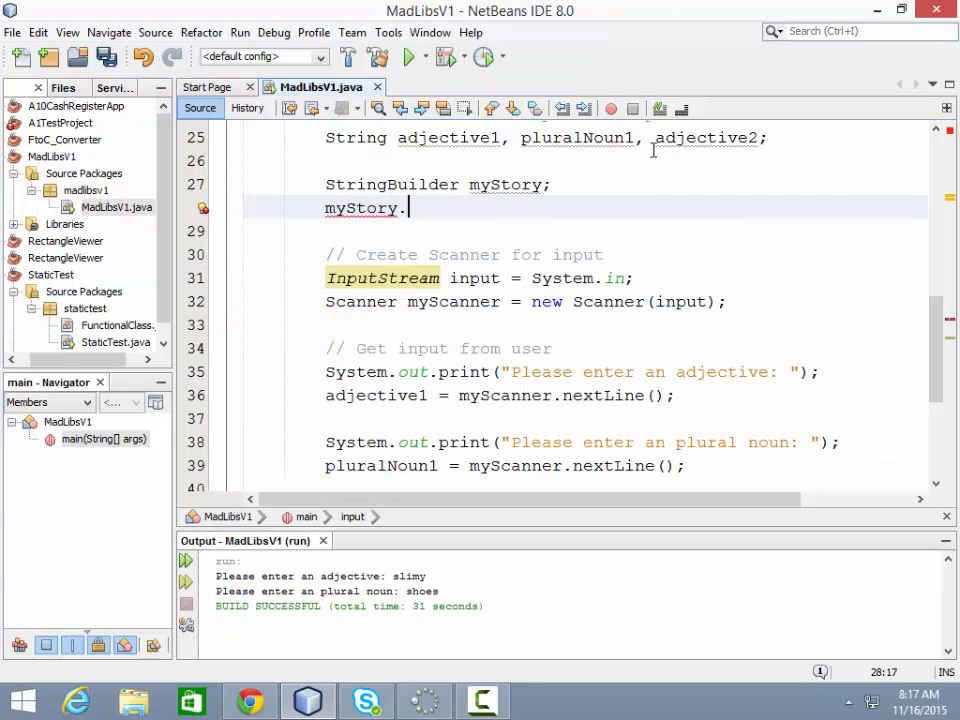
key("backspace")
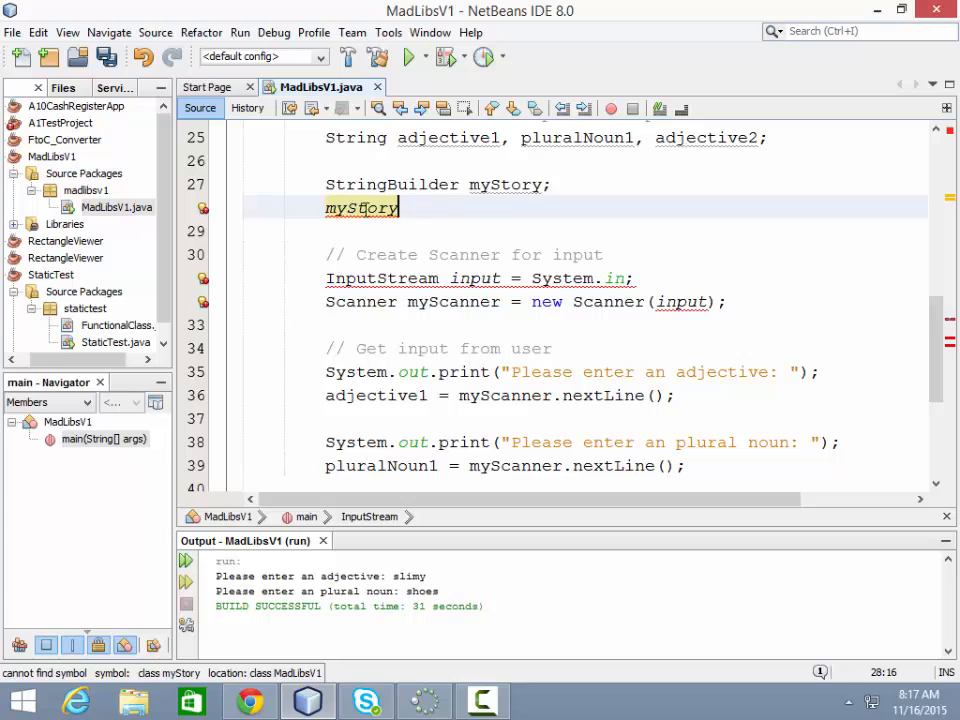
Step: Remove the unfinished line and initialise myStory with = new StringBuilder
key("Delete")
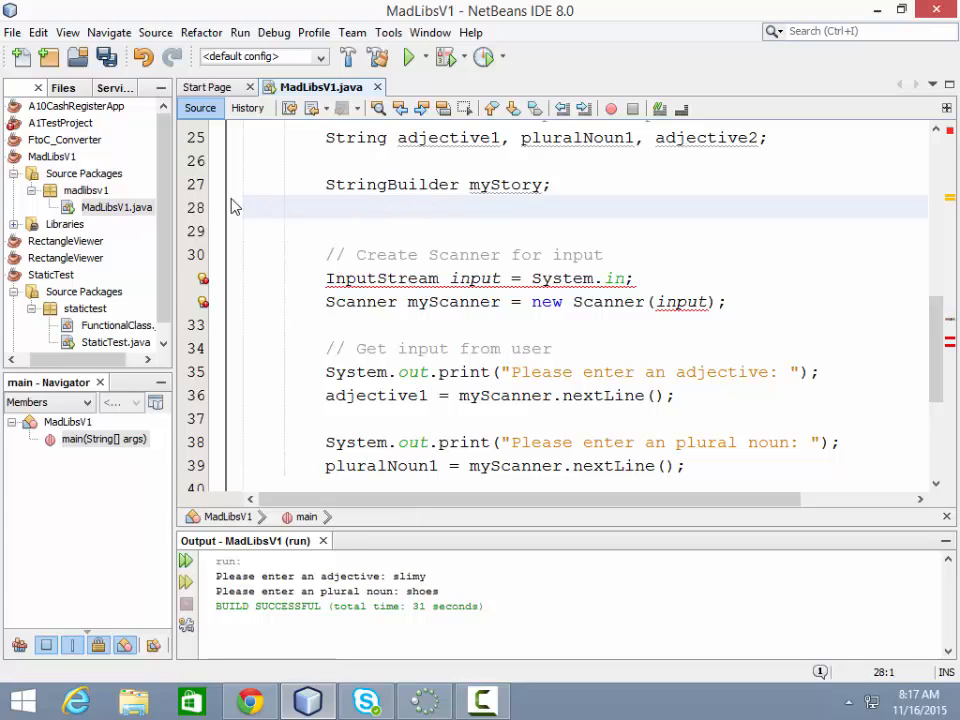
double_click(504, 184)
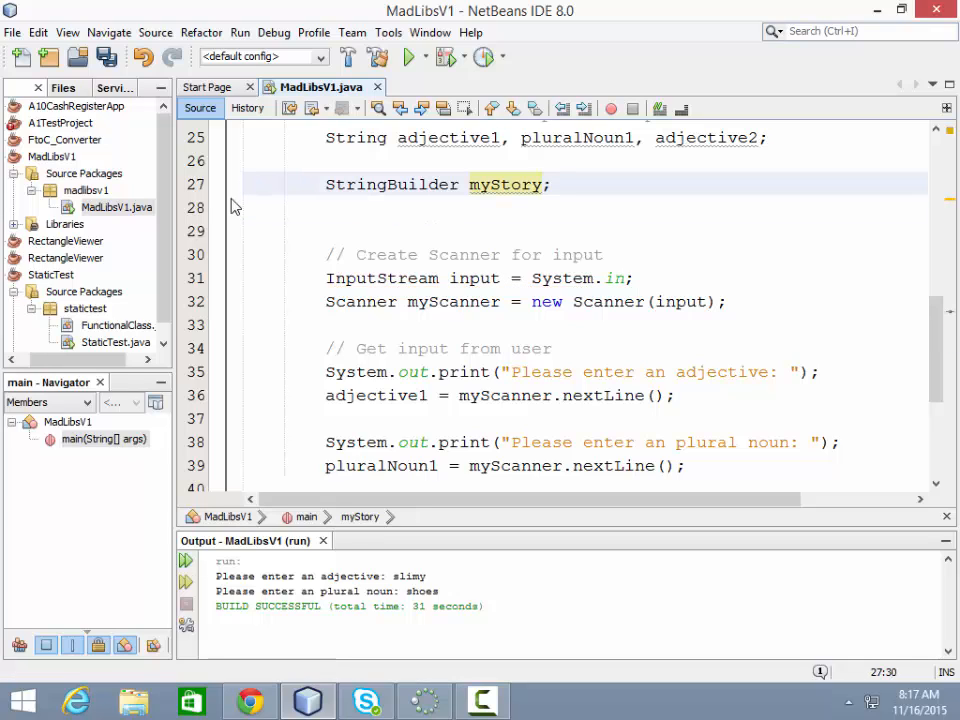
type("= new")
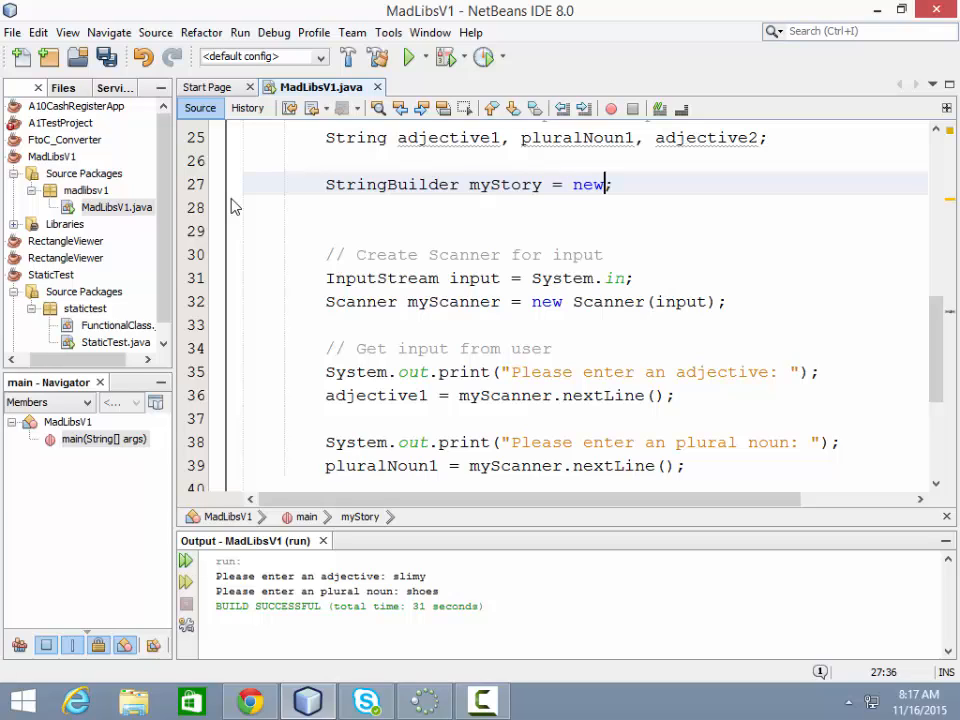
type("S")
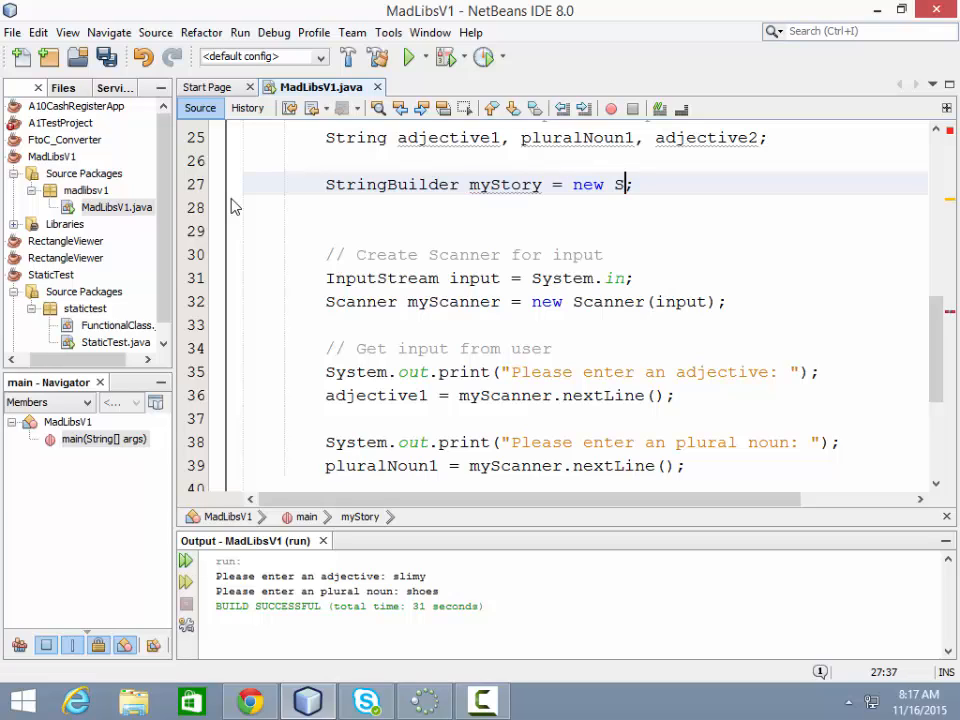
type("tringBuilder")
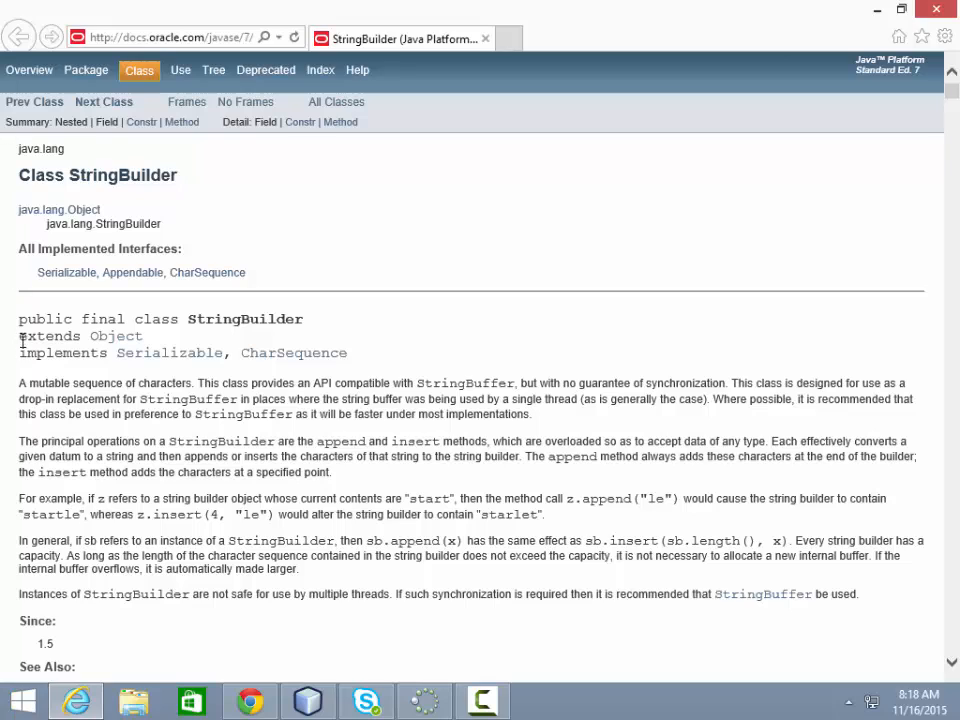
mouse_move(210, 410)
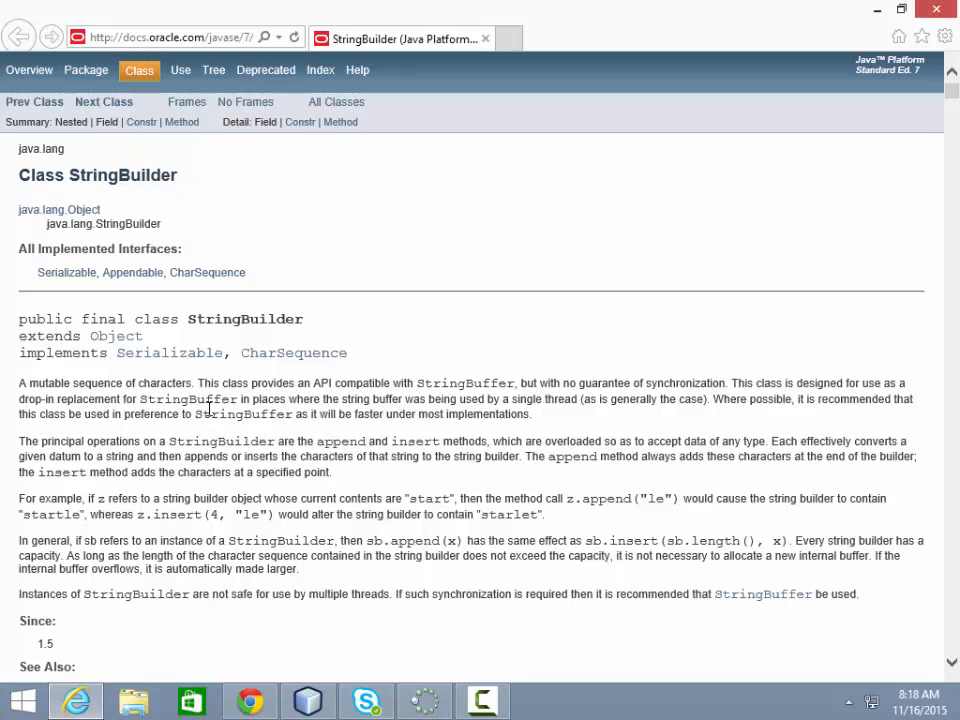
mouse_move(182, 312)
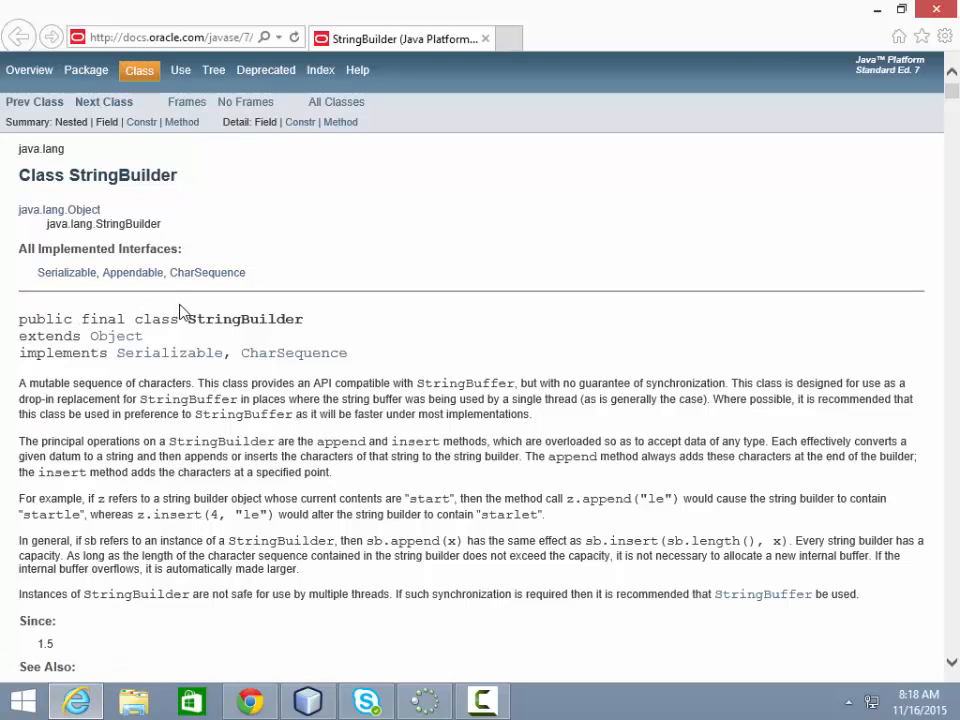
mouse_move(260, 398)
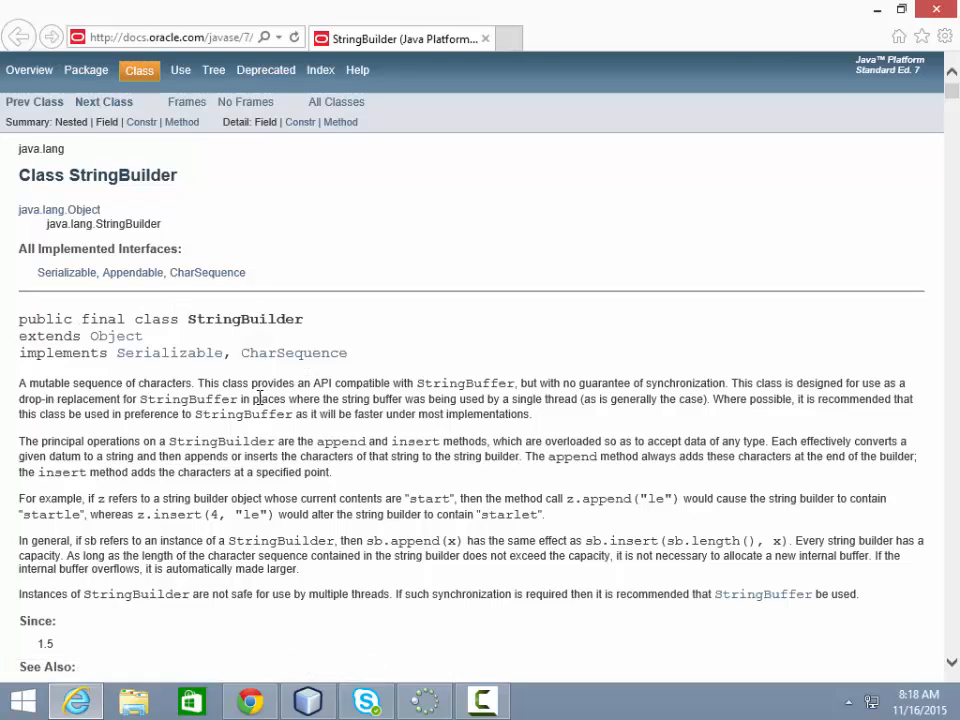
mouse_move(375, 322)
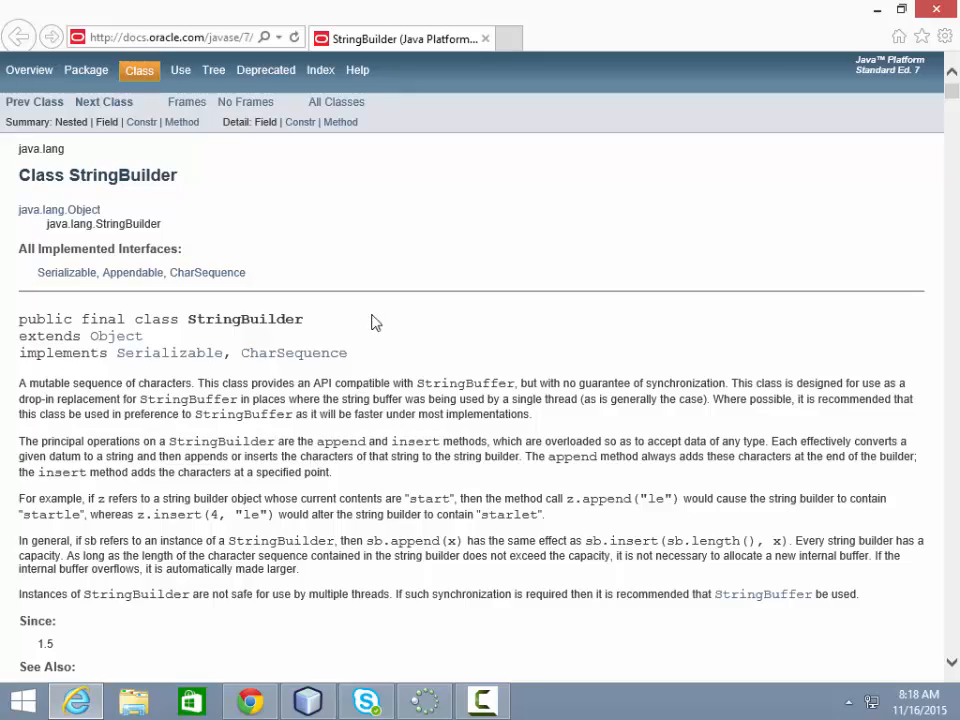
Step: Scroll the StringBuilder API page down to the Method Summary's insert methods
scroll("down", 3)
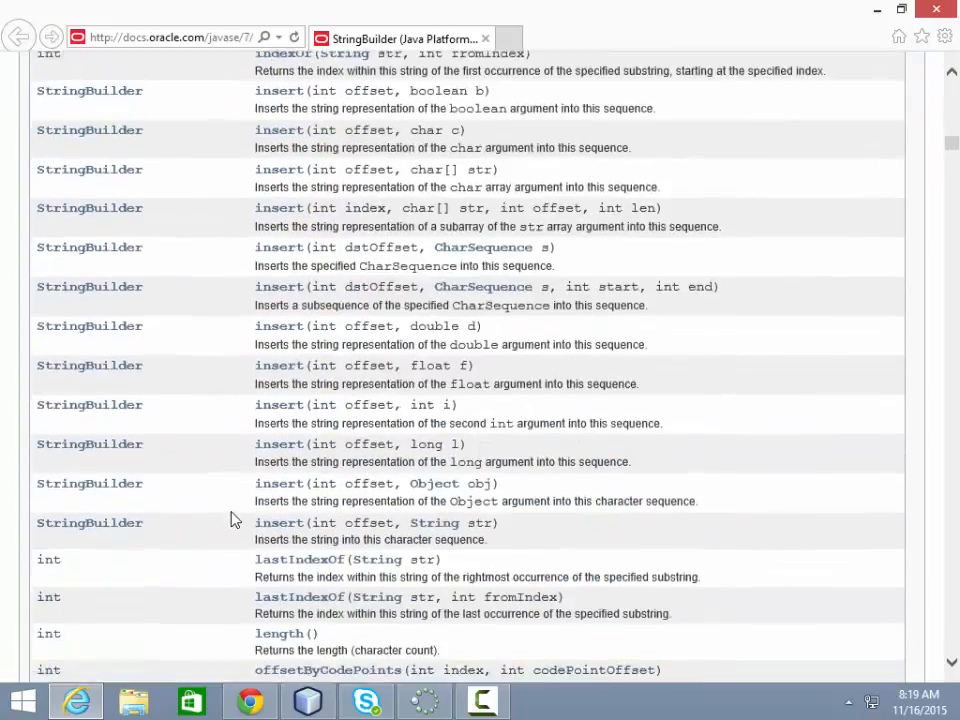
scroll("down", 3)
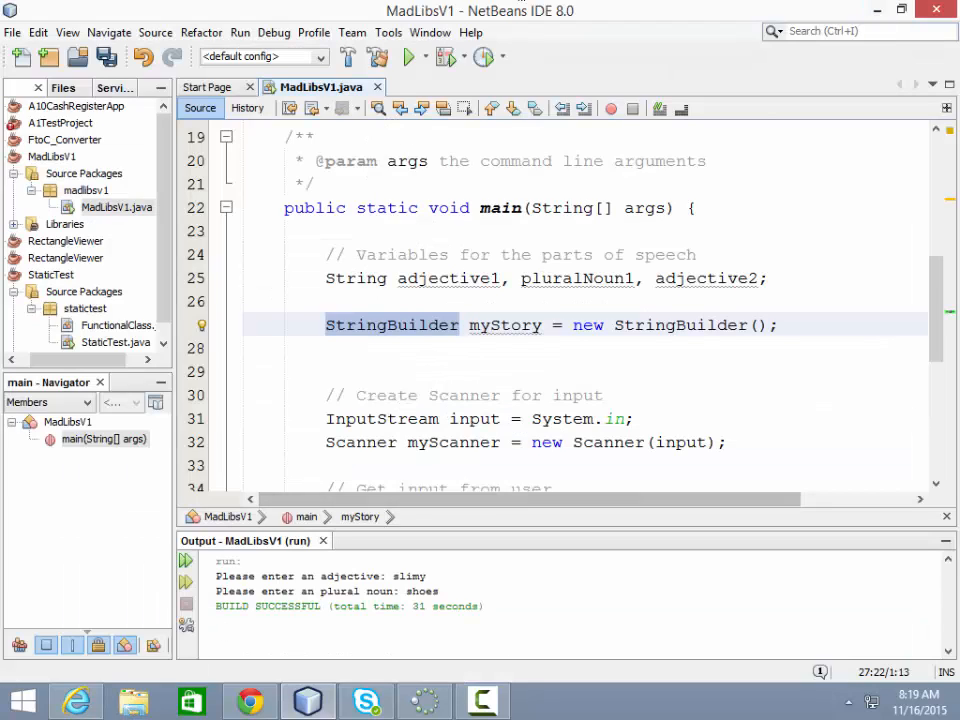
mouse_move(611, 394)
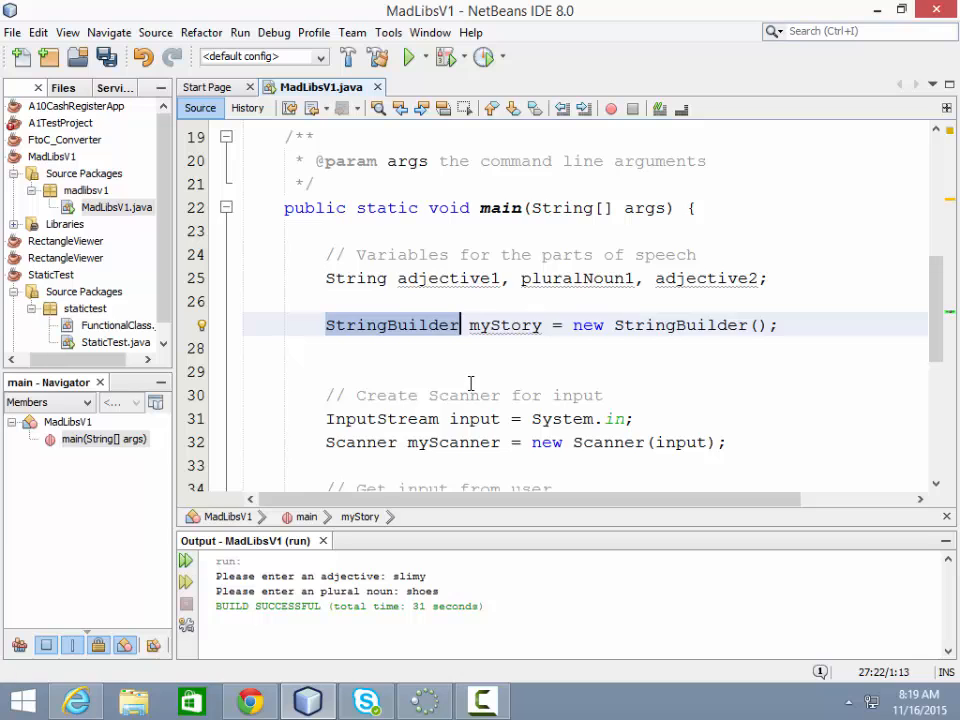
Step: Add a '// Process story components' comment below the input code
scroll("down", 3)
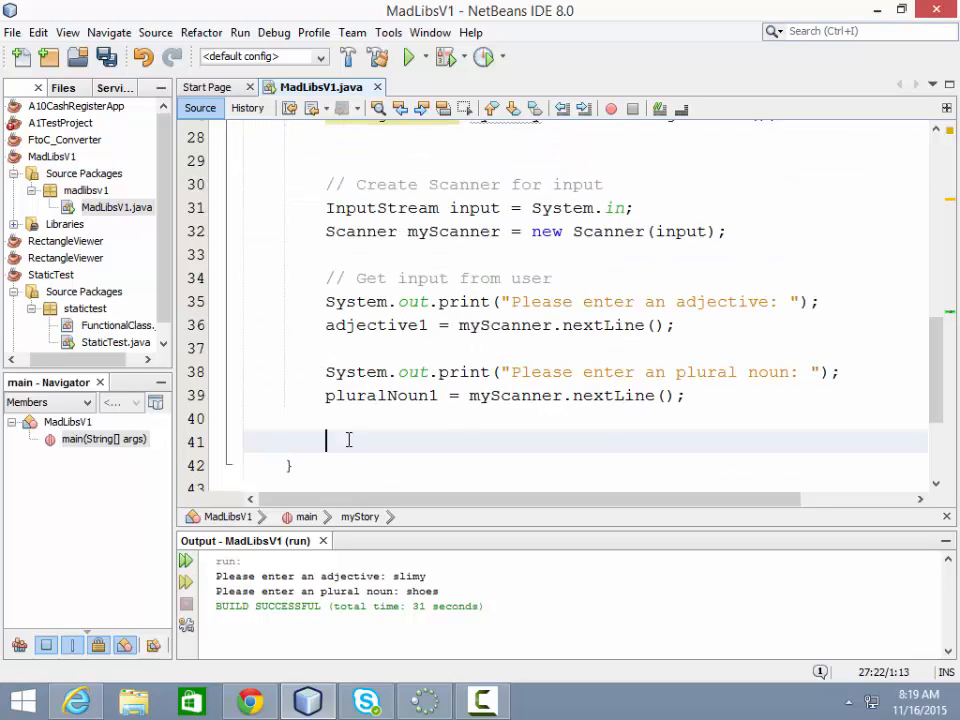
type("//")
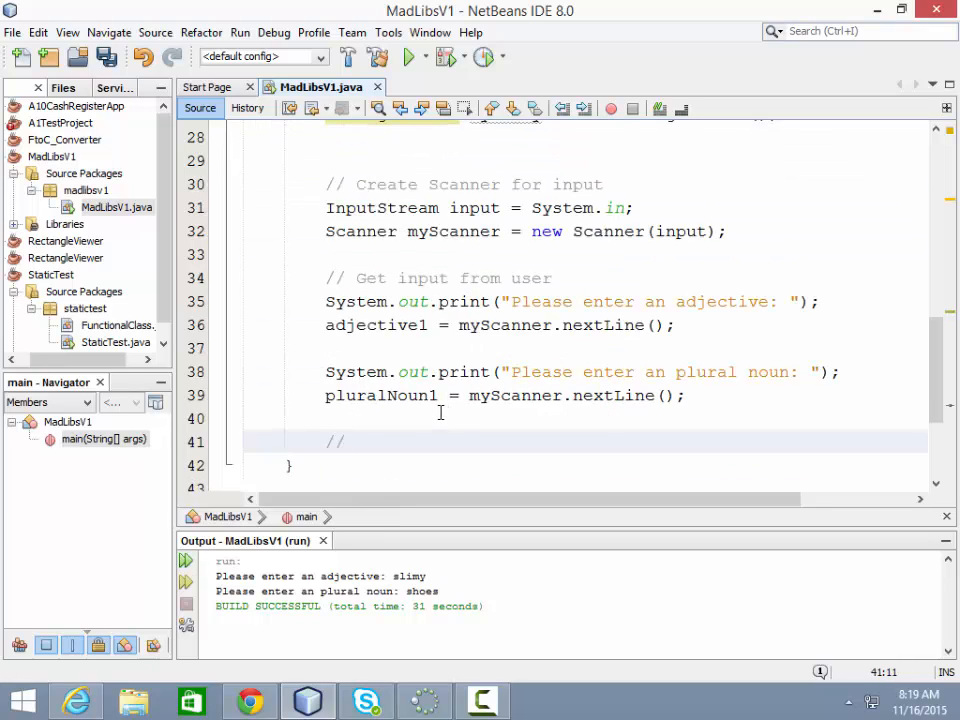
type("Pro")
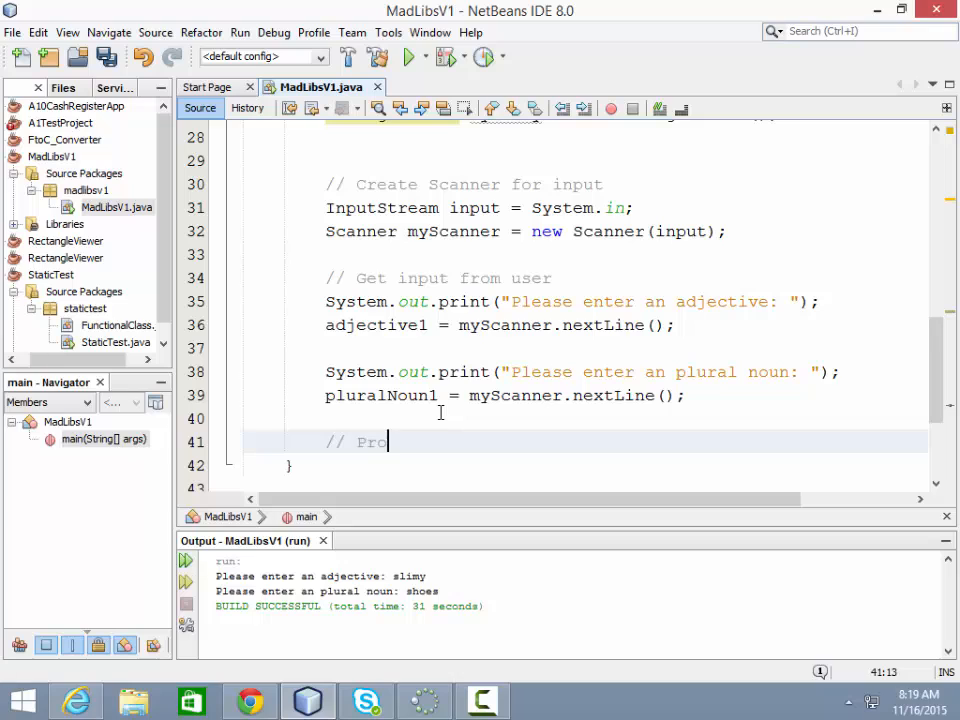
type("cess story compo")
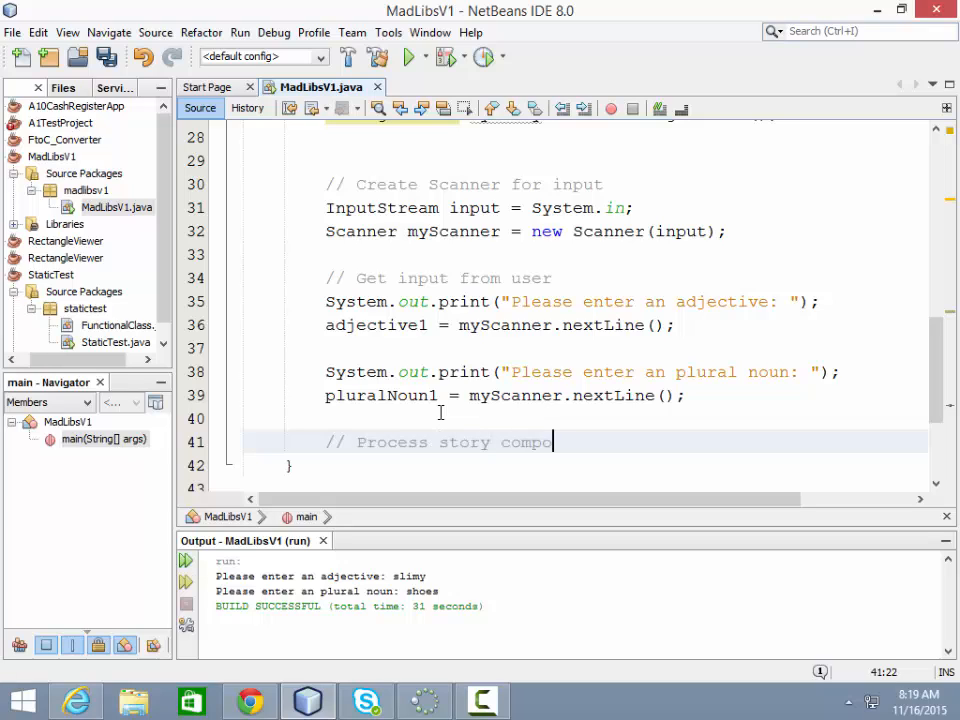
type("nents")
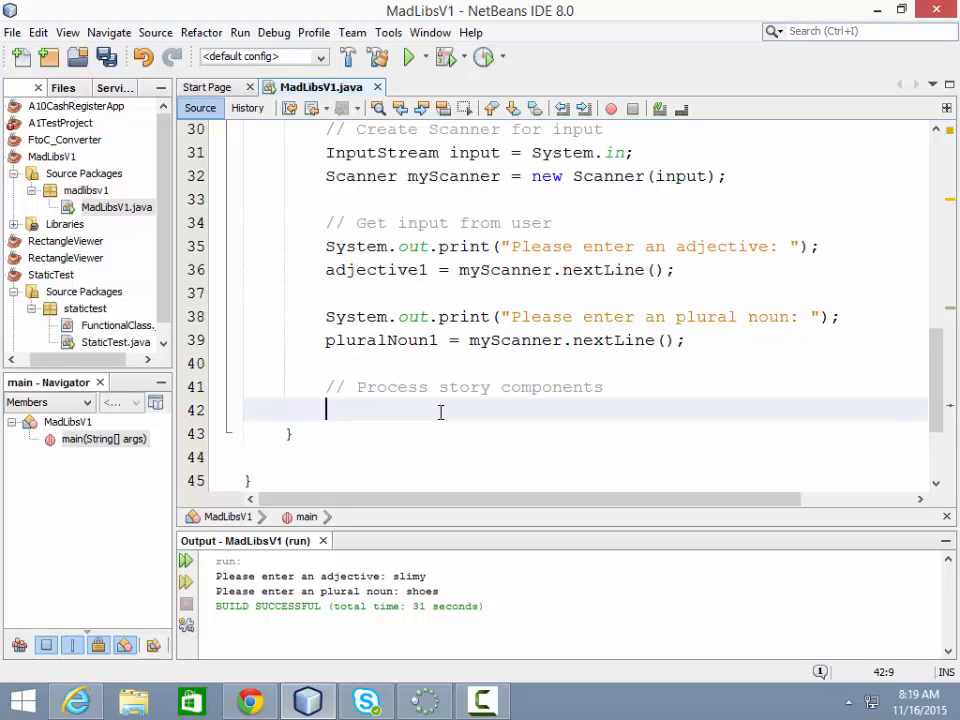
Step: Append "The Ewoks might be little, but they're also " to myStory
type("myStory")
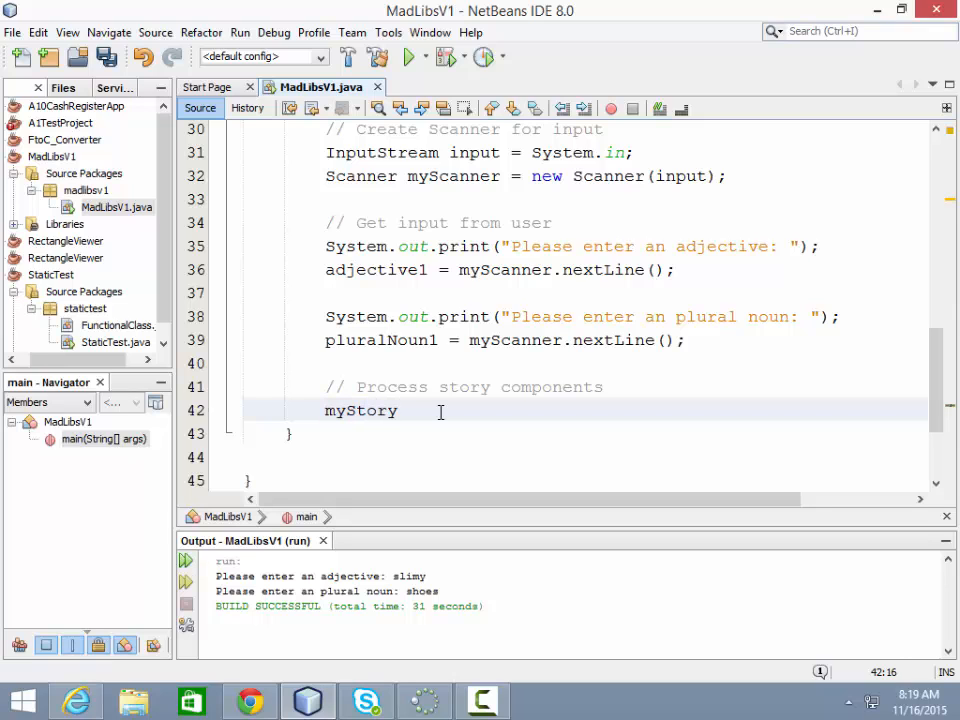
type(".")
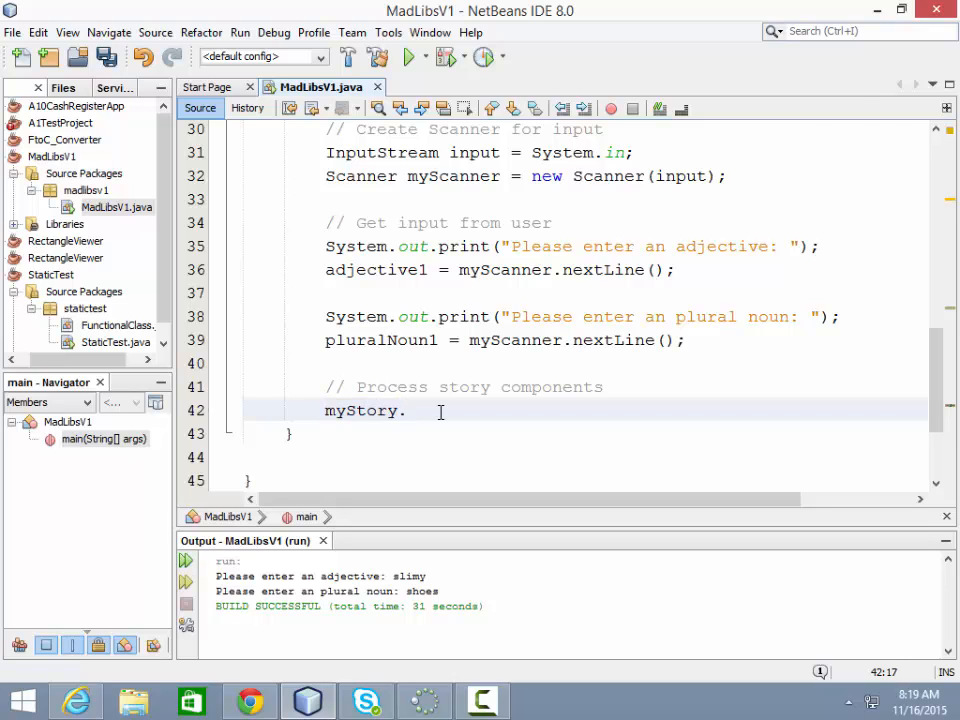
type("append(")
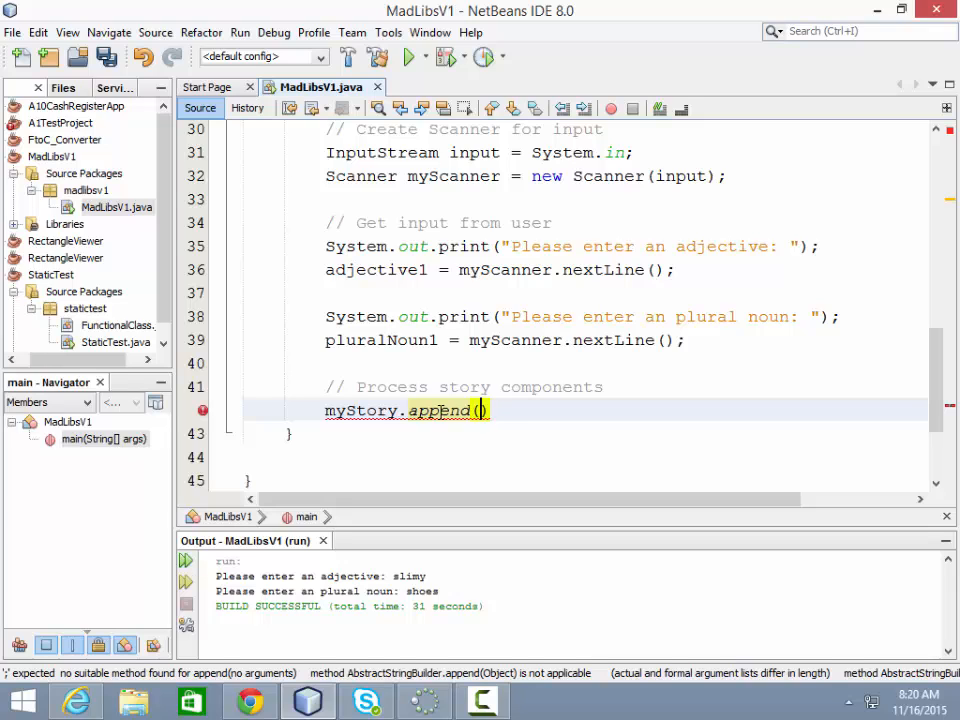
type("\"\"")
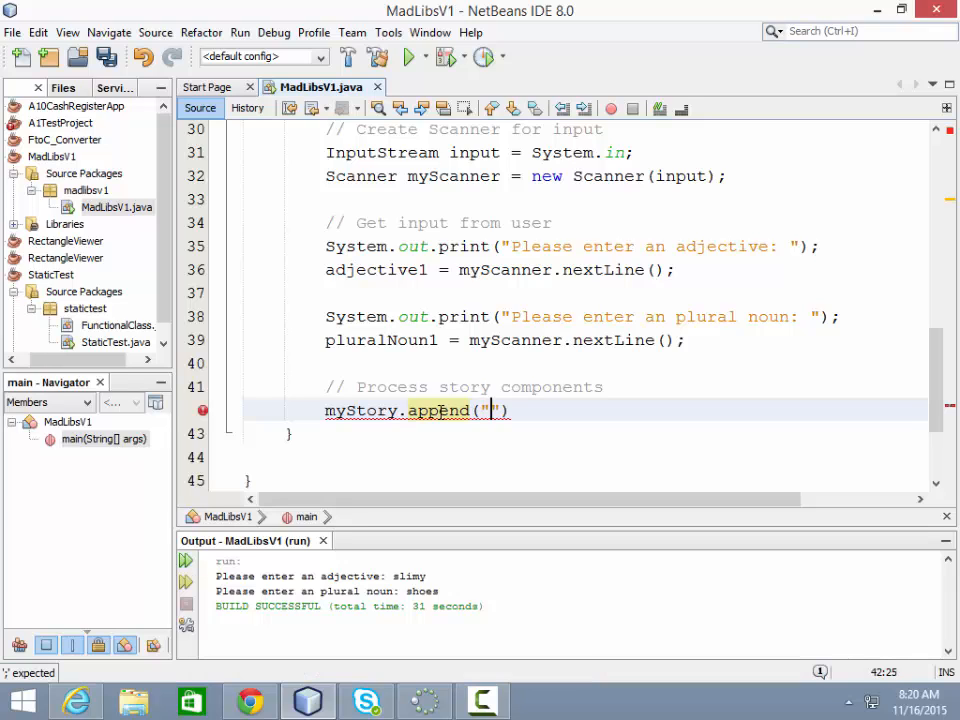
type("The E")
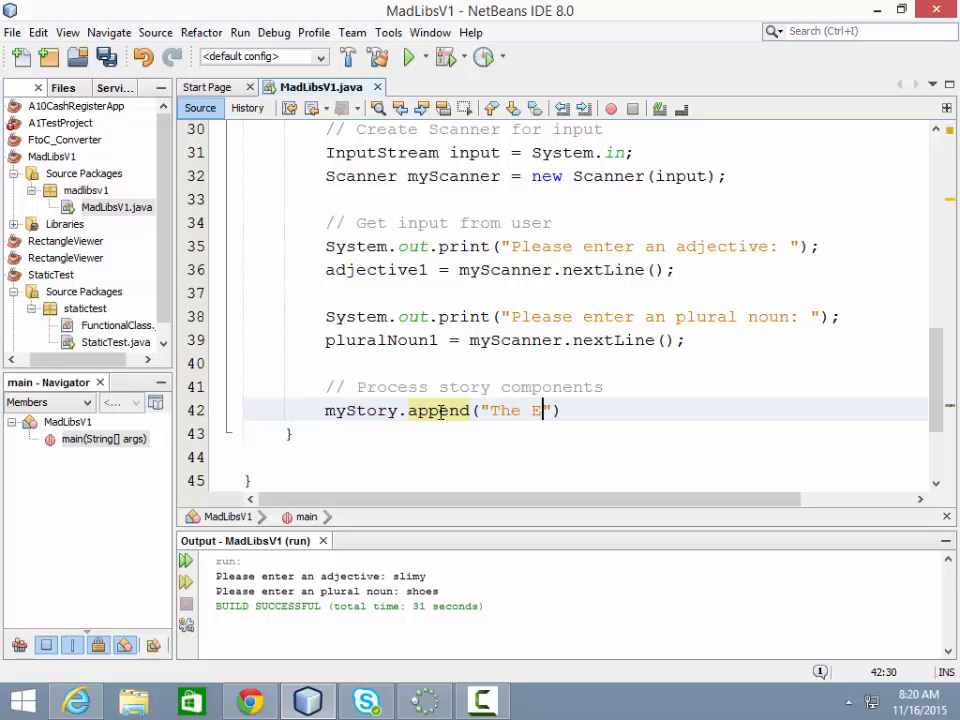
type("woks might be litt")
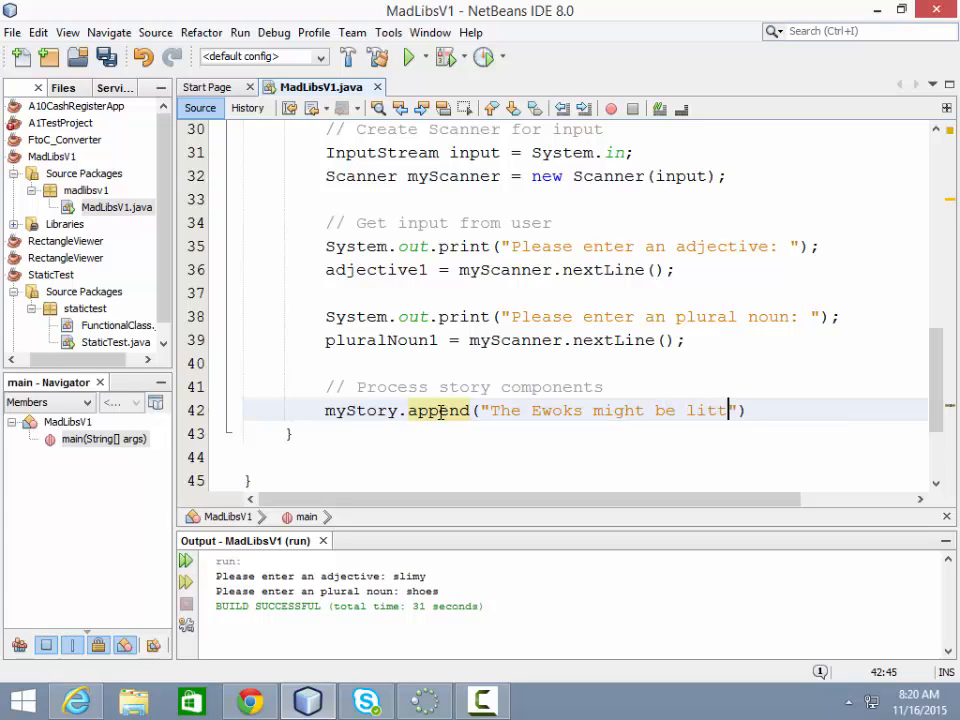
type("le, b")
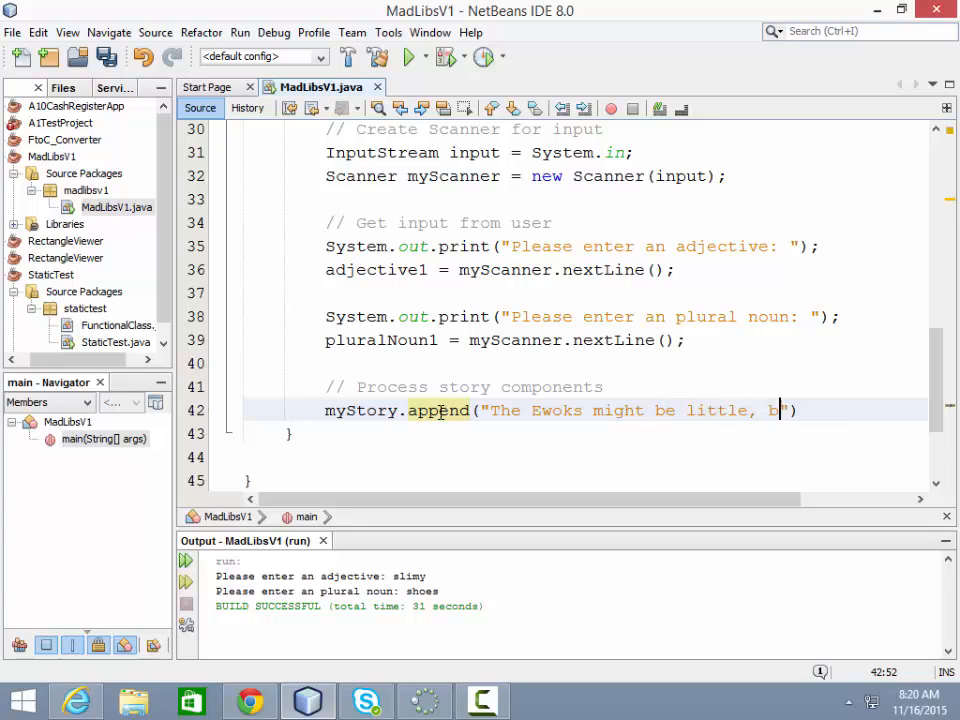
type("ut t")
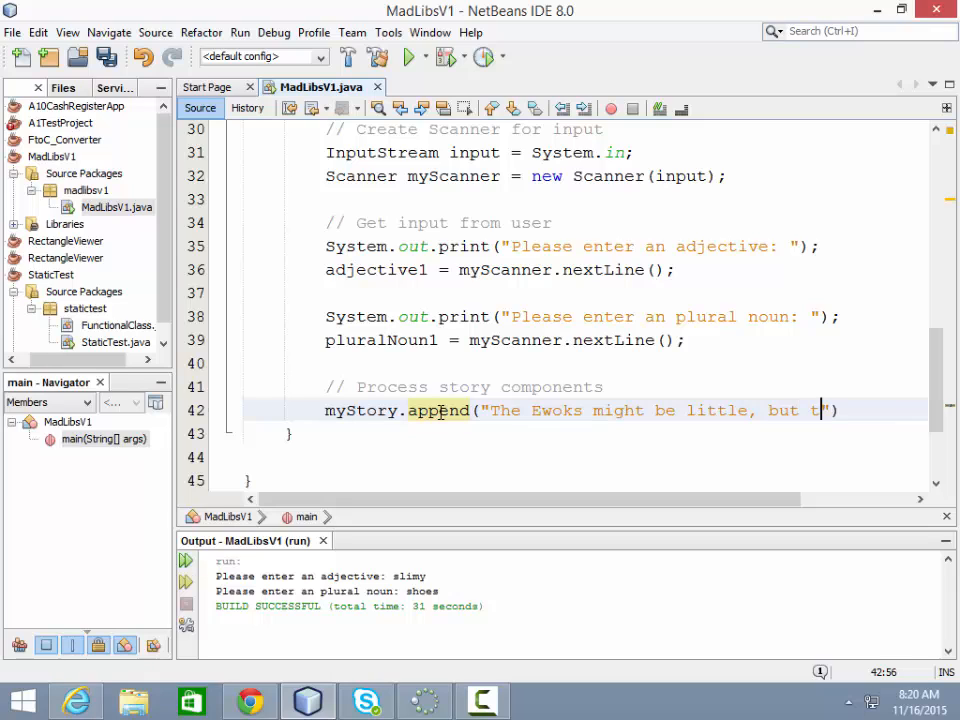
type("hey")
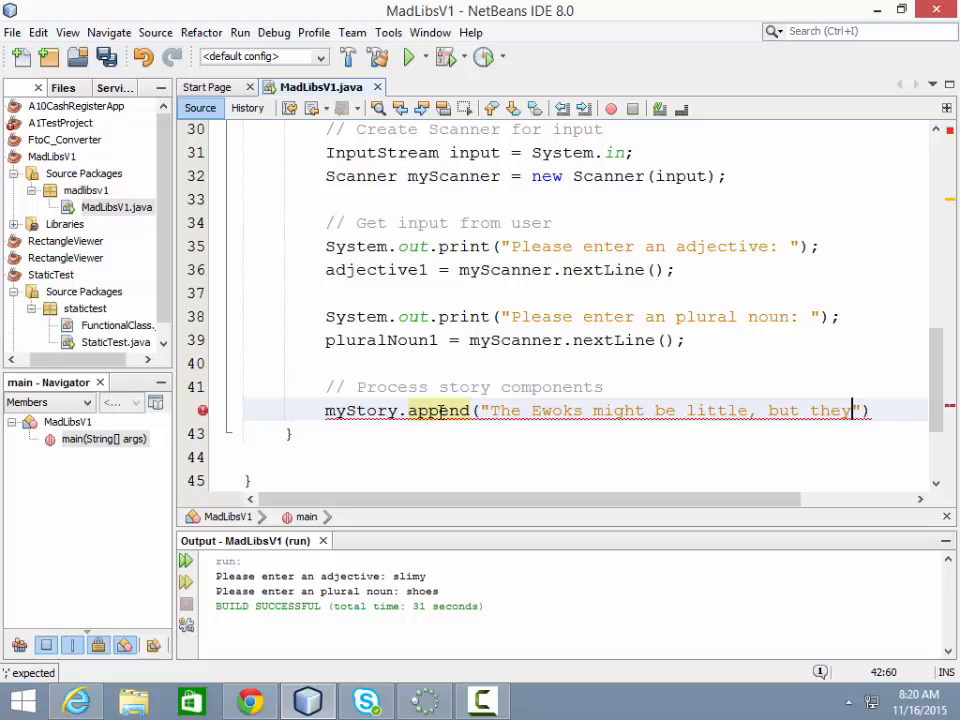
type("'re also")
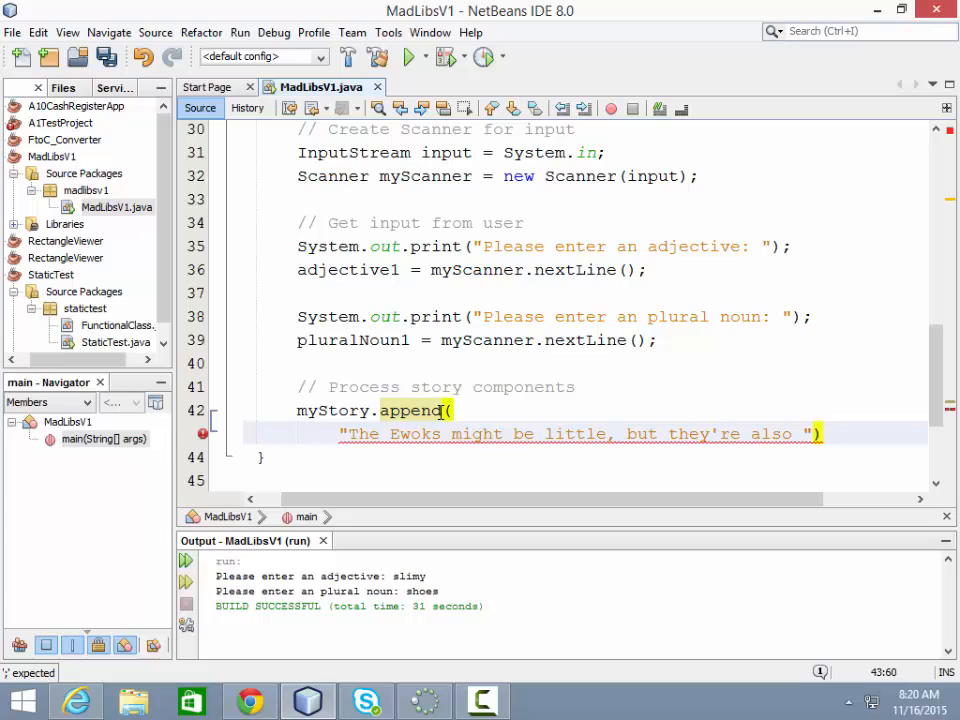
type(");")
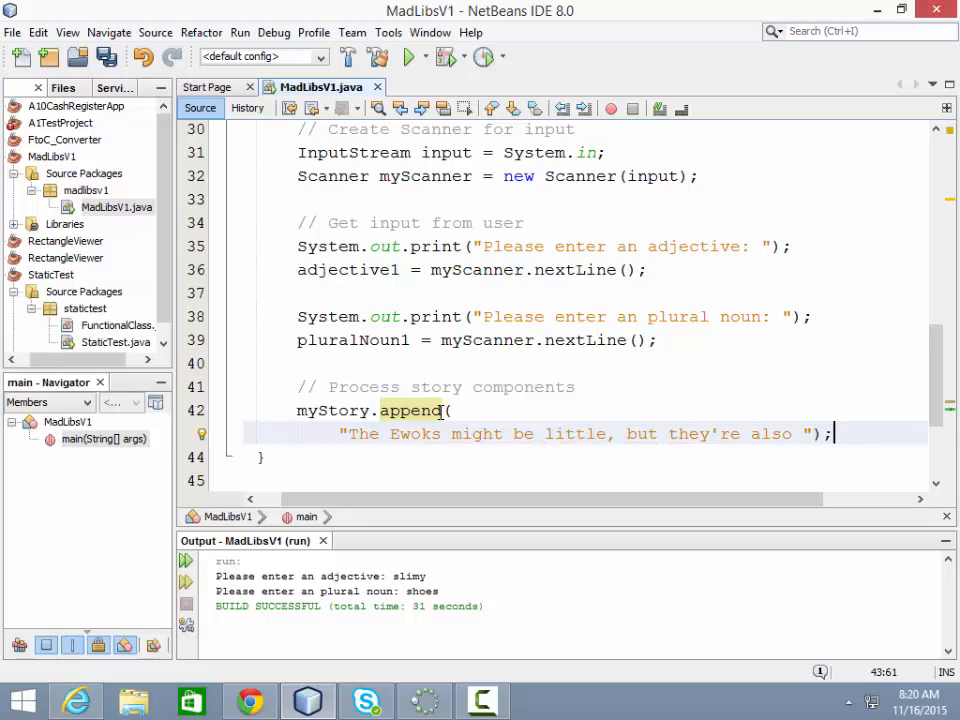
key("enter")
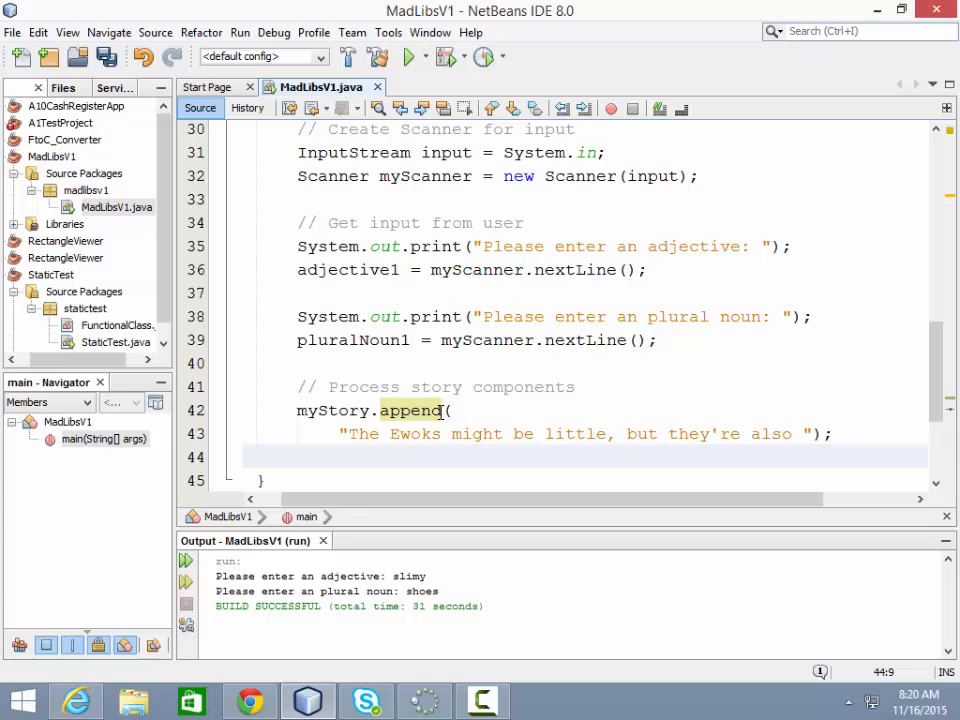
Step: Add a myStory.append line adding adjective1 followed by ". "
type("myS")
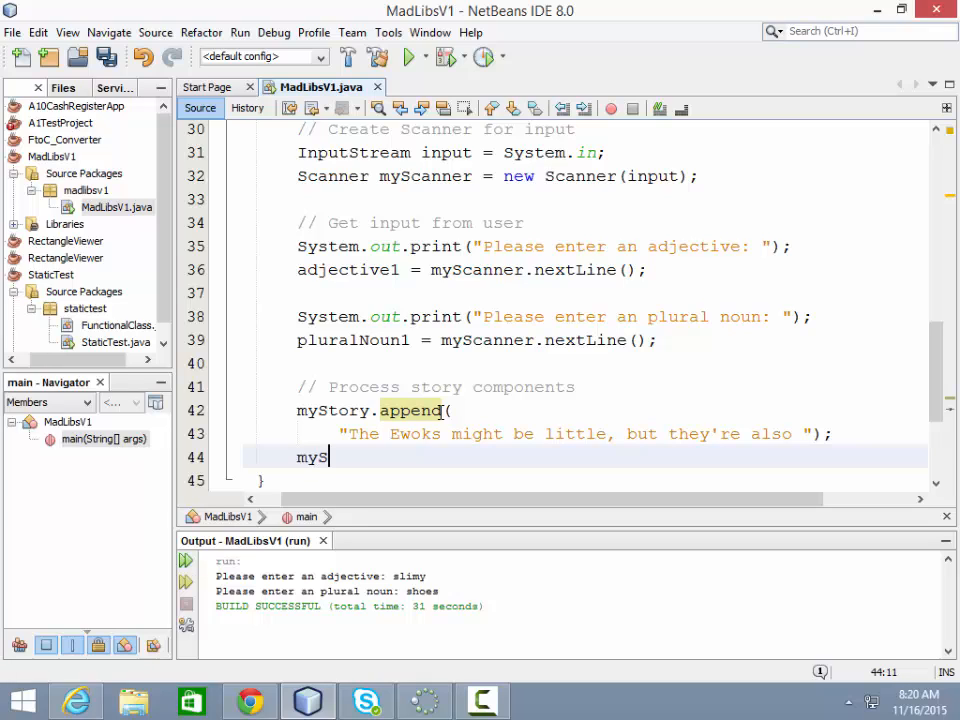
type("tory.a")
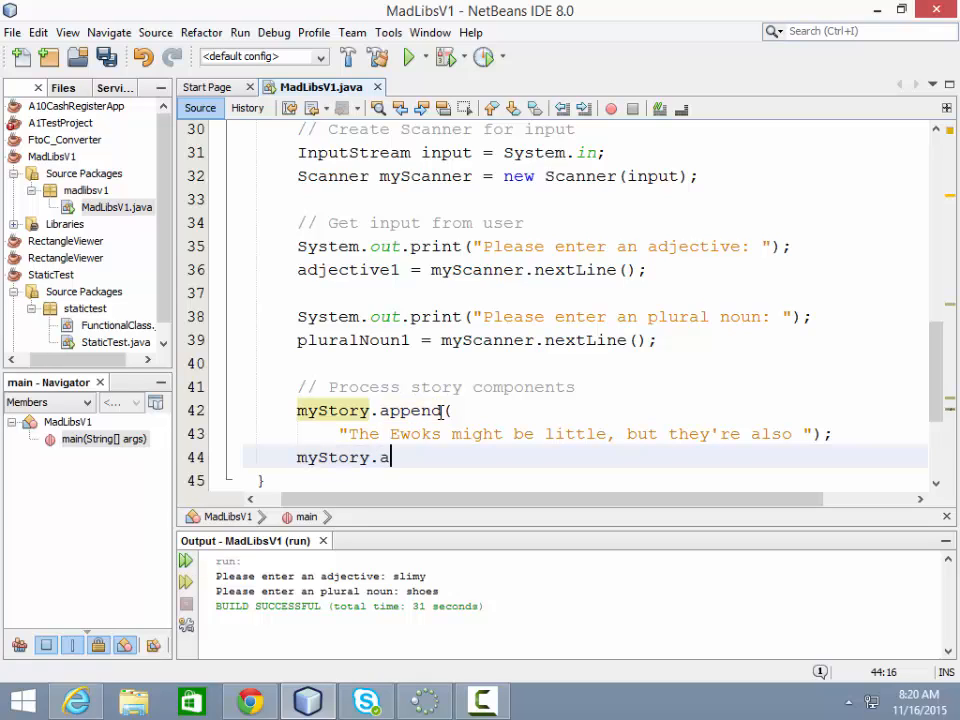
type("ppend()")
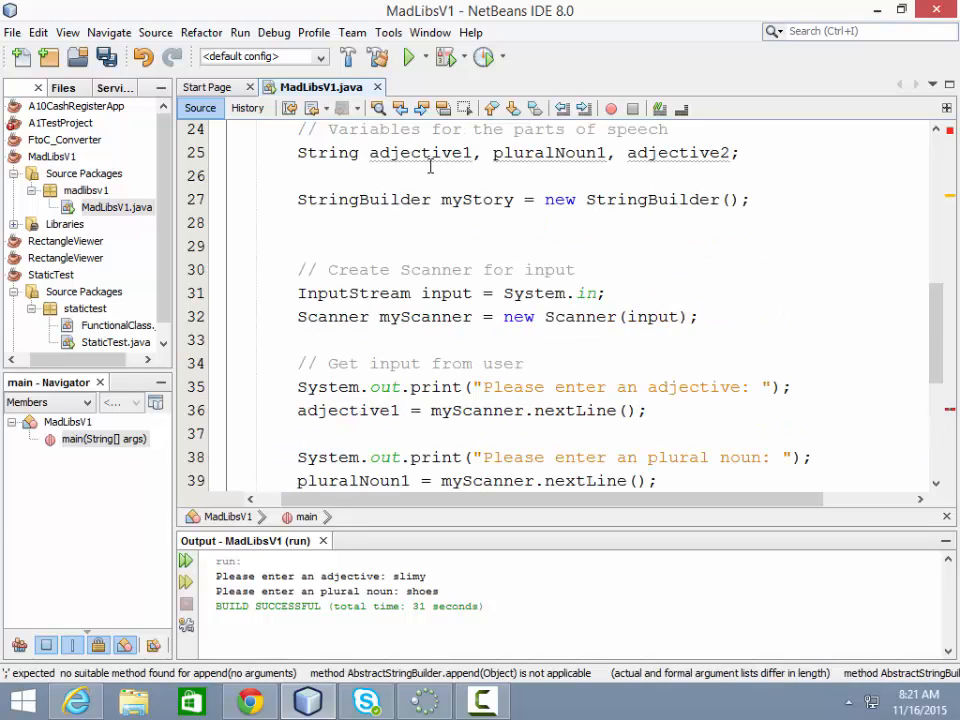
scroll("down", 3)
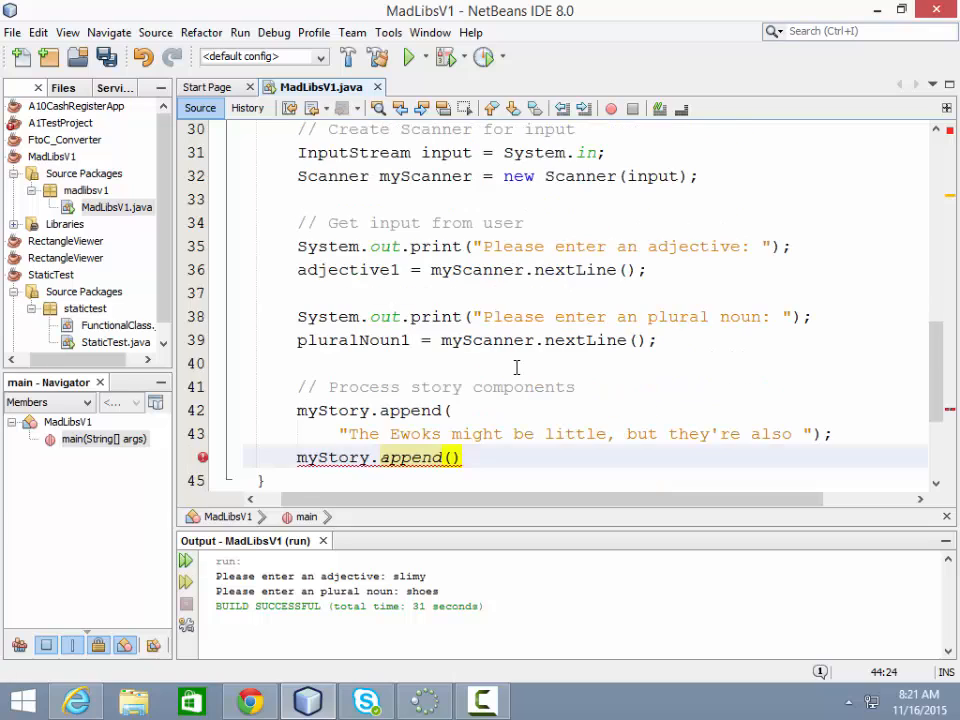
type("adjective1")
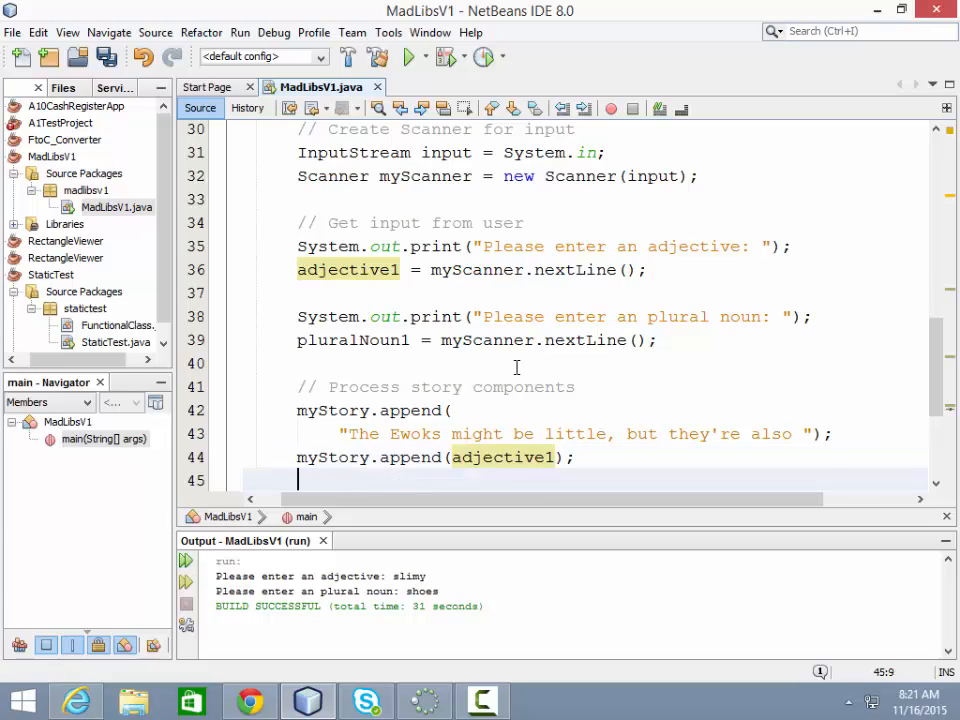
type("\"\"")
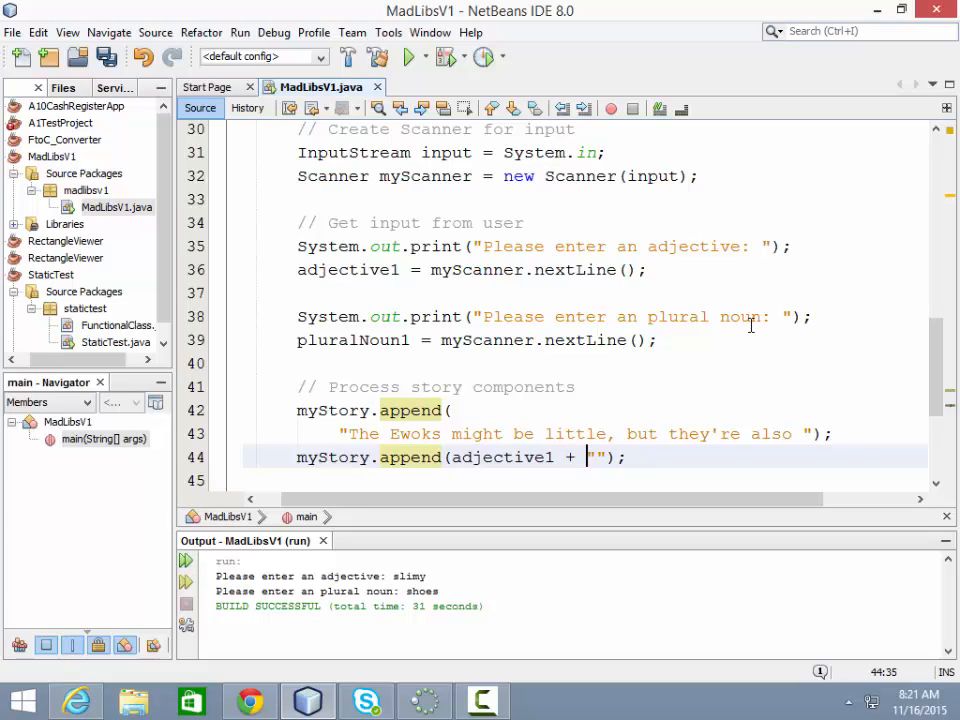
type(".")
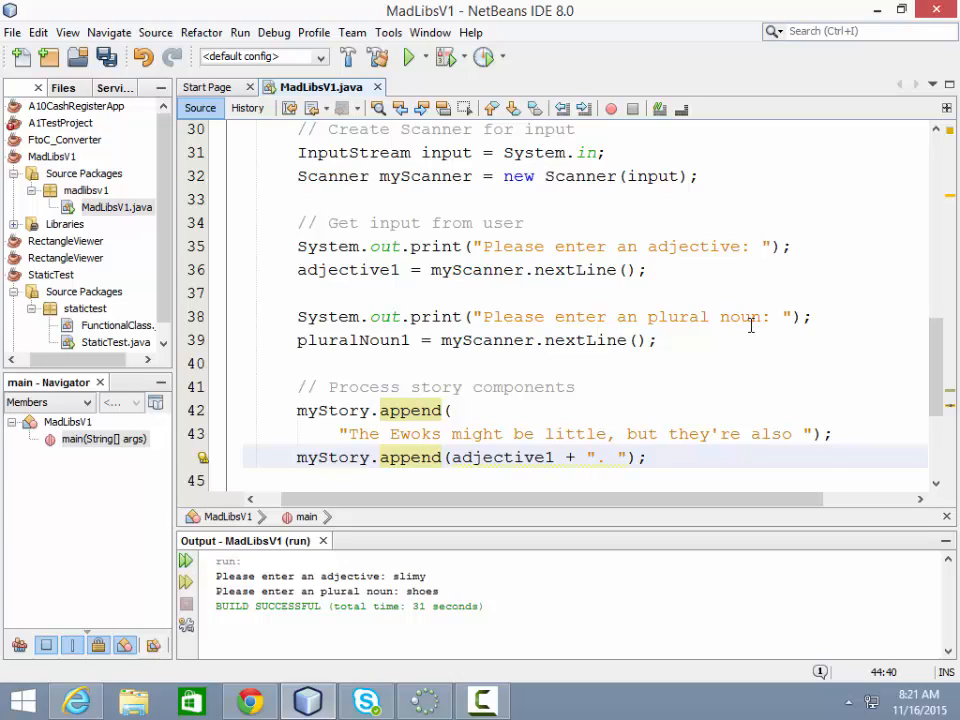
mouse_move(745, 276)
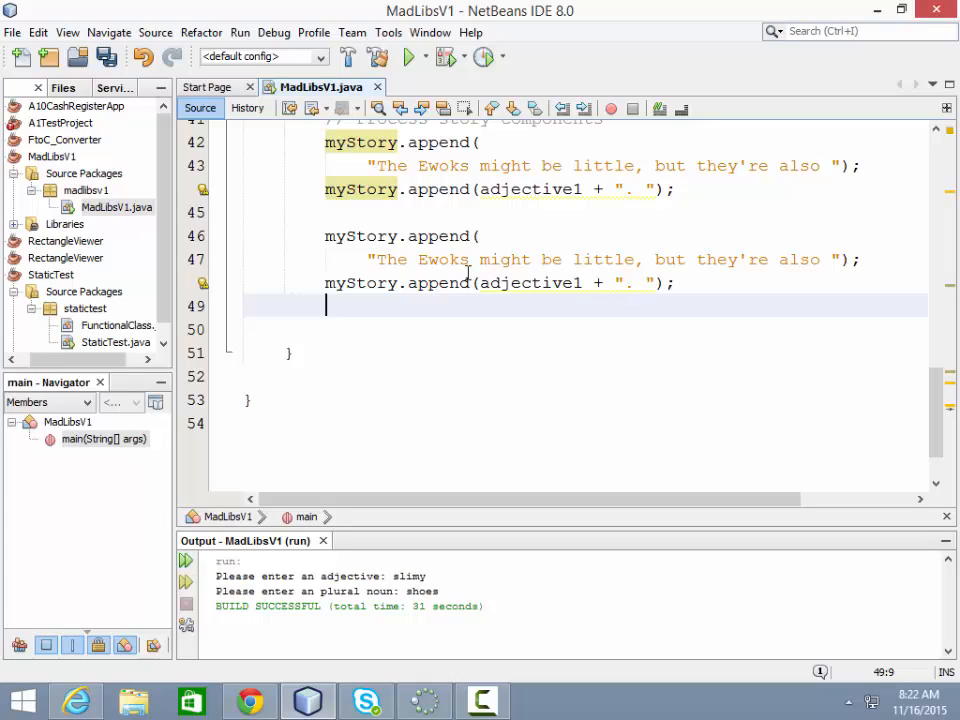
Step: Replace the copied sentence with "How did these furry " and append pluralNoun1 instead
left_click(378, 259)
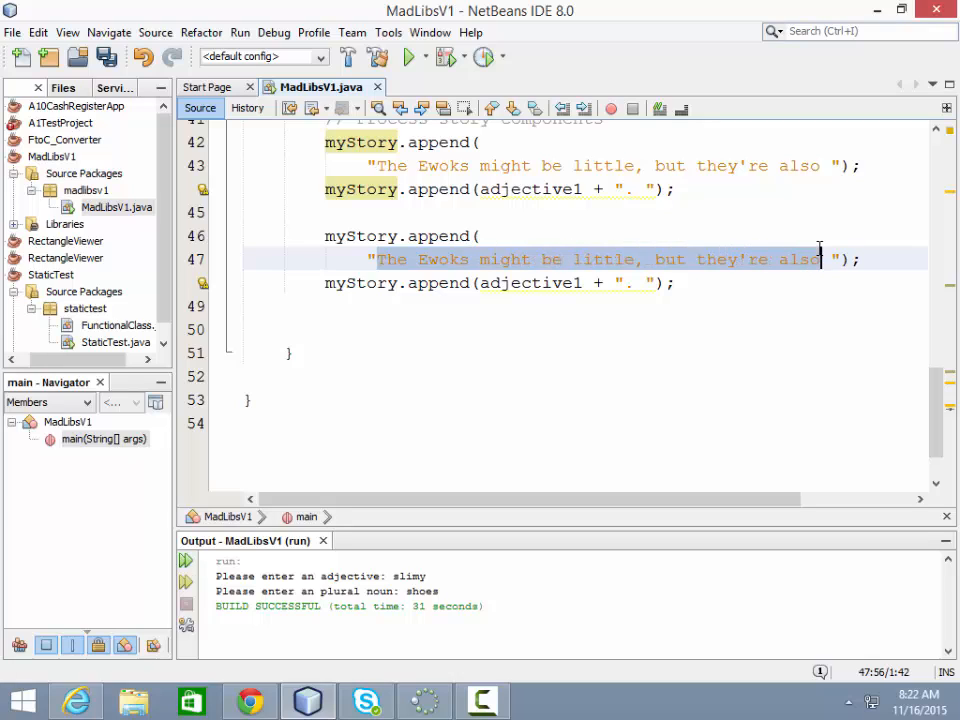
mouse_move(765, 237)
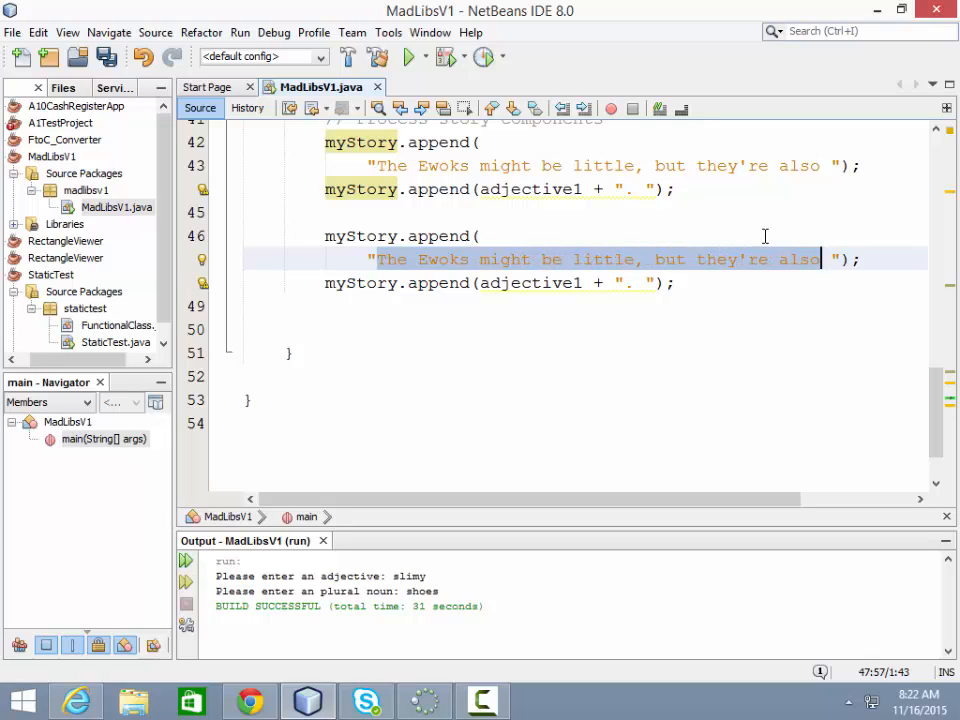
type("Howq \");")
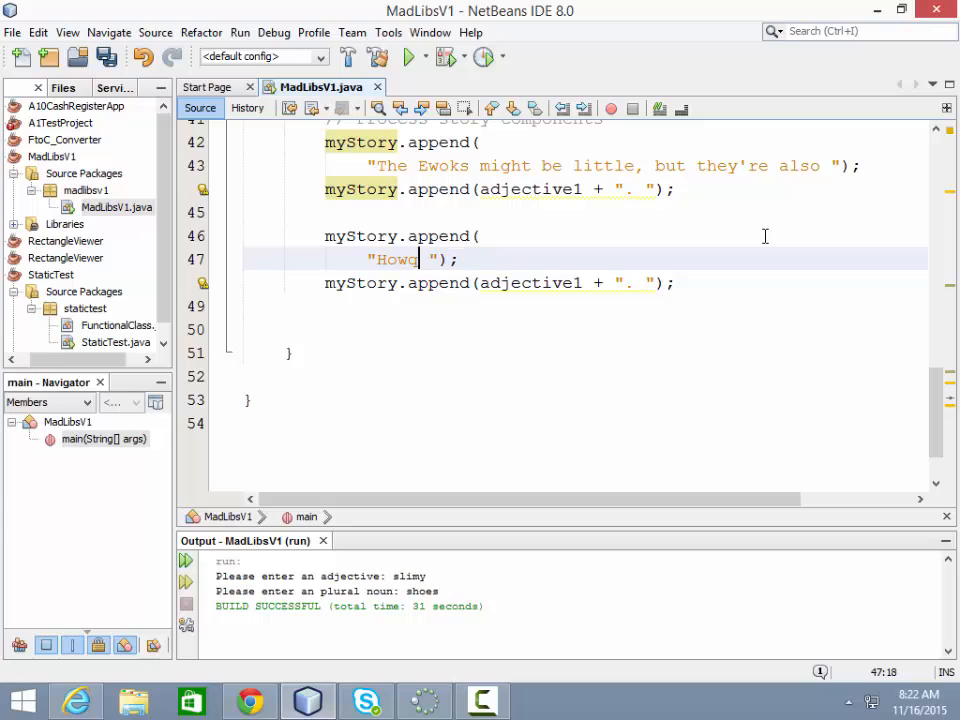
type("did th")
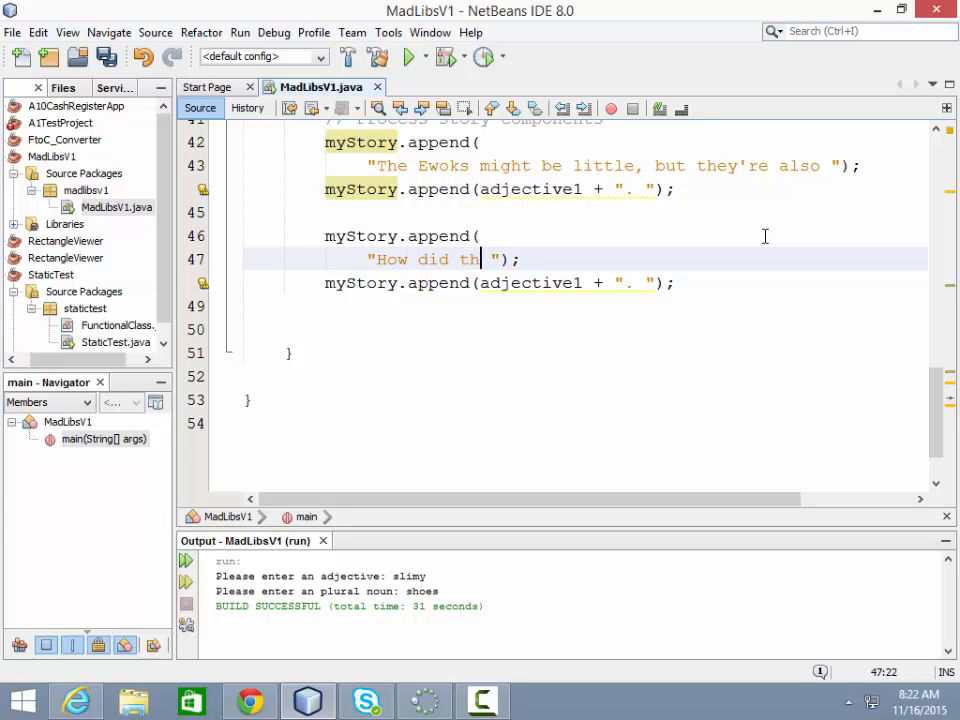
type("ese")
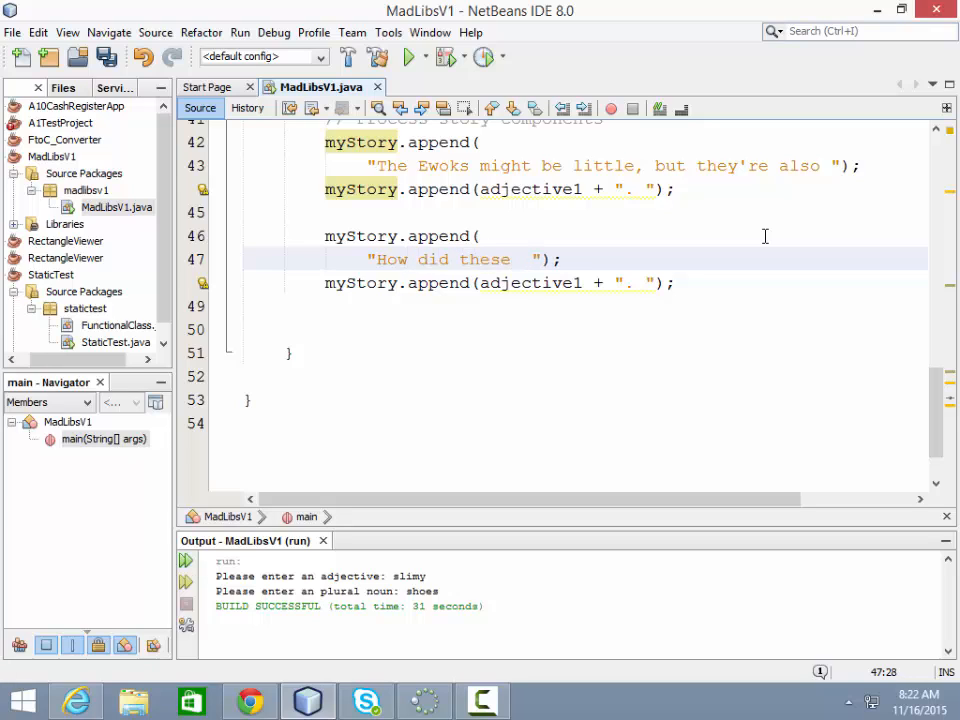
type("furry")
left_click(584, 283)
type("pluralNoun")
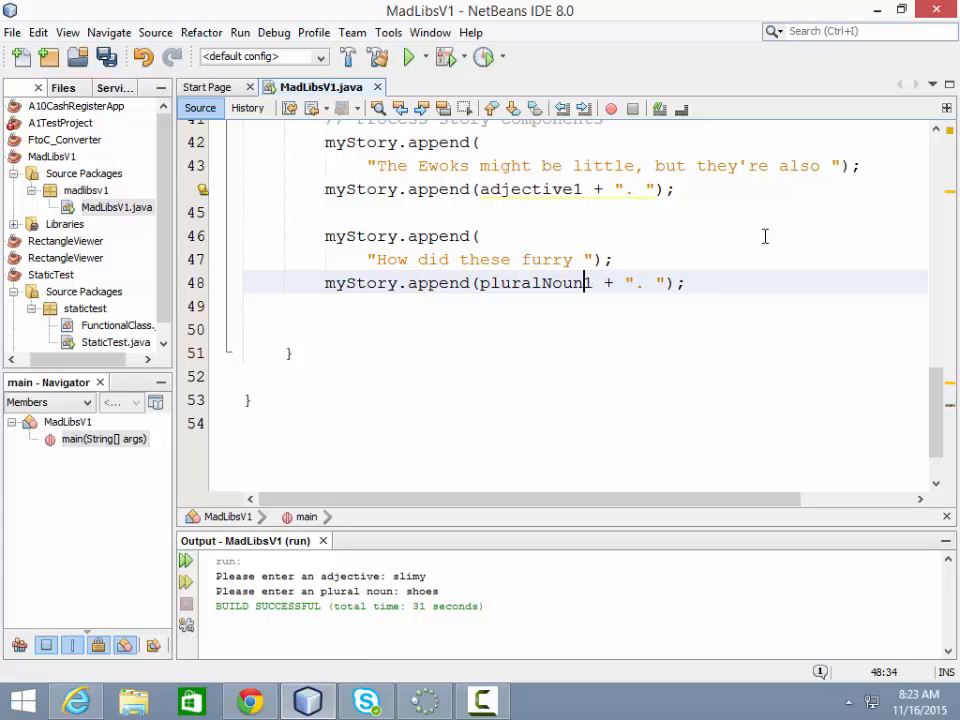
double_click(535, 282)
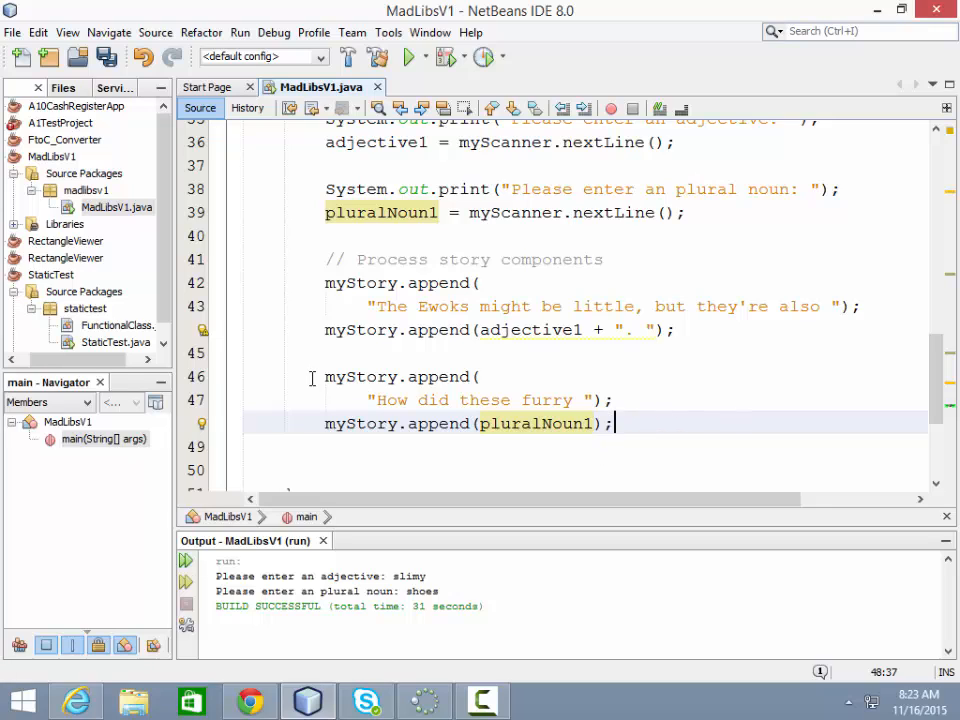
Step: Copy the story block and change its sentence to " Help defeat the "
left_click_drag(324, 376, 615, 423)
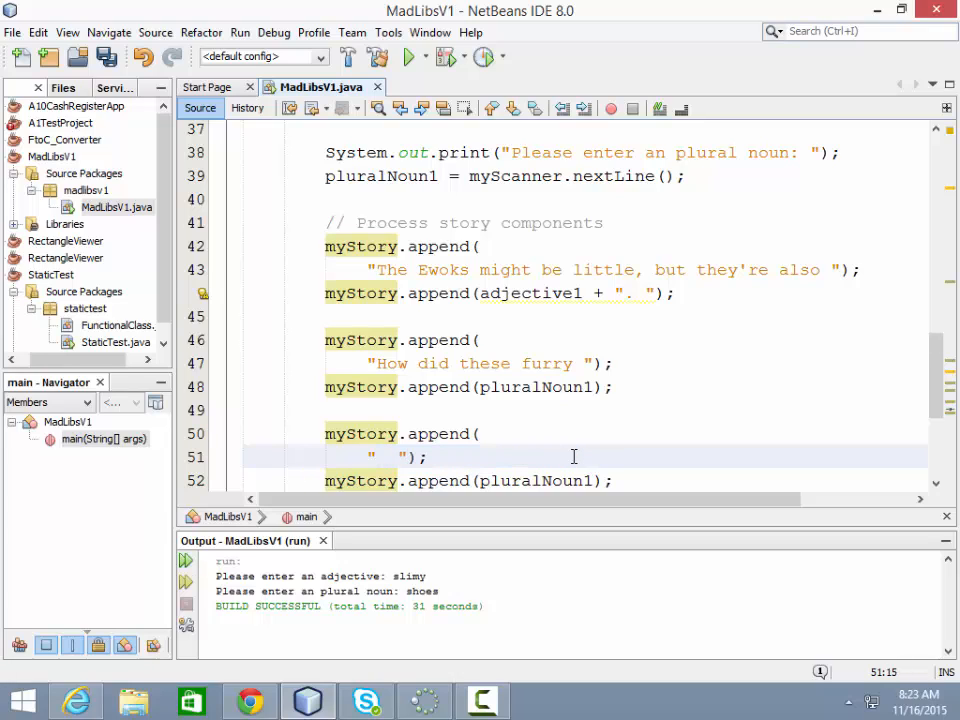
type("Help")
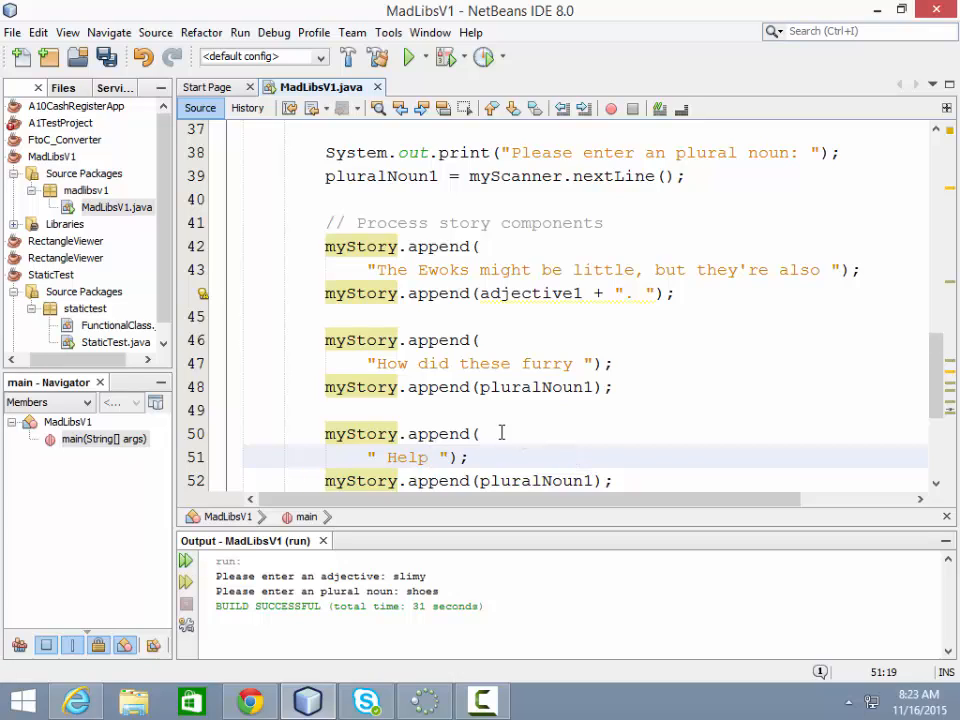
type("defea")
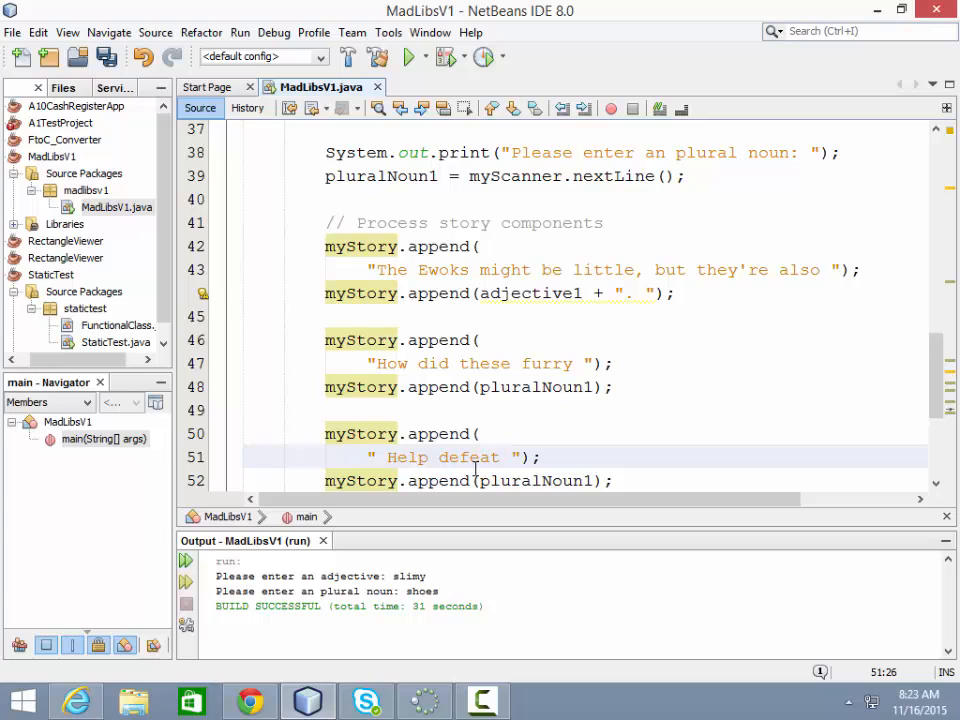
type("the")
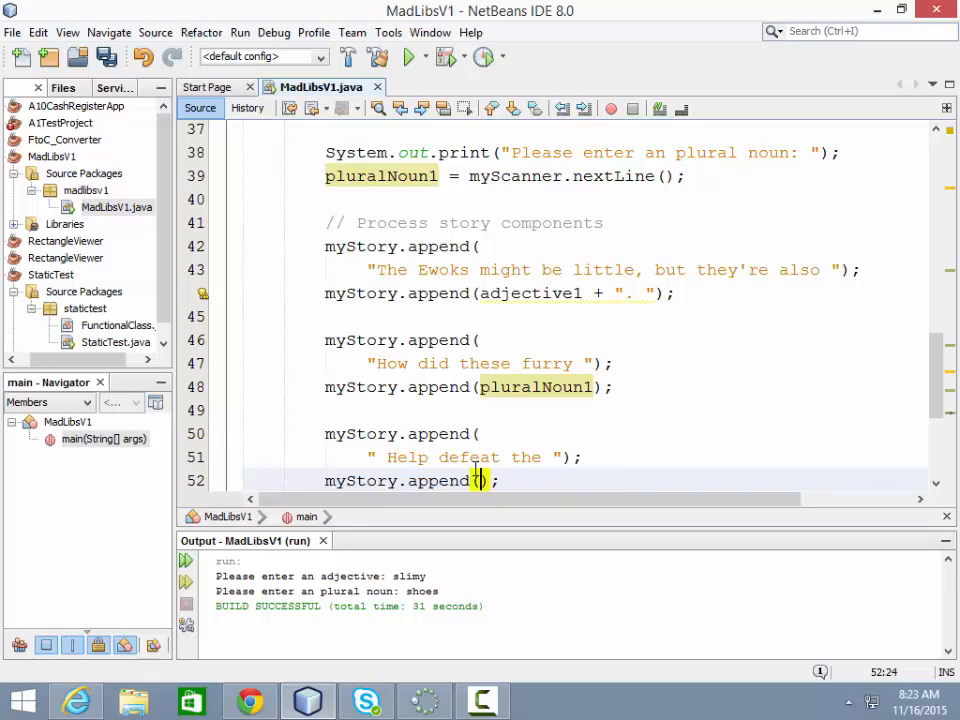
Step: Make the block append adjective2 plus " Empire? " to myStory
type("adjec")
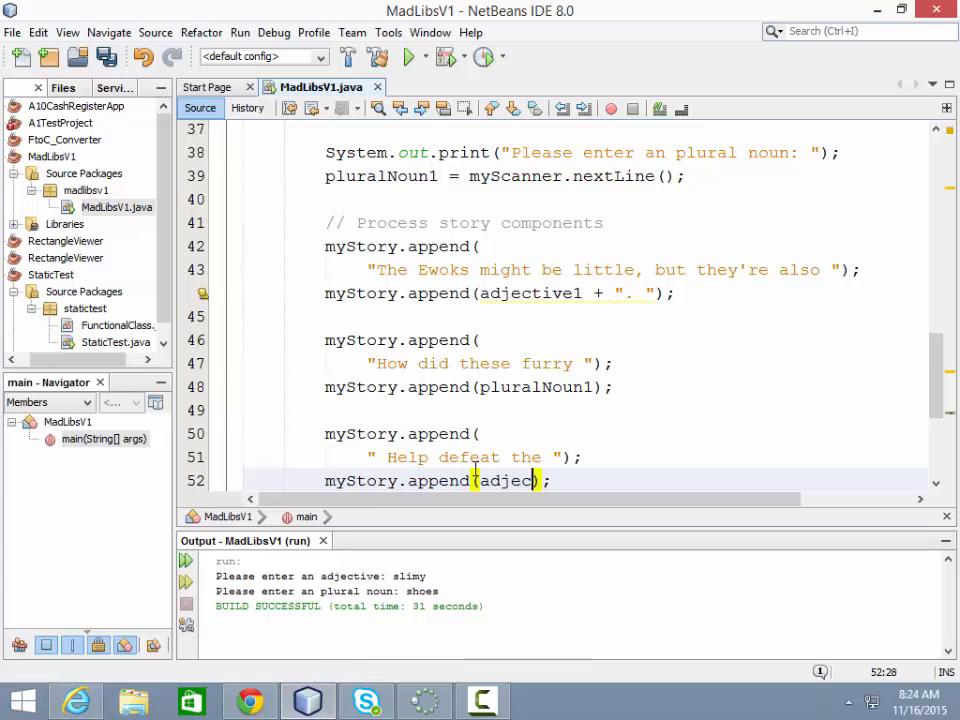
type("ive2")
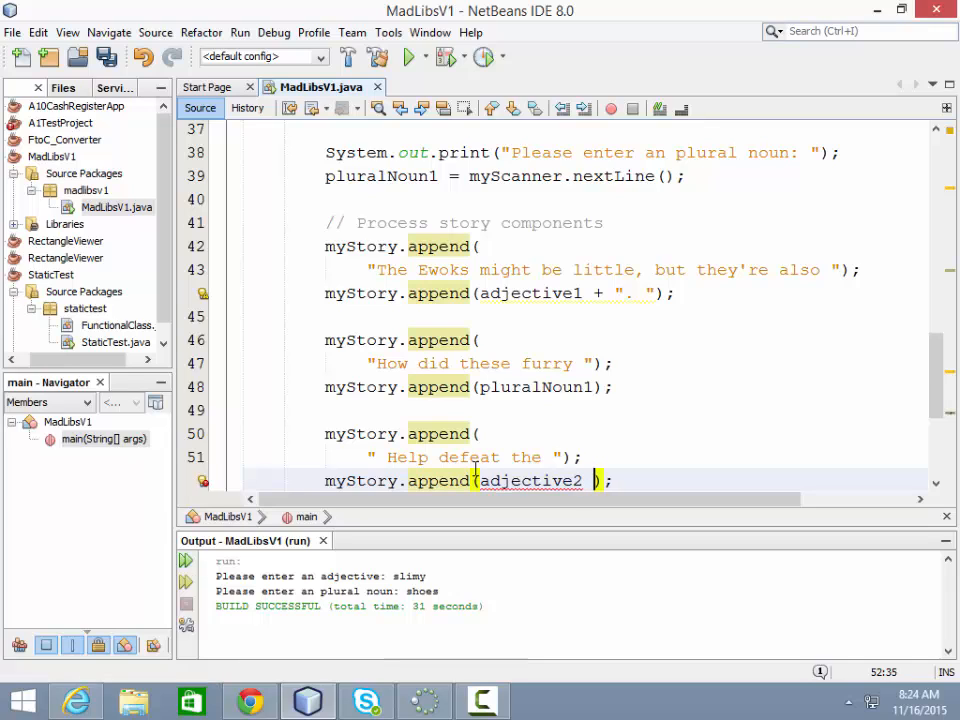
type("+ \"\"")
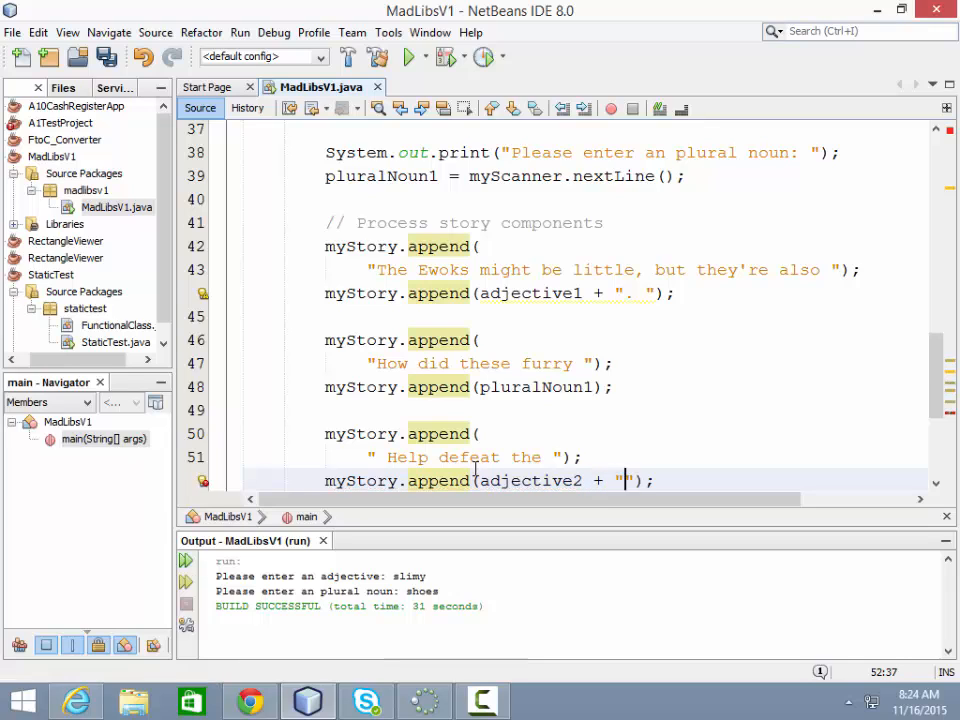
type("Empi")
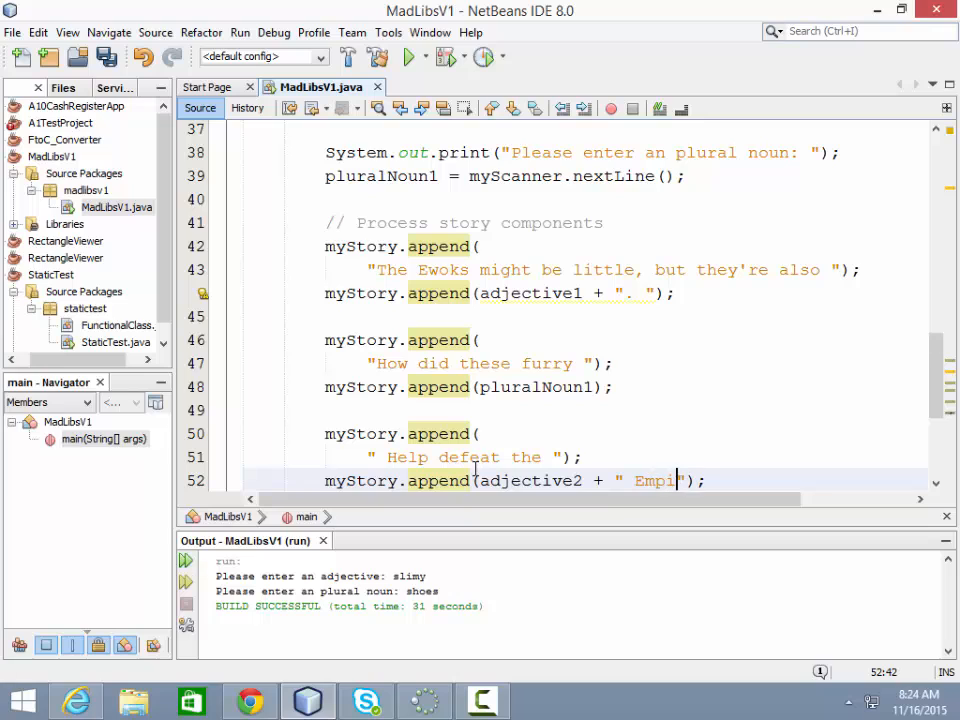
type("re")
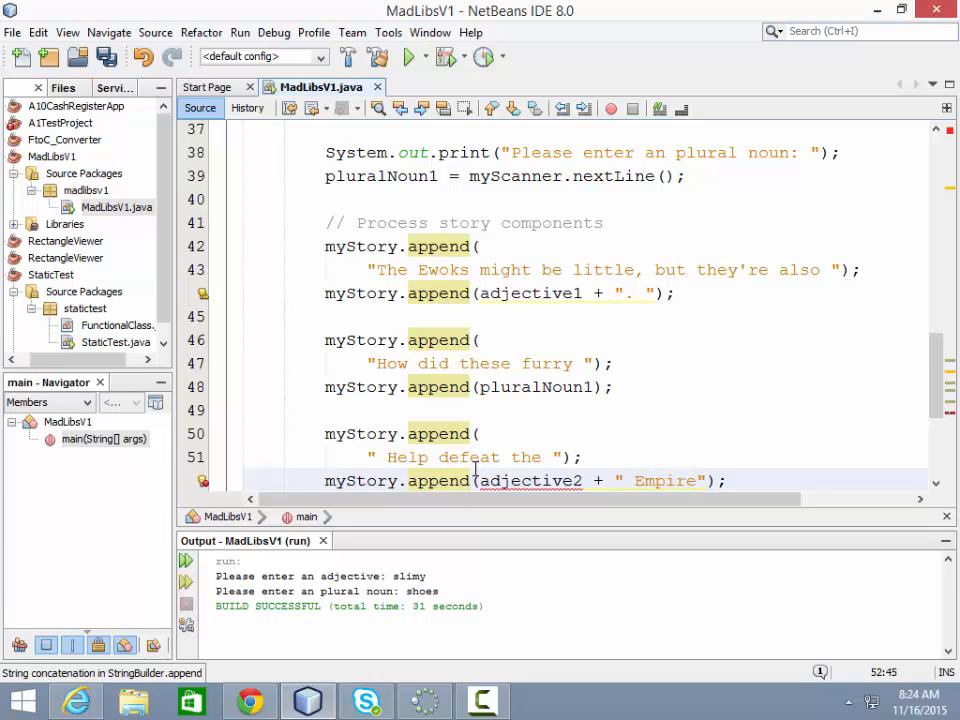
type("?")
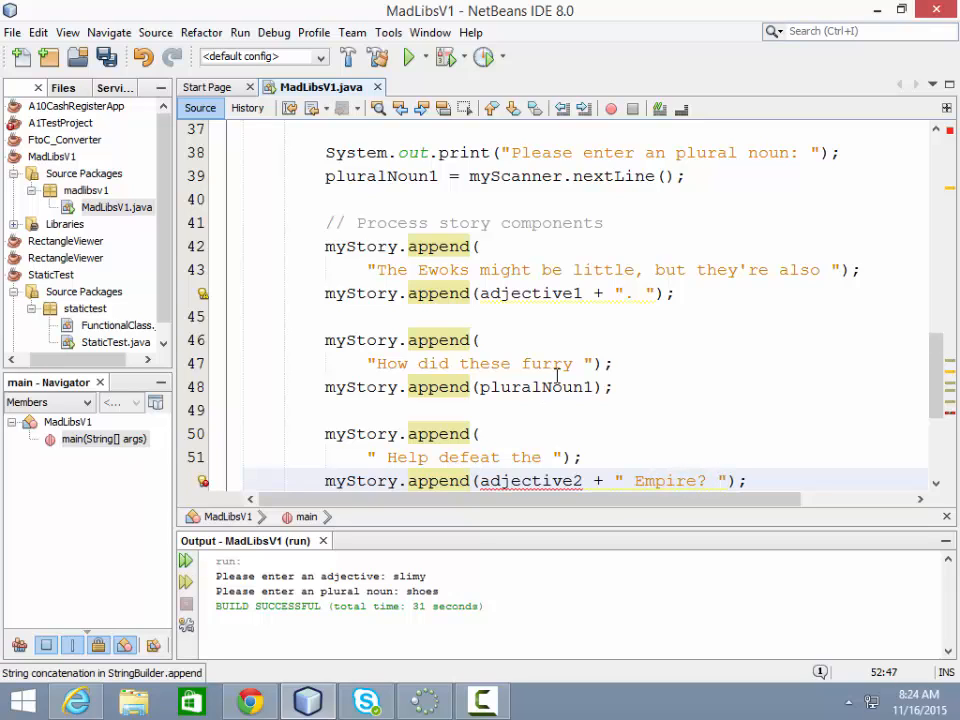
scroll("down", 3)
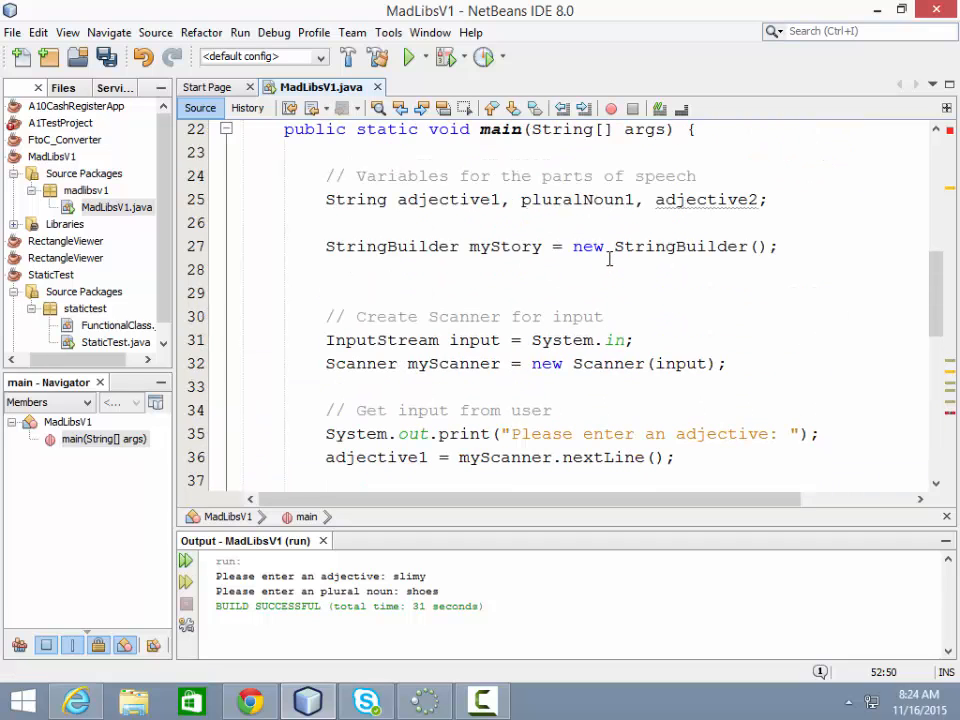
scroll("down", 3)
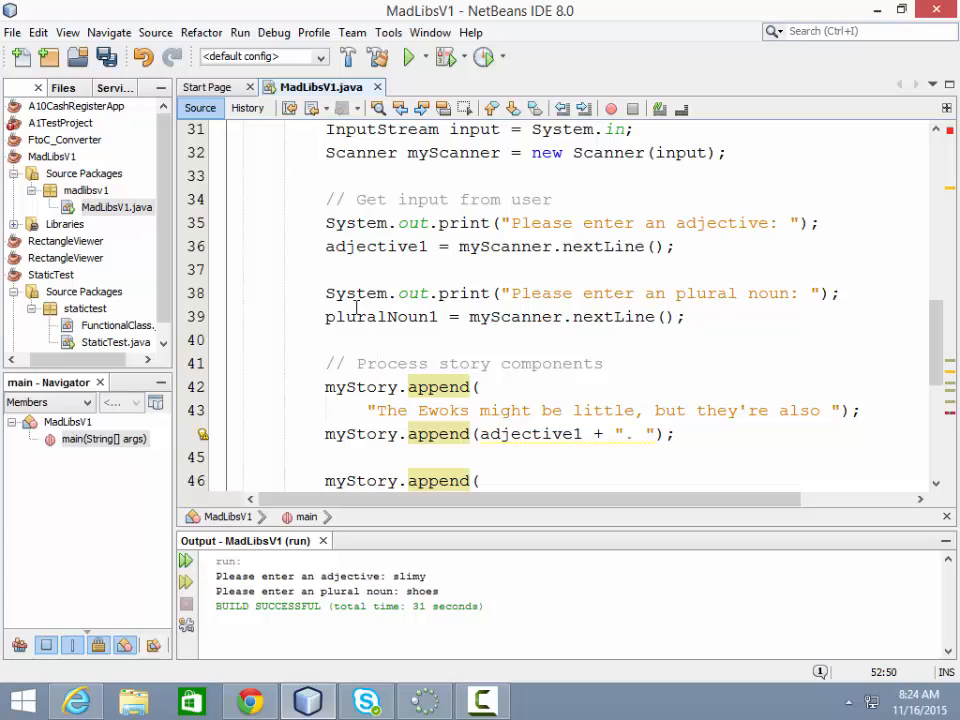
Step: Duplicate the plural-noun prompt lines and reword the copied prompt to ask for an adjective
left_click_drag(325, 293, 687, 316)
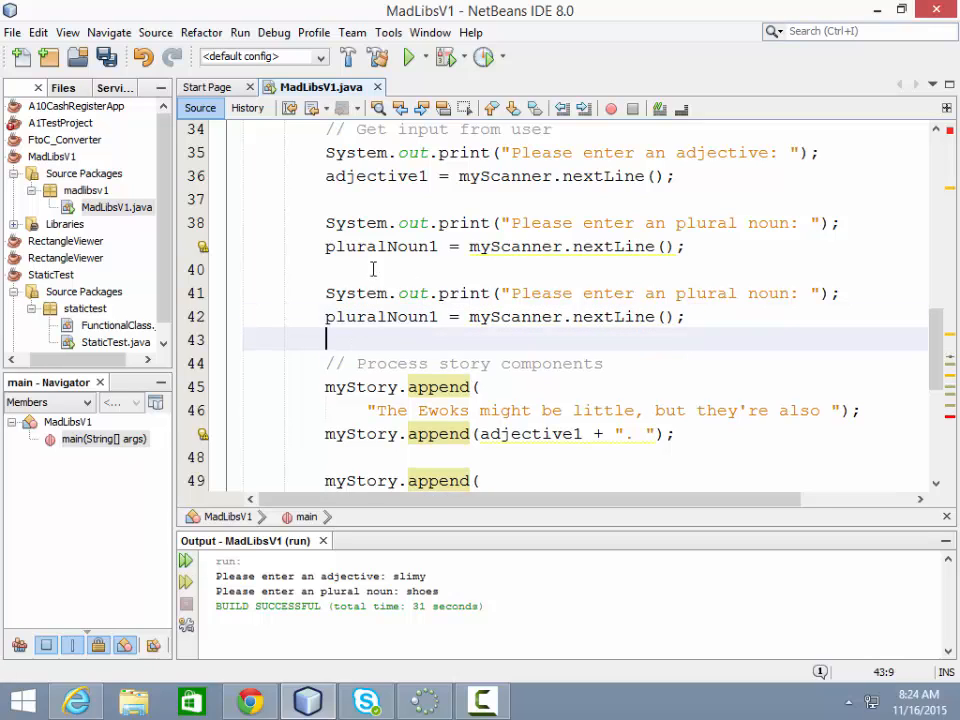
double_click(706, 293)
type("d")
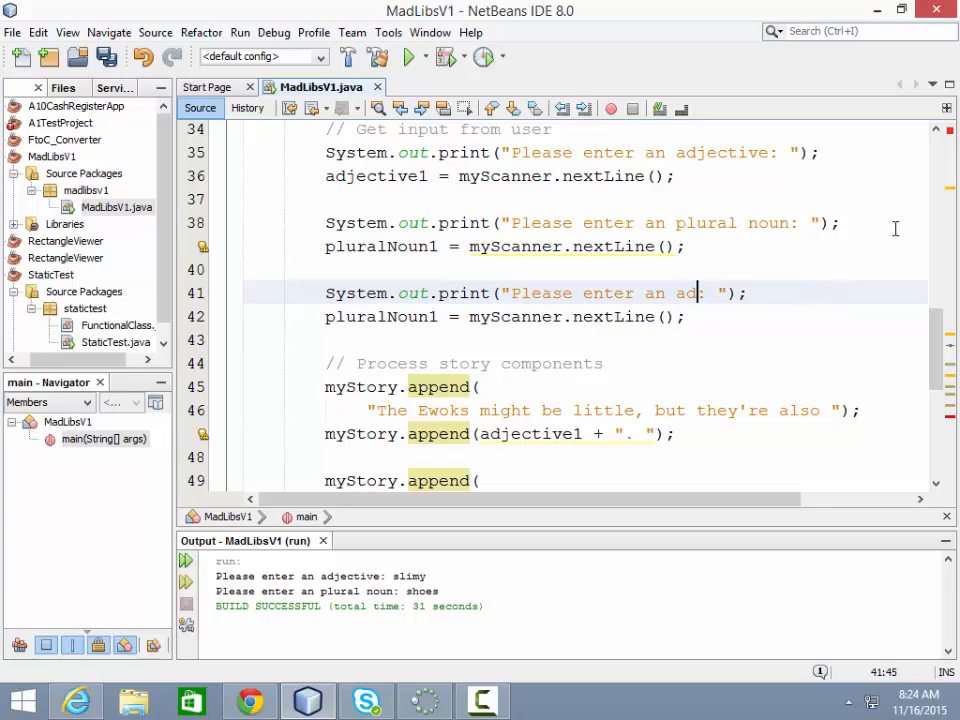
type("jective")
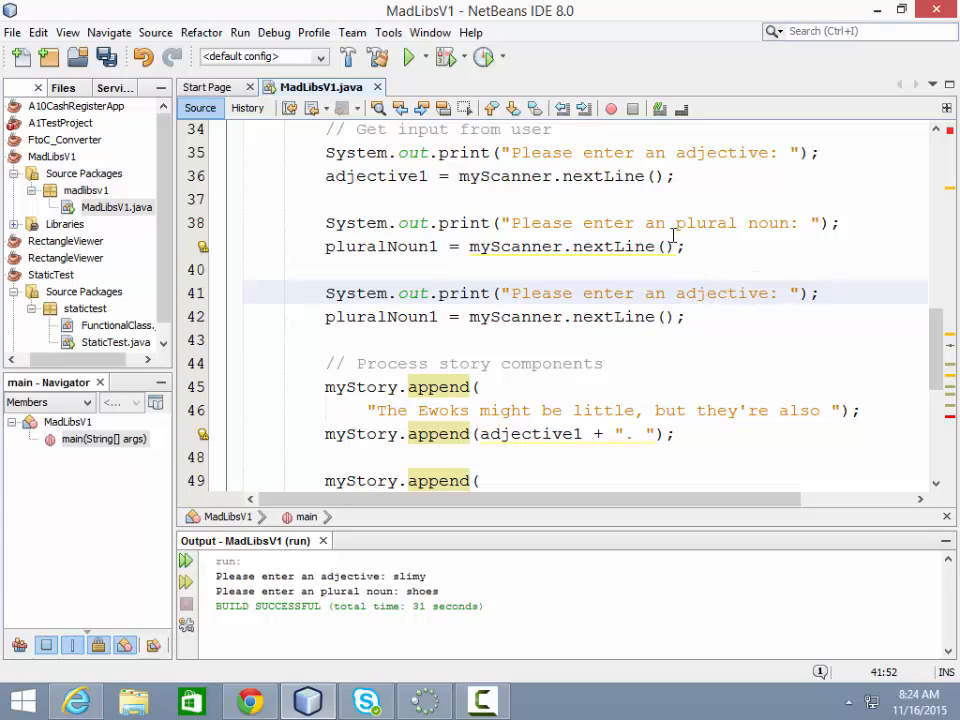
Step: Change 'an' to 'a' in the plural noun prompt and read the new input into adjective2
left_click(655, 222)
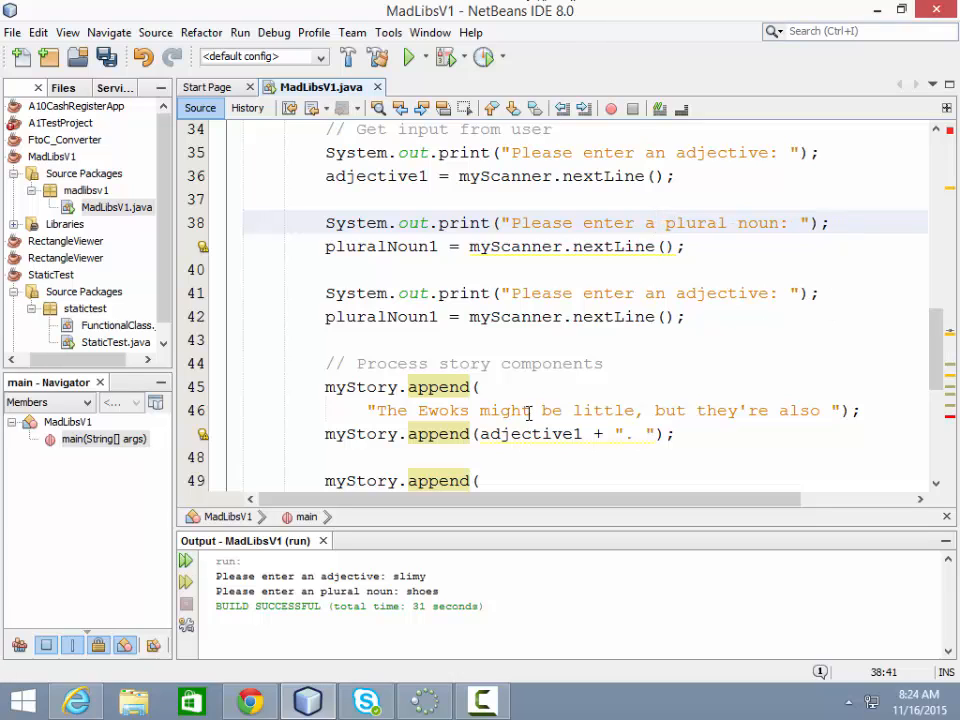
scroll("down", 3)
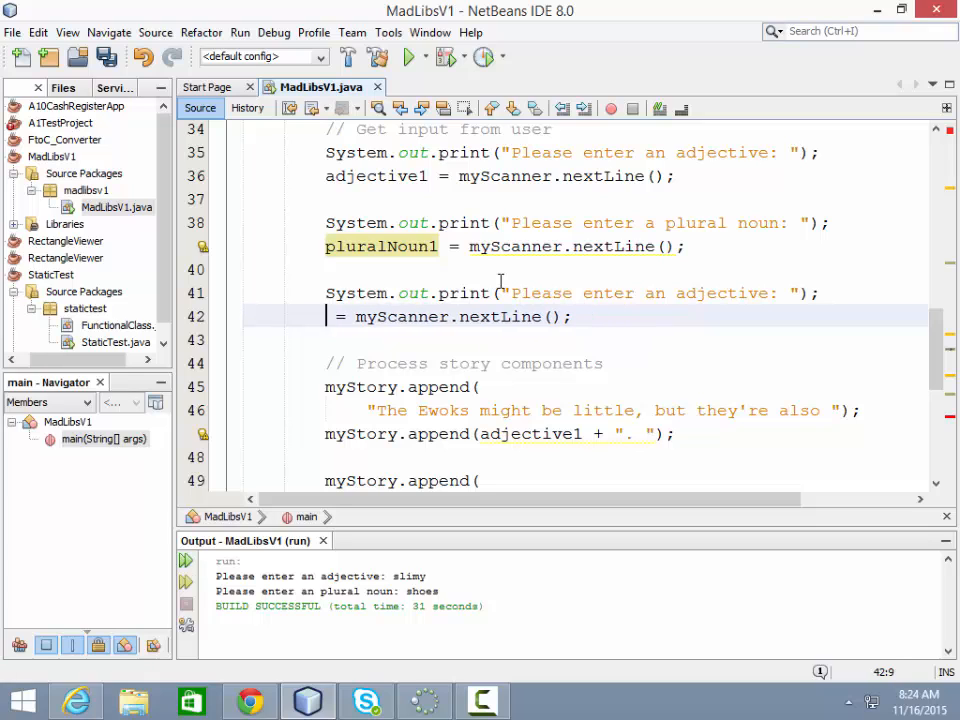
type("adjective")
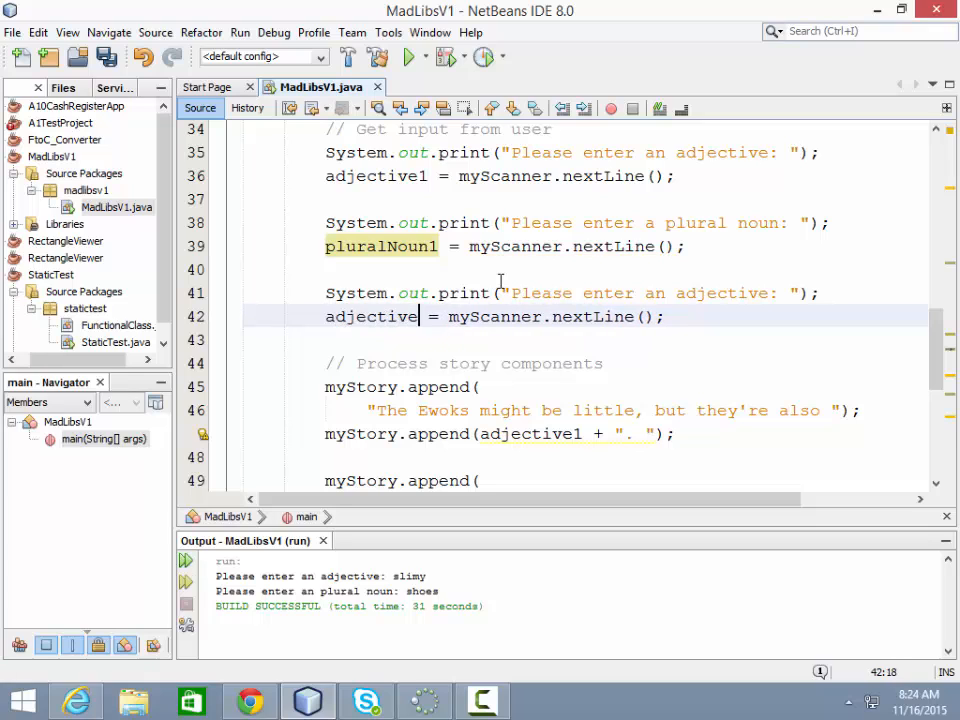
type("2")
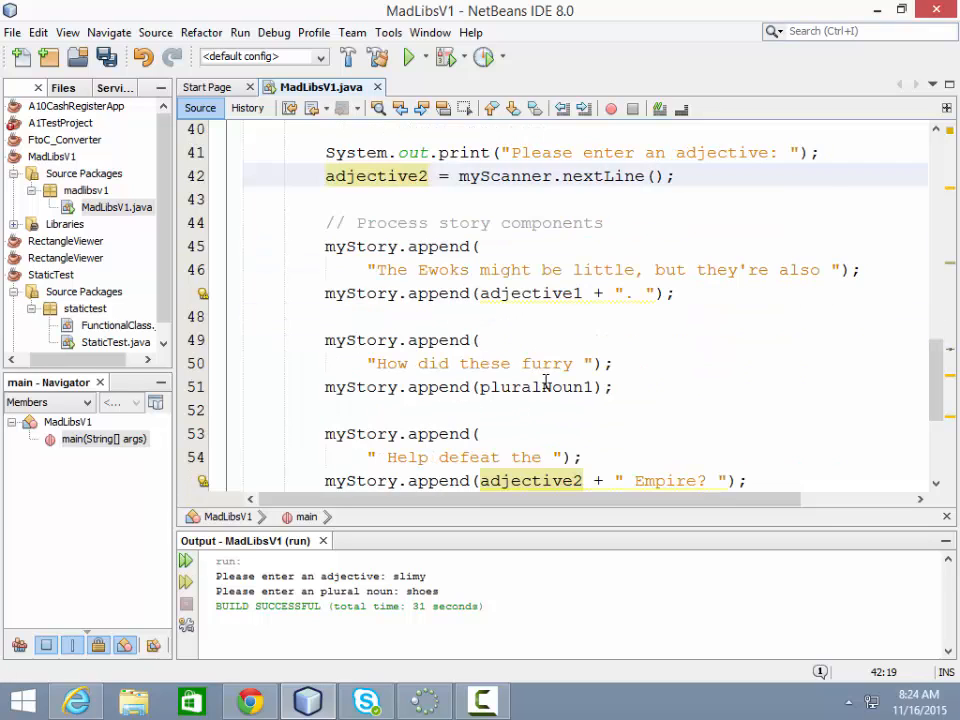
scroll("down", 3)
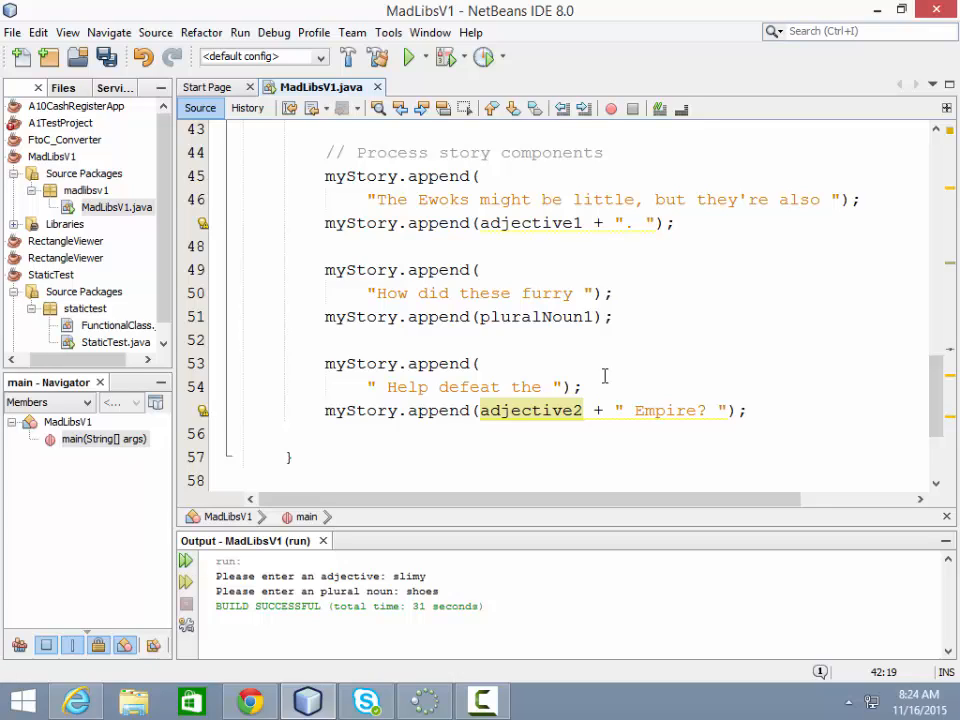
mouse_move(687, 328)
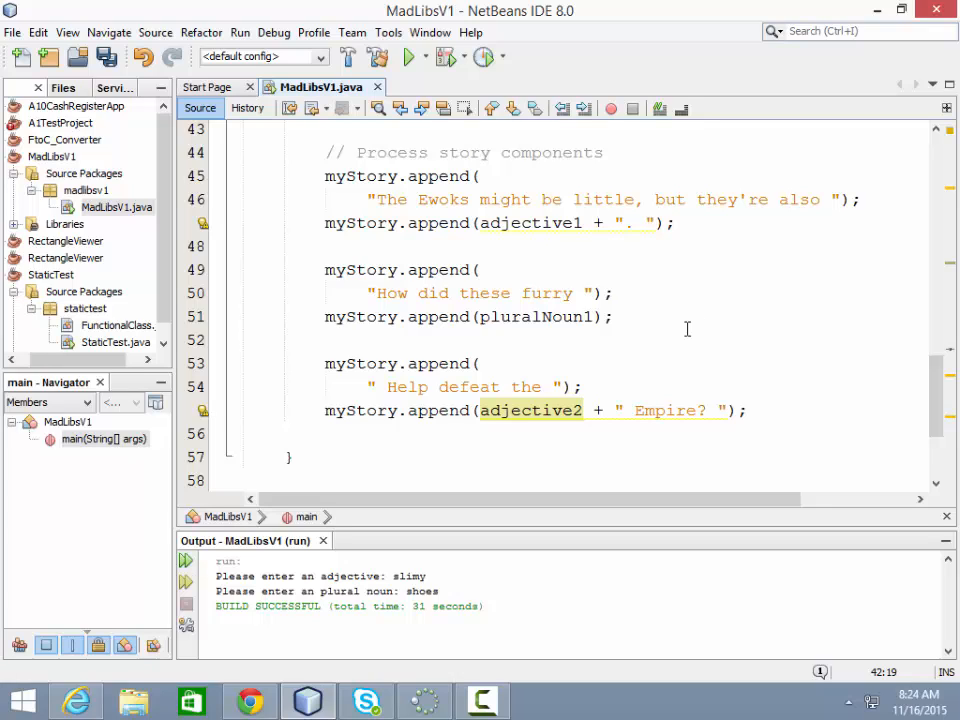
mouse_move(357, 218)
type("h")
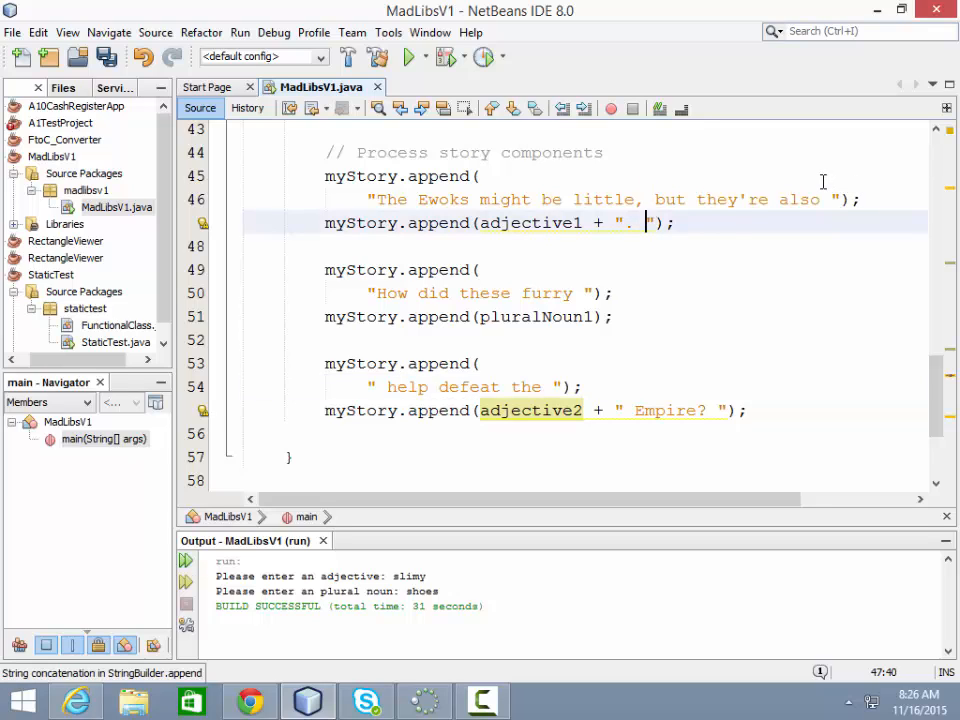
Step: Make the string after adjective1 read ". \n" so the first sentence ends its line
type("\\n")
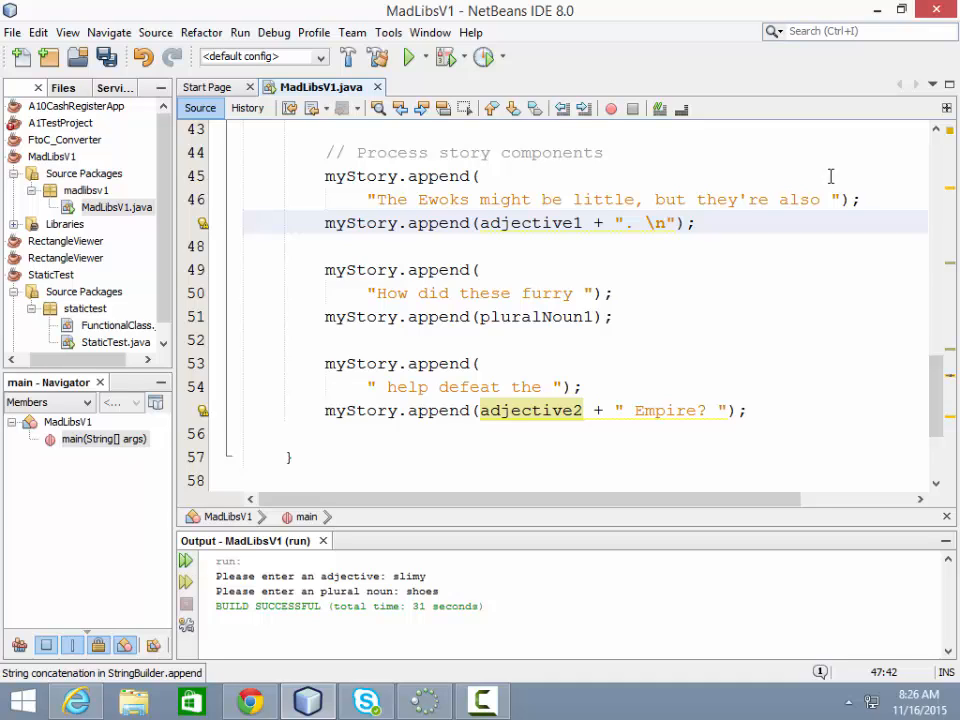
mouse_move(333, 406)
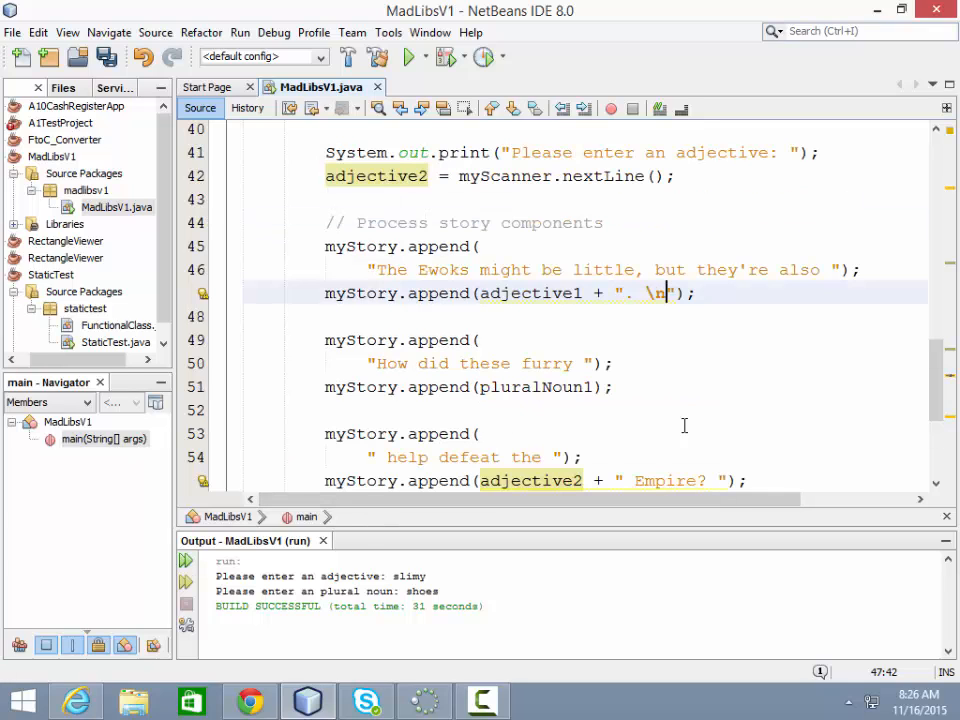
mouse_move(672, 316)
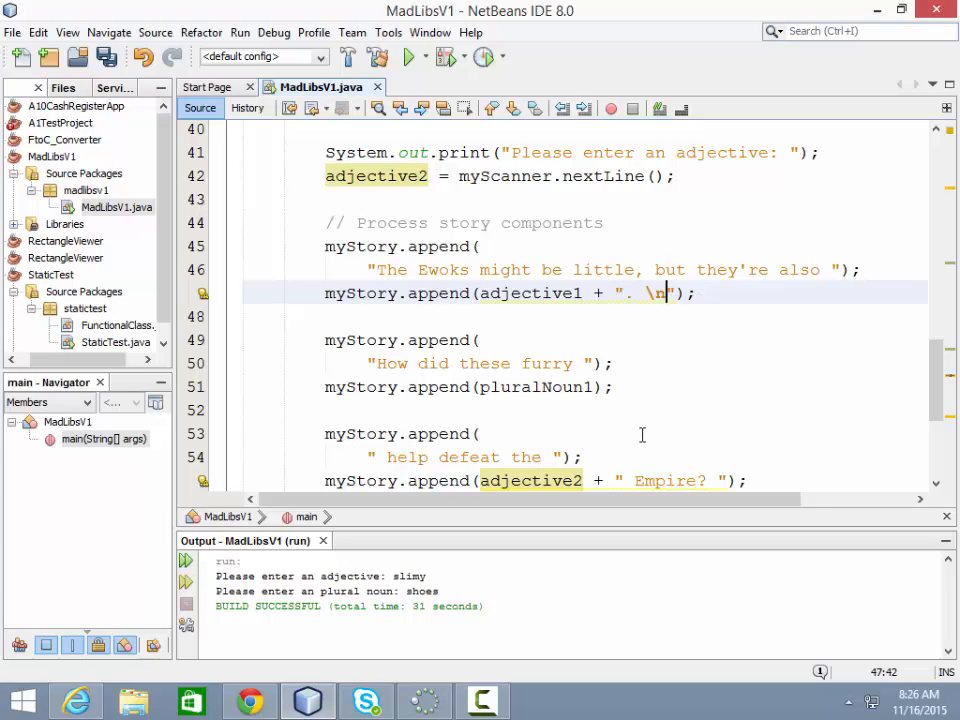
mouse_move(713, 245)
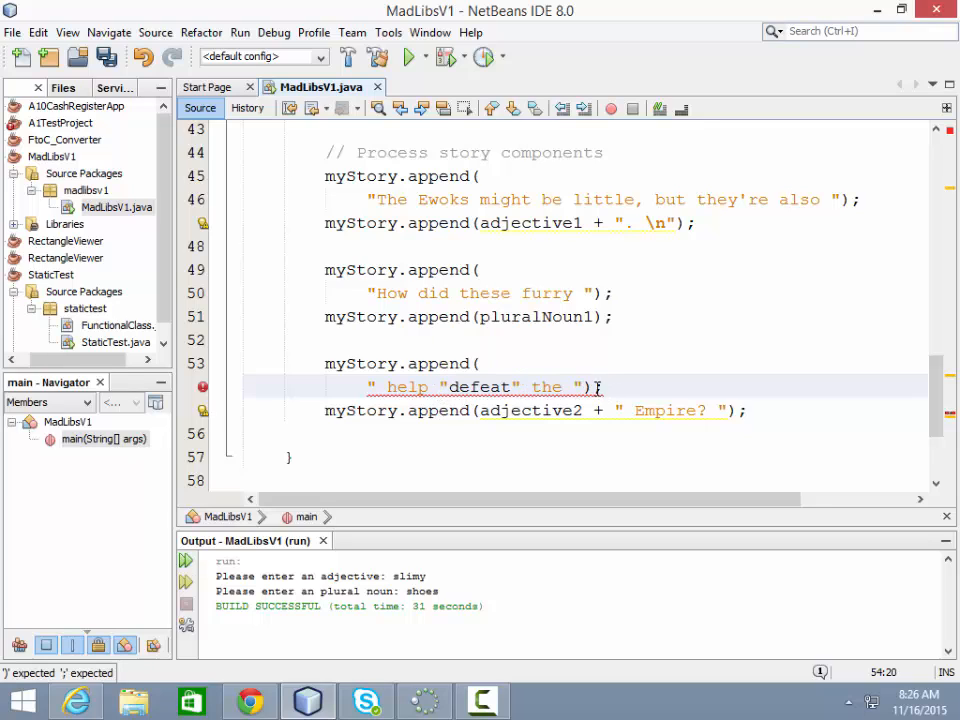
Step: Put backslashes before both quotes around defeat so the string reads " help \"defeat\" the "
type("\\")
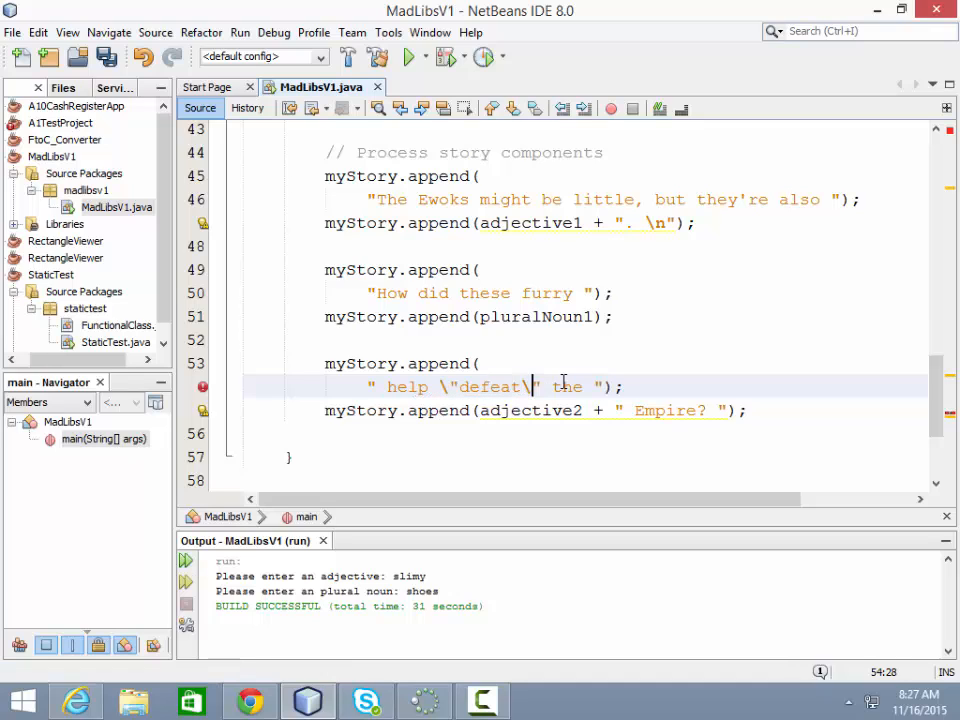
mouse_move(695, 313)
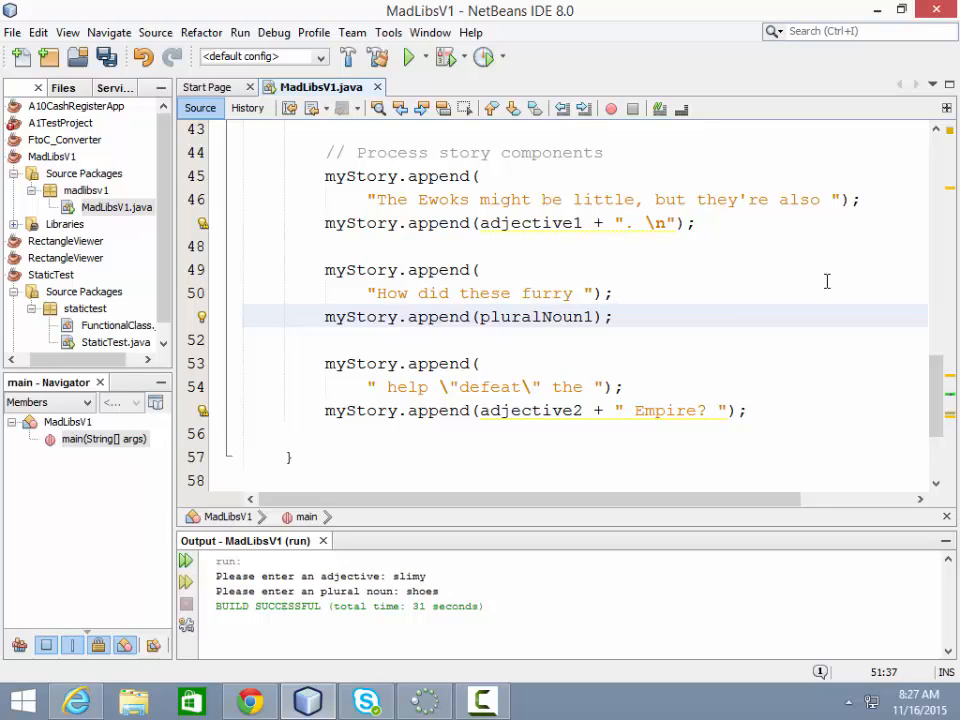
left_click(614, 316)
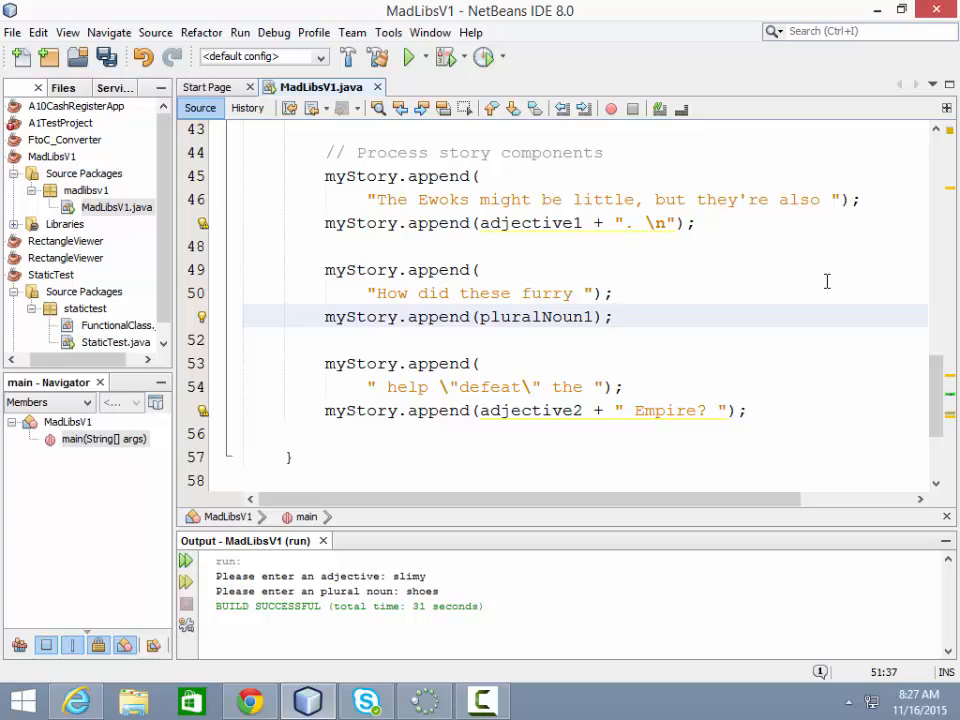
left_click(614, 316)
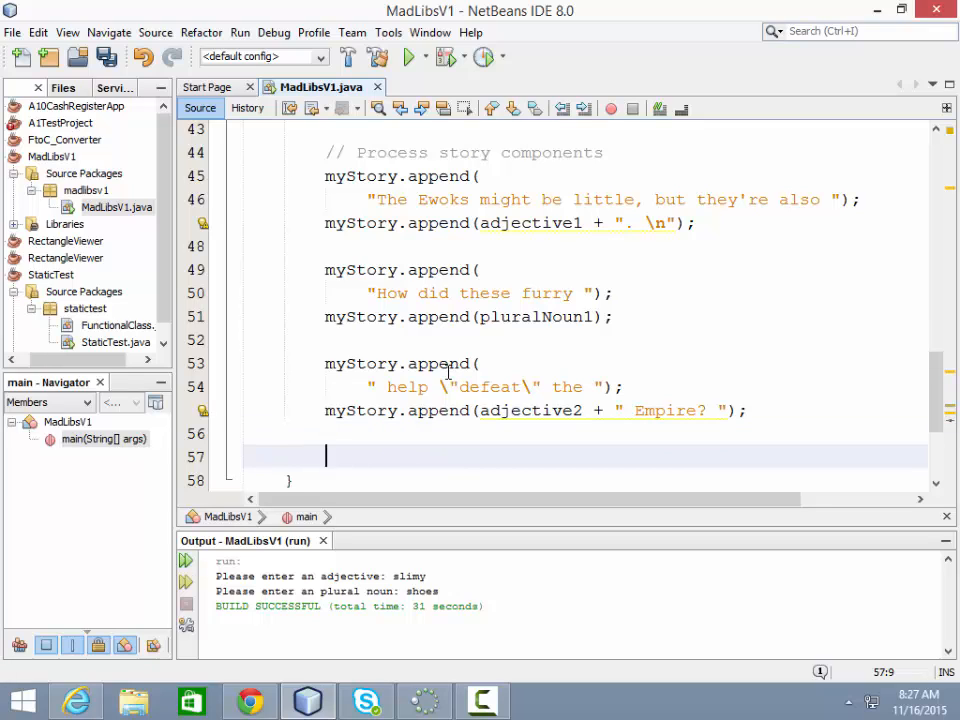
Step: Write System.out.println(myStory.toString()); on line 57 using code completion
type("System.out")
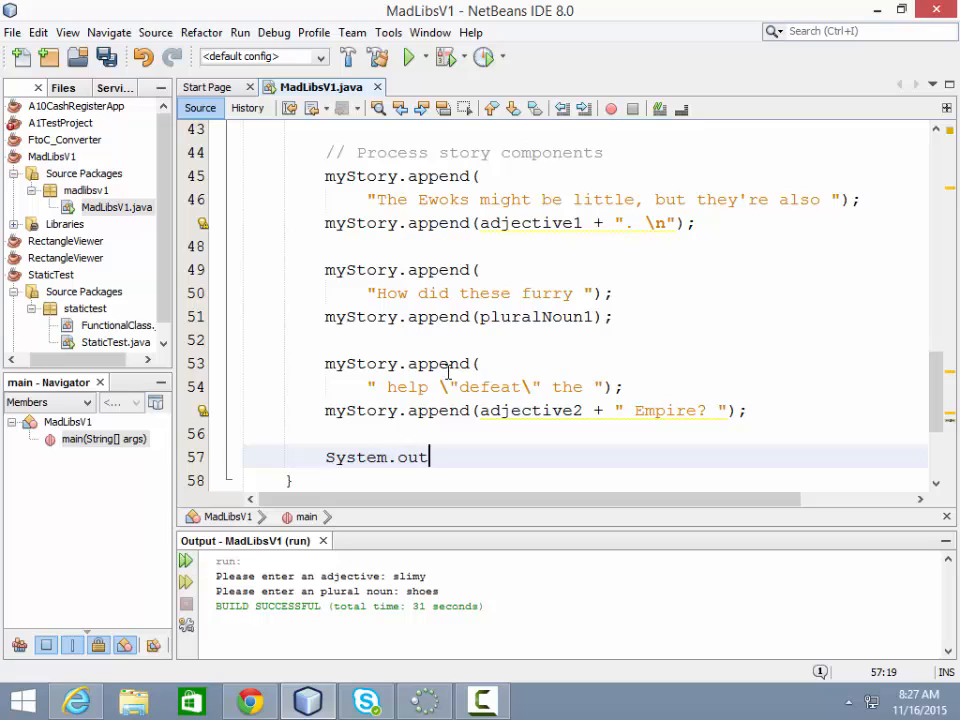
type(".printl")
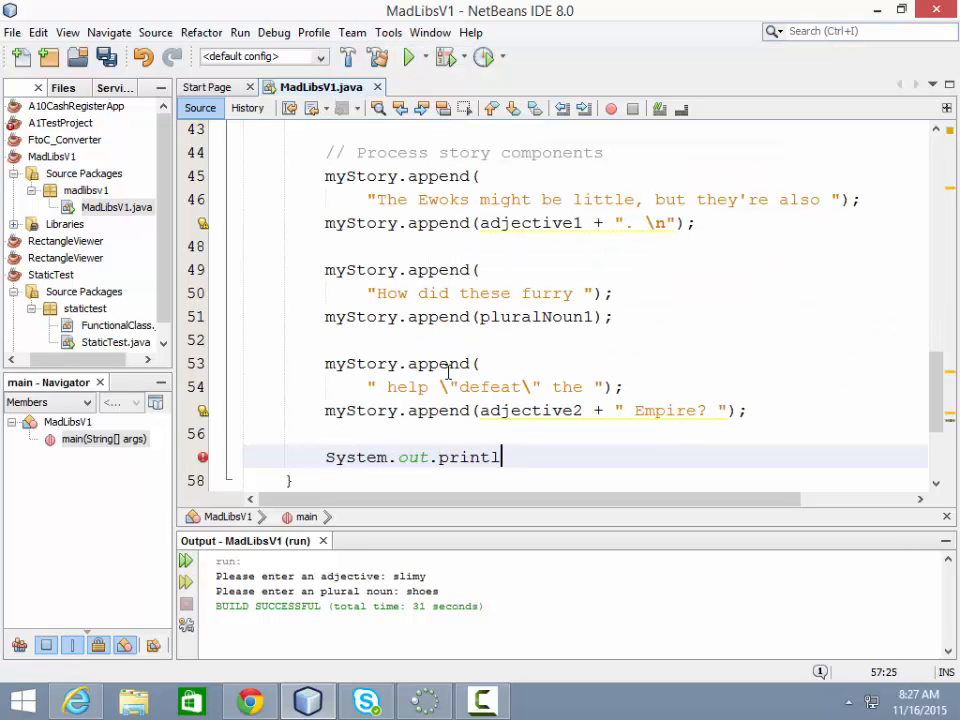
type("n()")
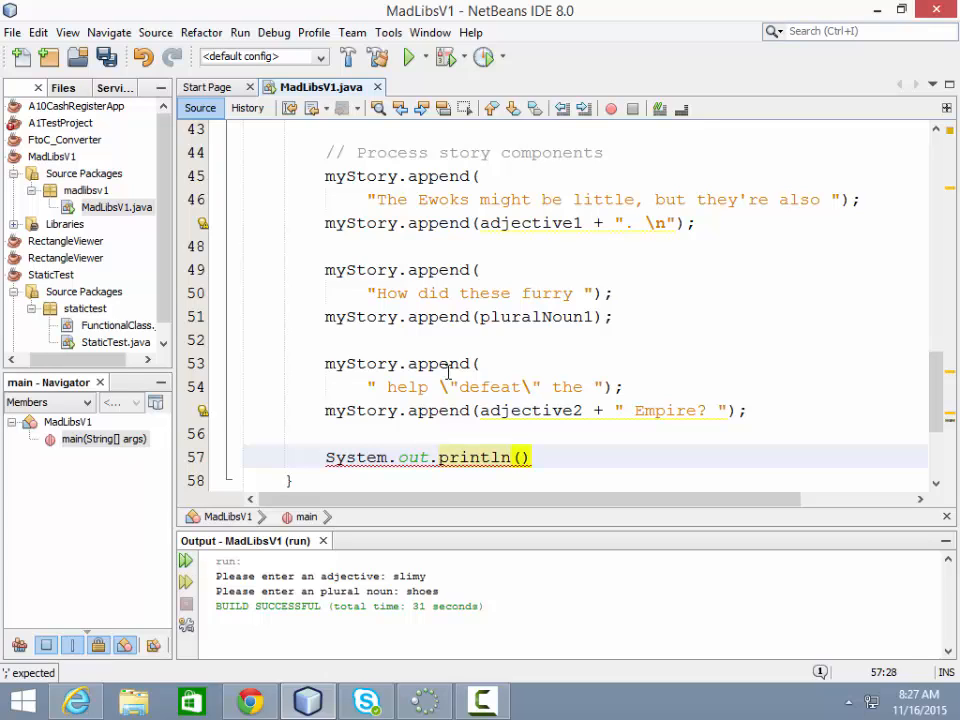
type("mys")
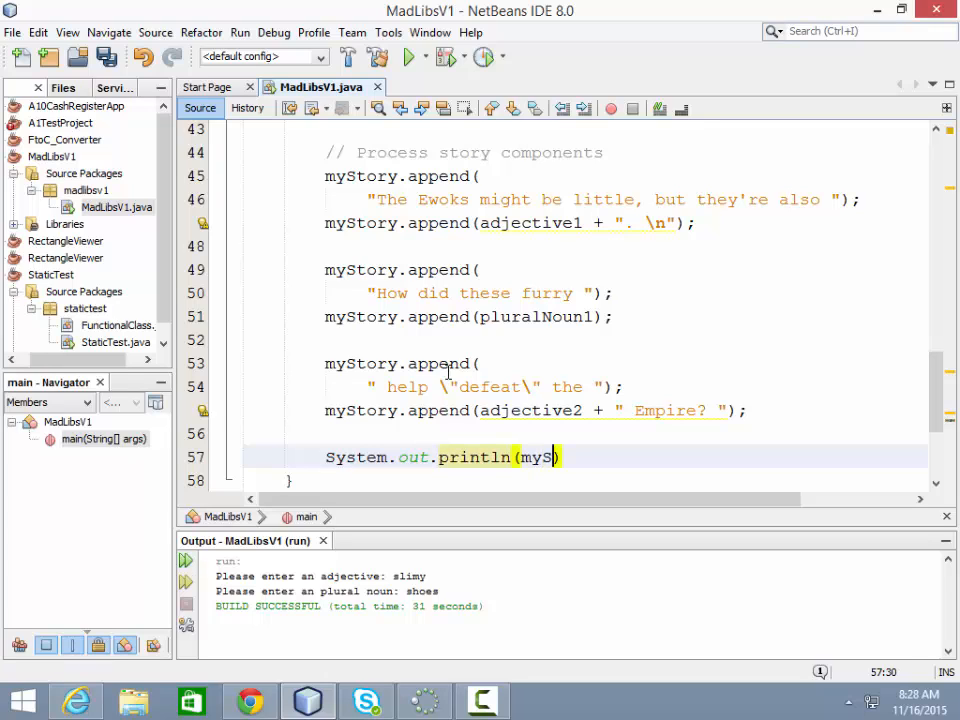
type("tory)")
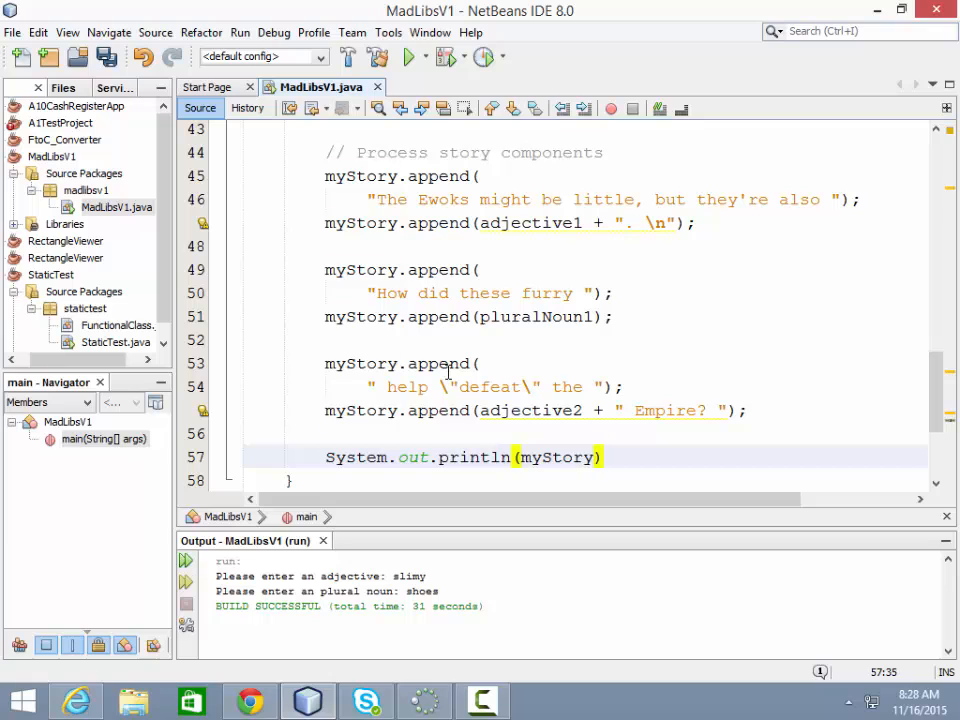
type("toString")
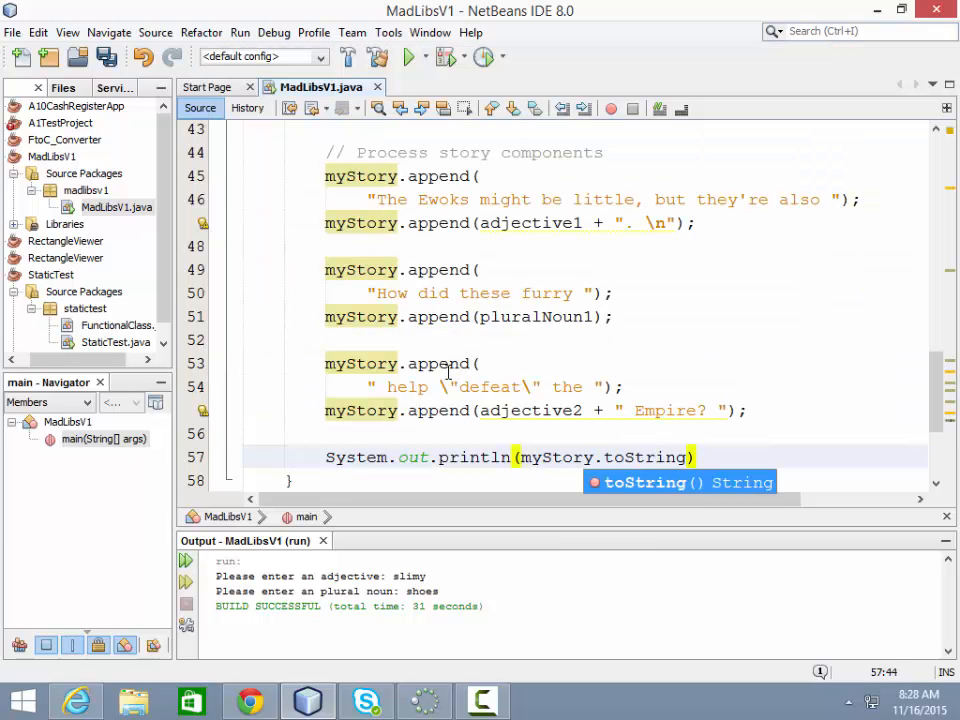
type("()")
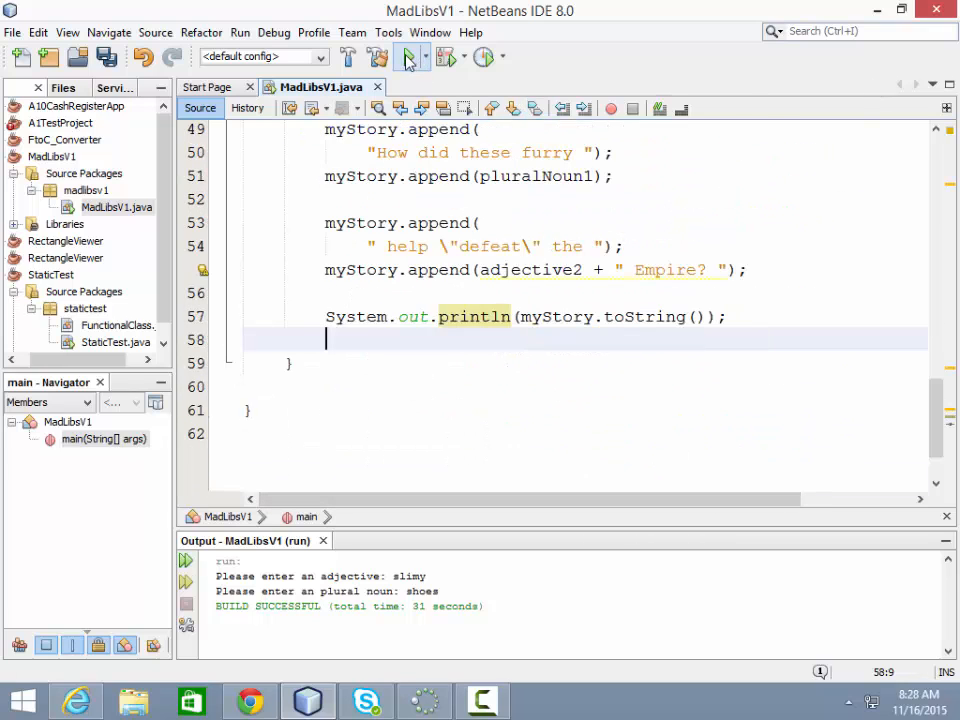
Step: Run MadLibsV1 and enter slimy, shoes and Disney to print the Ewoks story
left_click(411, 57)
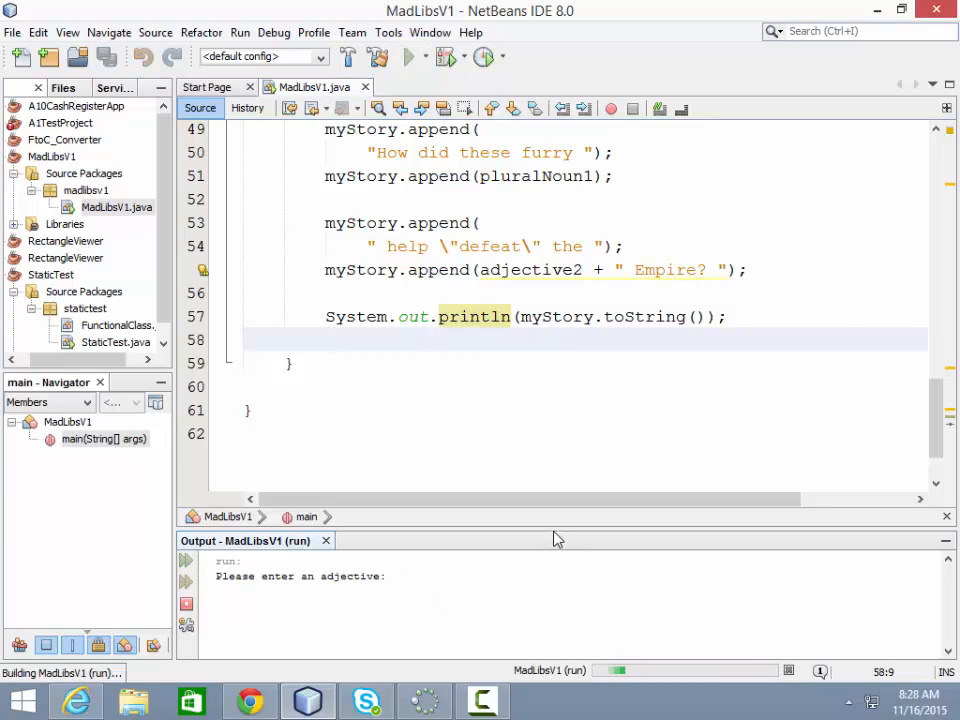
type("slimy")
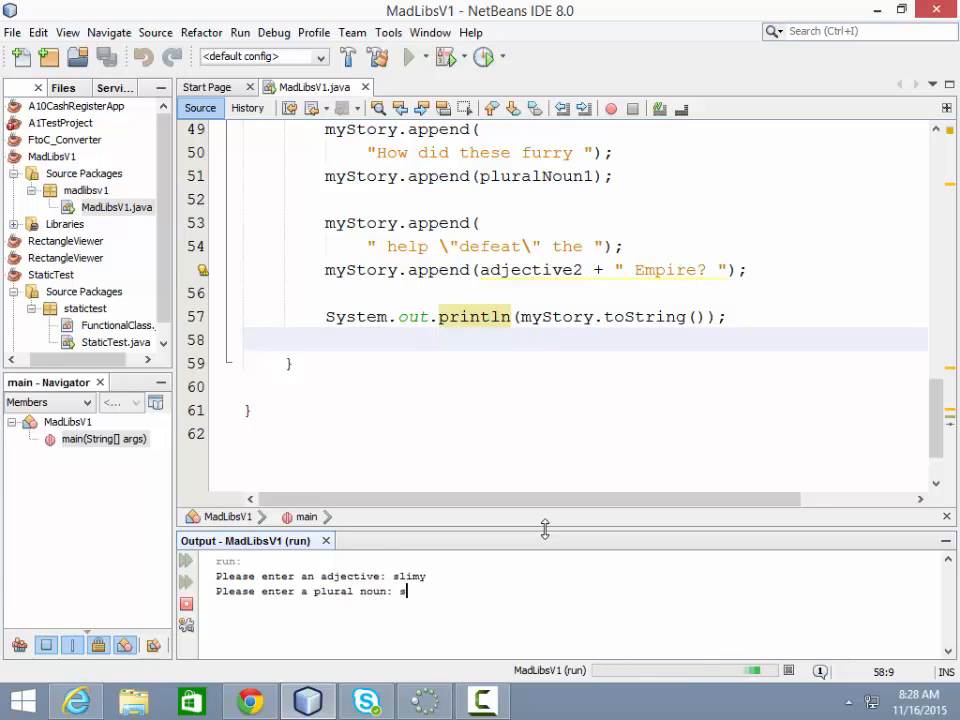
type("hoes")
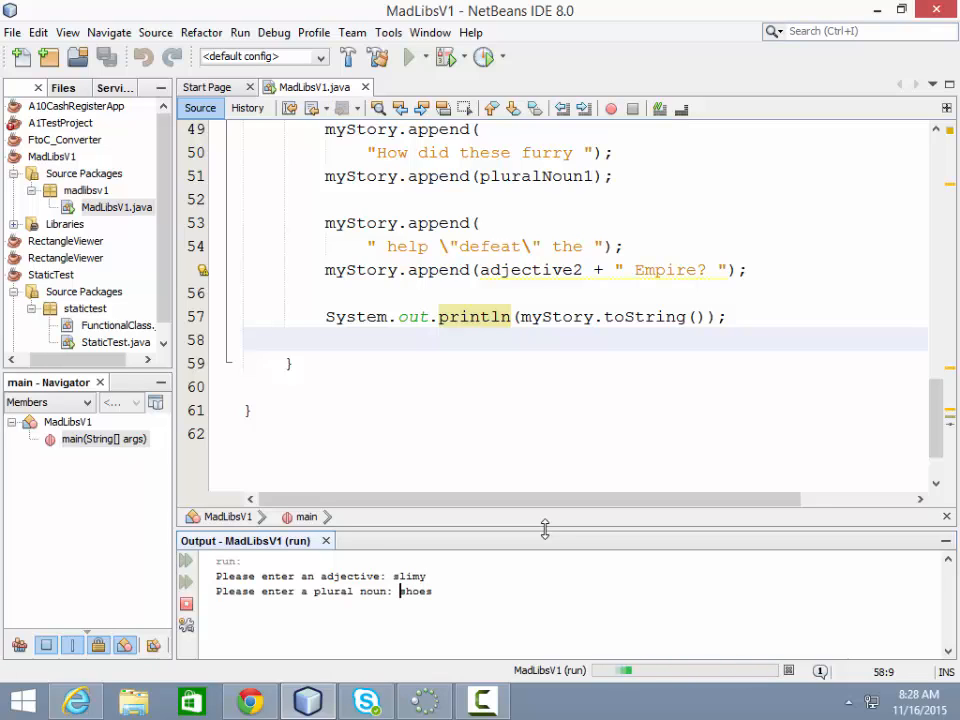
key("enter")
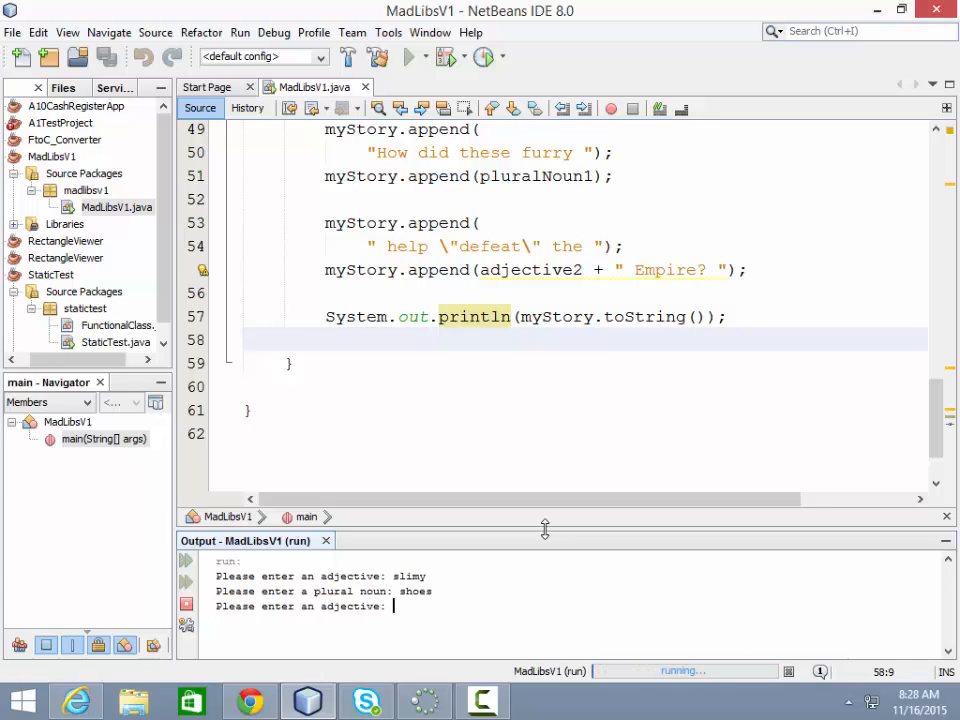
type("Disn")
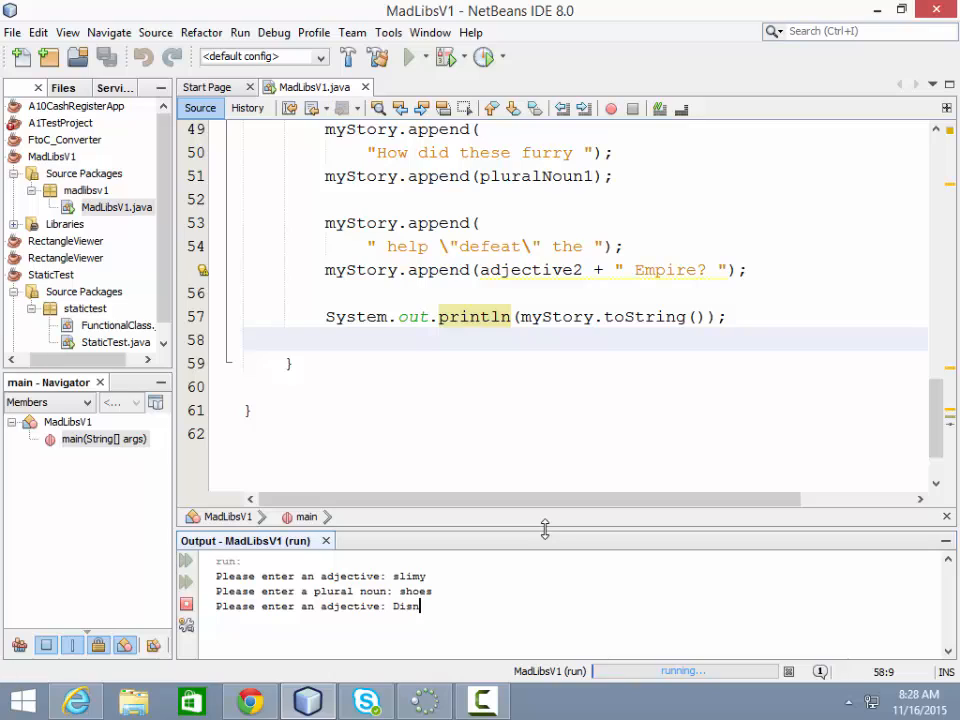
type("ney")
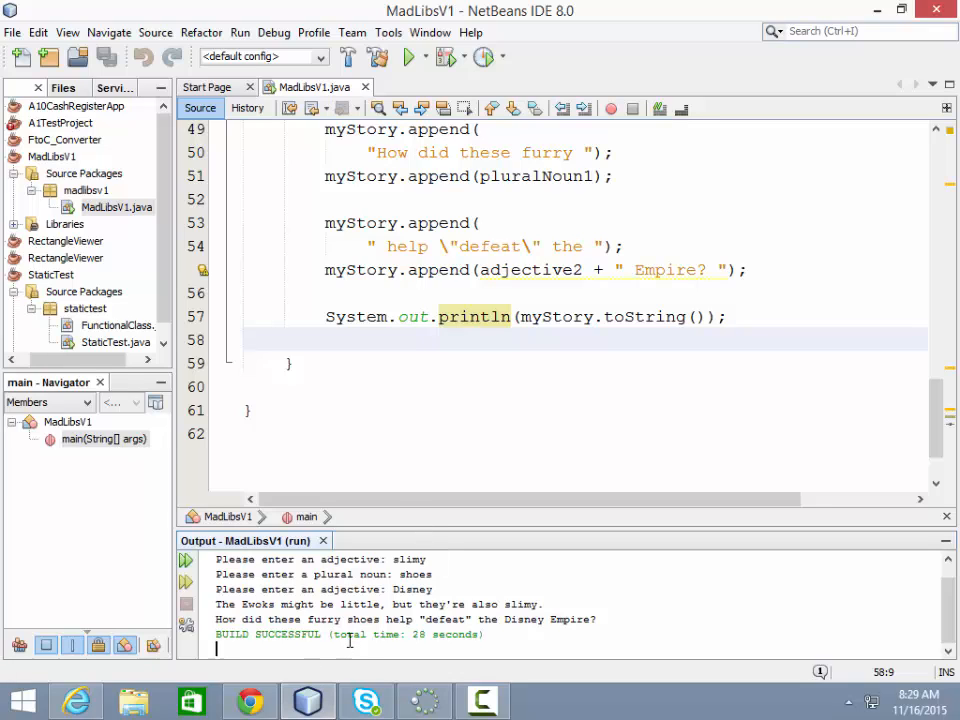
mouse_move(390, 685)
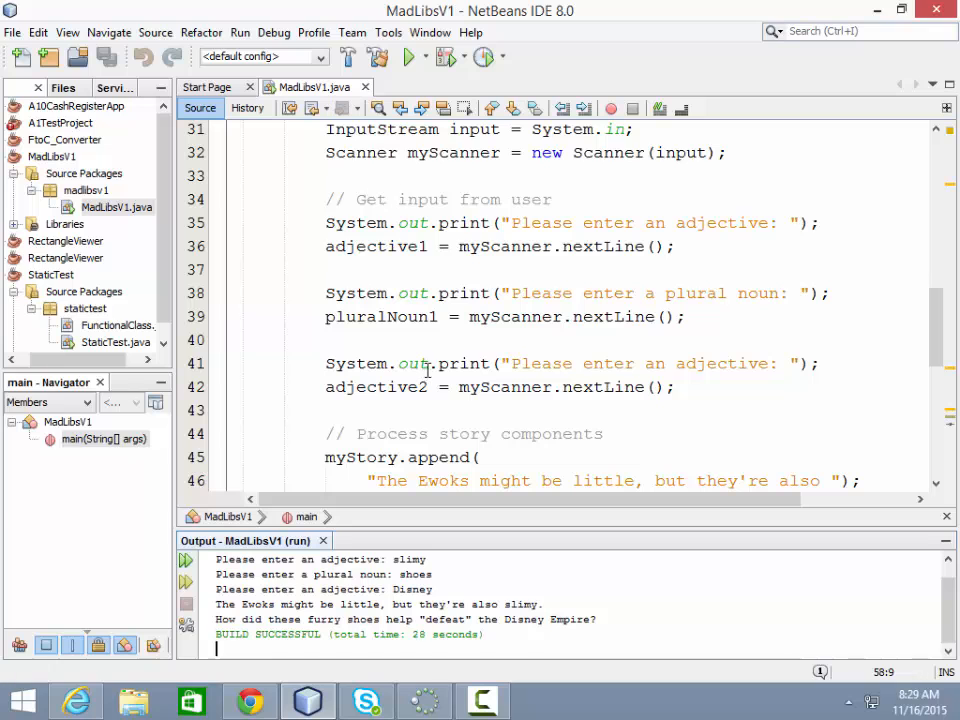
Step: Label the final System.out.println line on line 57 with a // Output comment
scroll("down", 3)
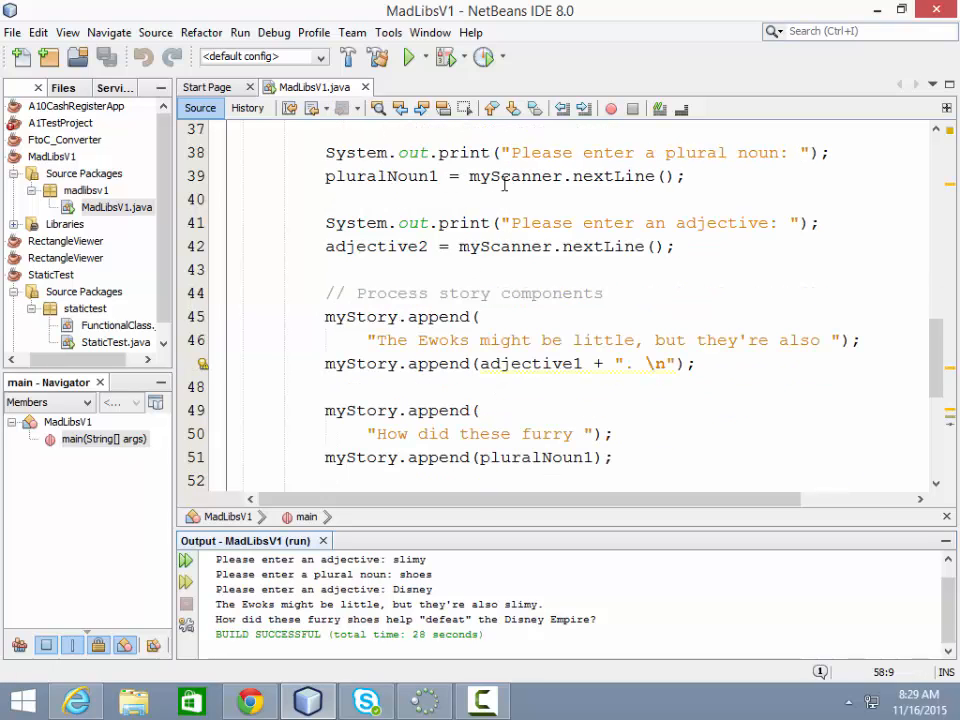
scroll("down", 3)
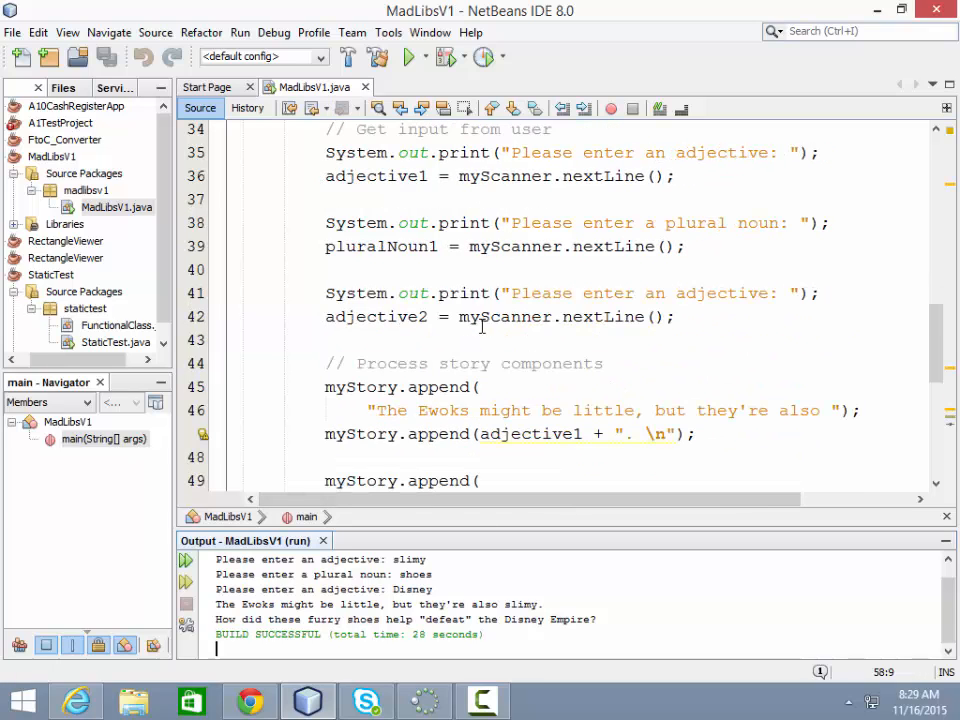
scroll("down", 3)
type("//")
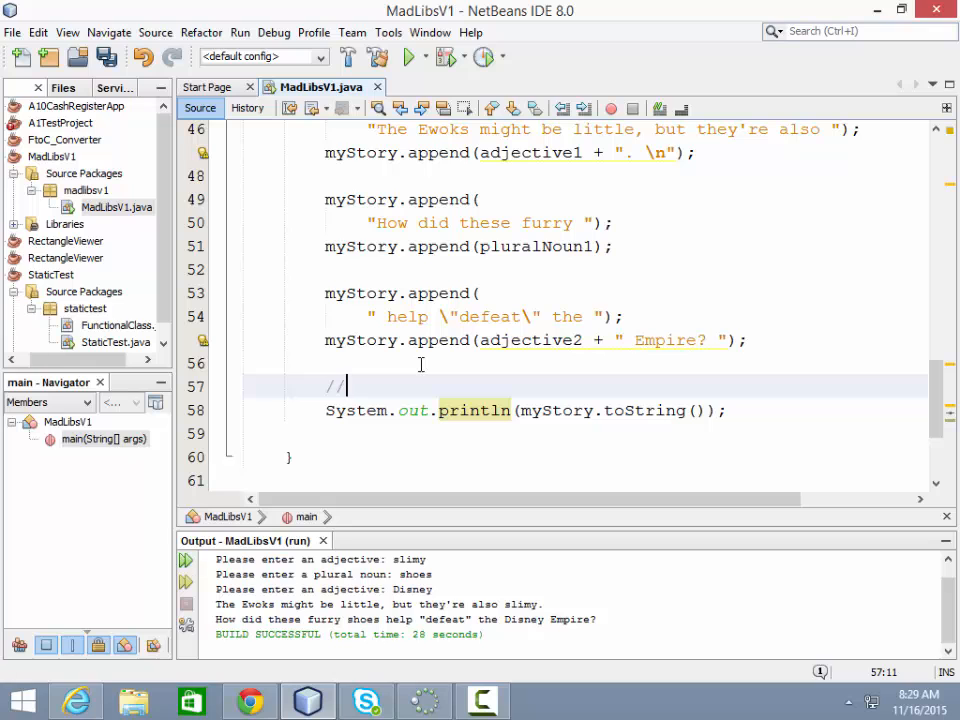
type("Output")
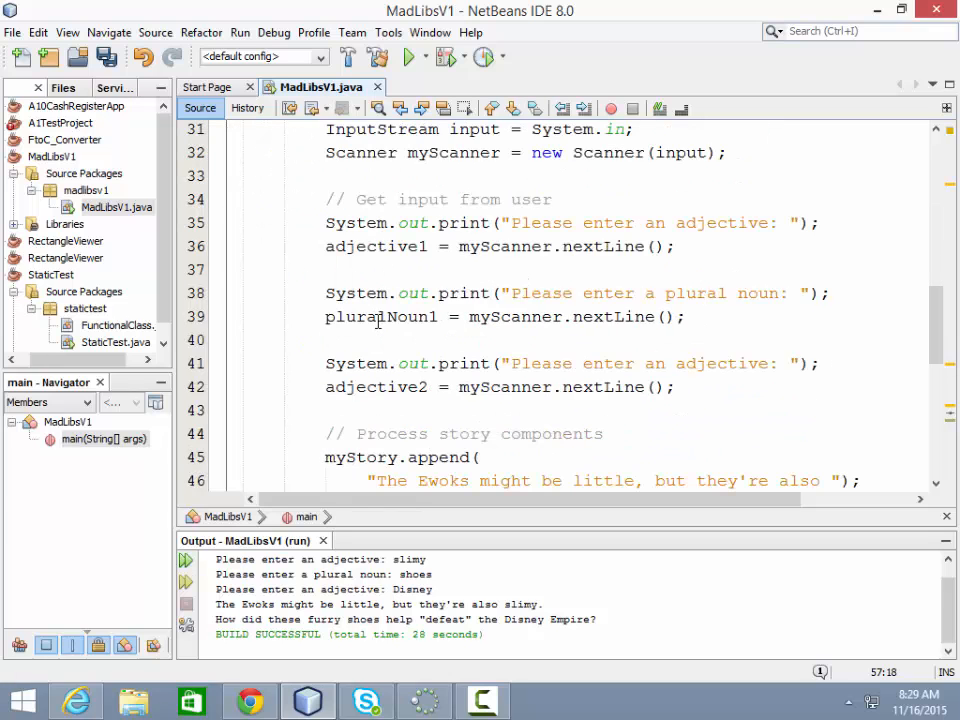
scroll("down", 3)
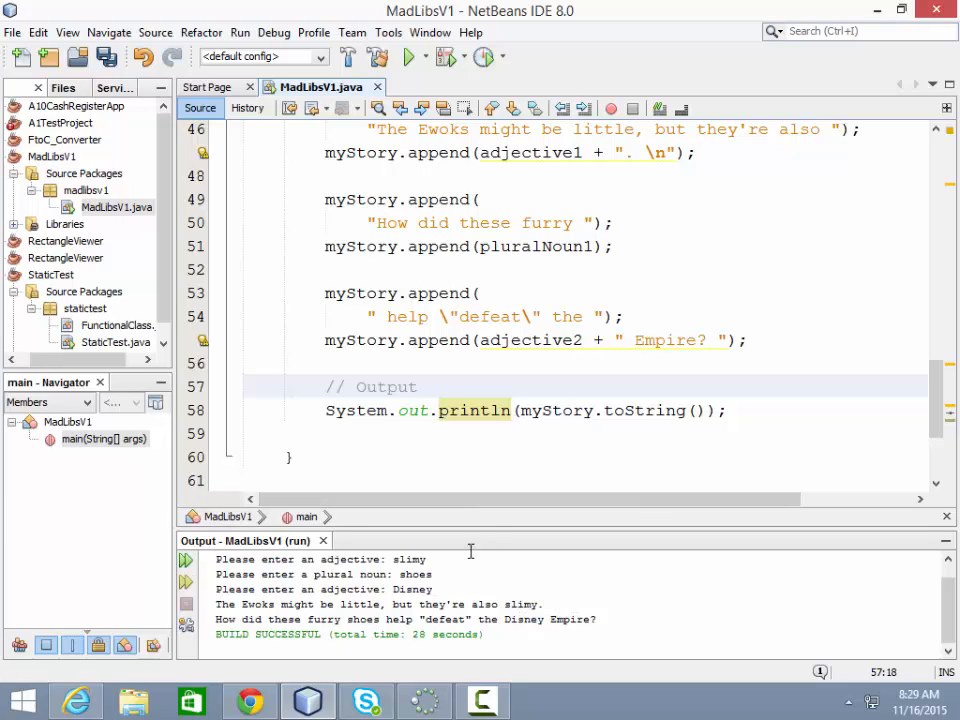
left_click(418, 387)
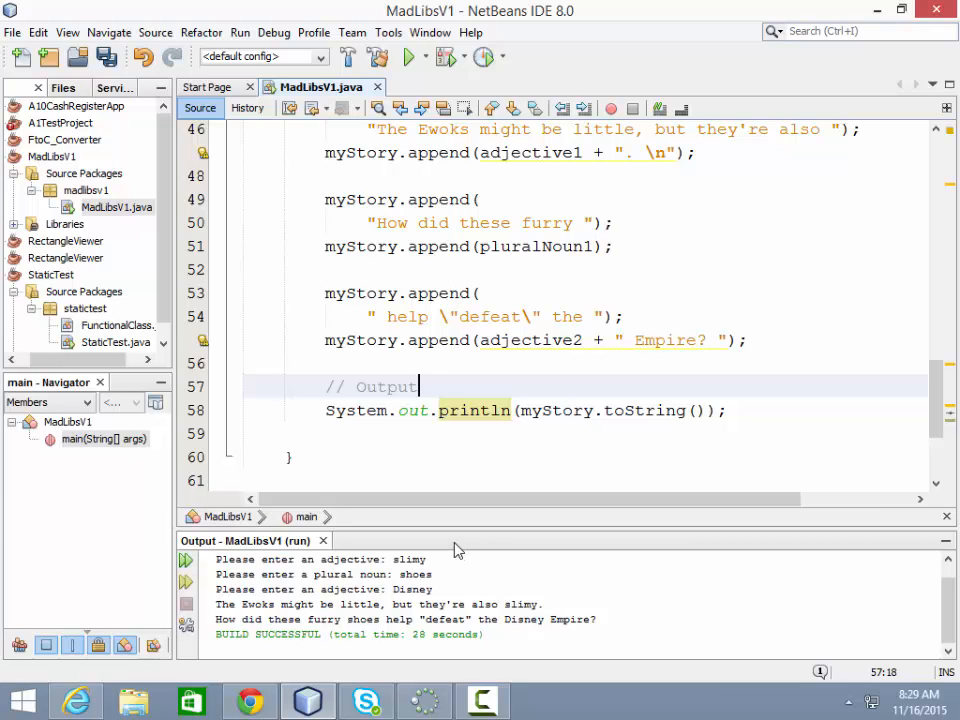